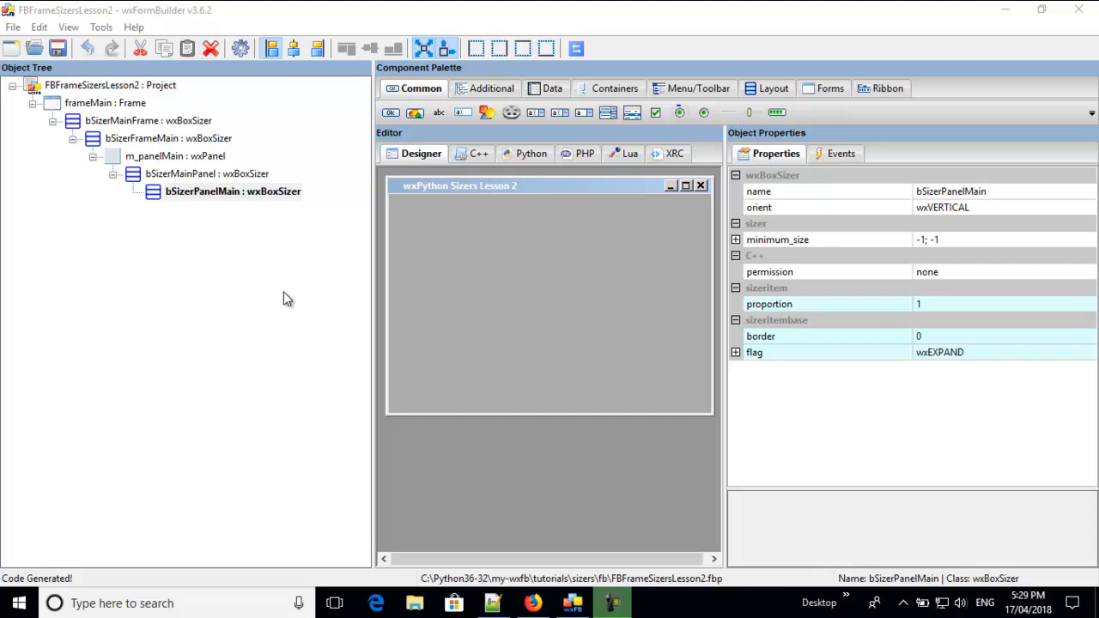
pyautogui.moveTo(419, 162)
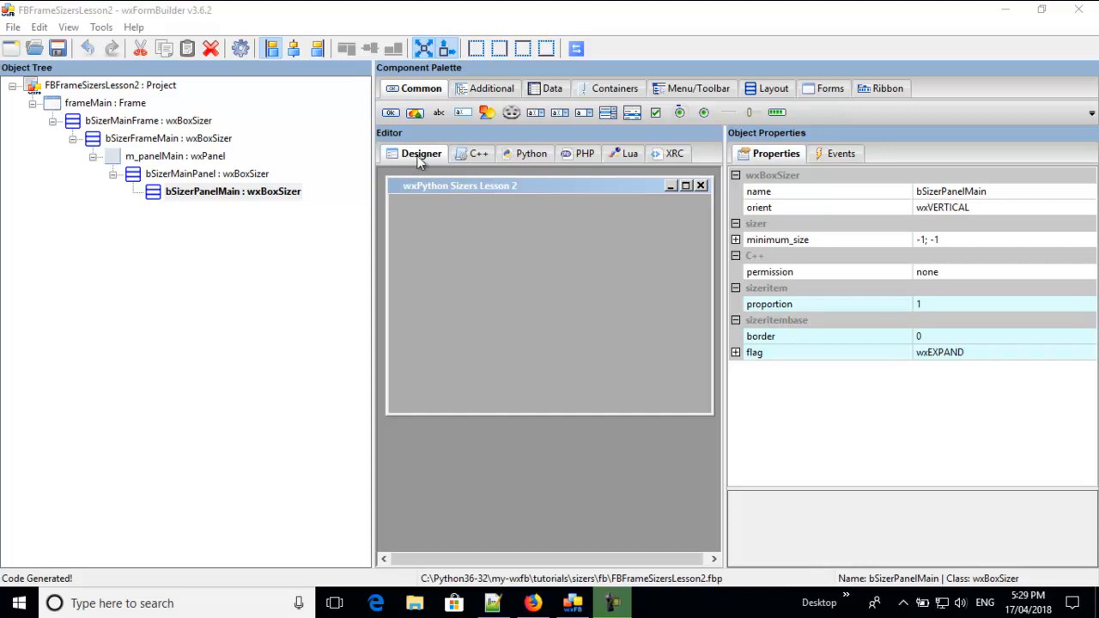
pyautogui.moveTo(239, 120)
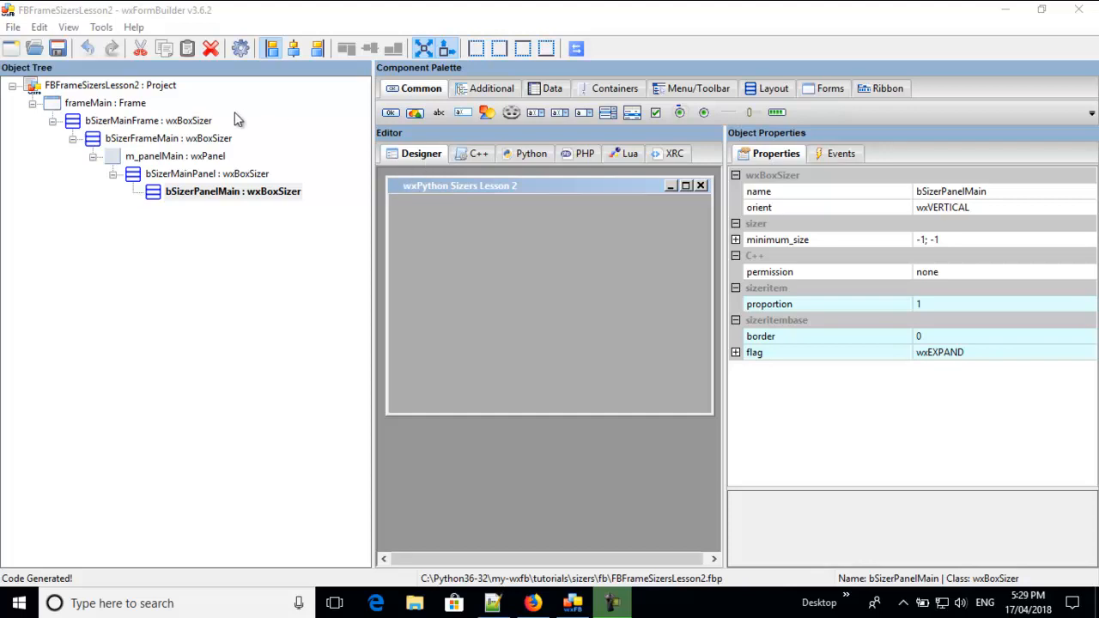
# Inspect the frame and nested sizers, then target bSizerPanelMain for new controls
pyautogui.click(106, 103)
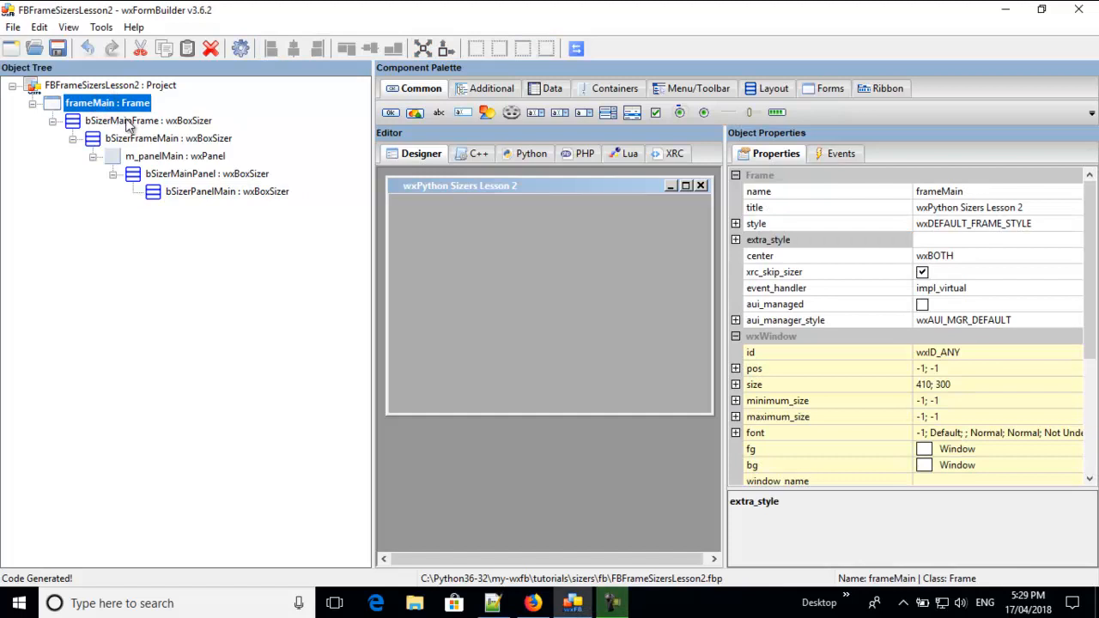
pyautogui.click(169, 138)
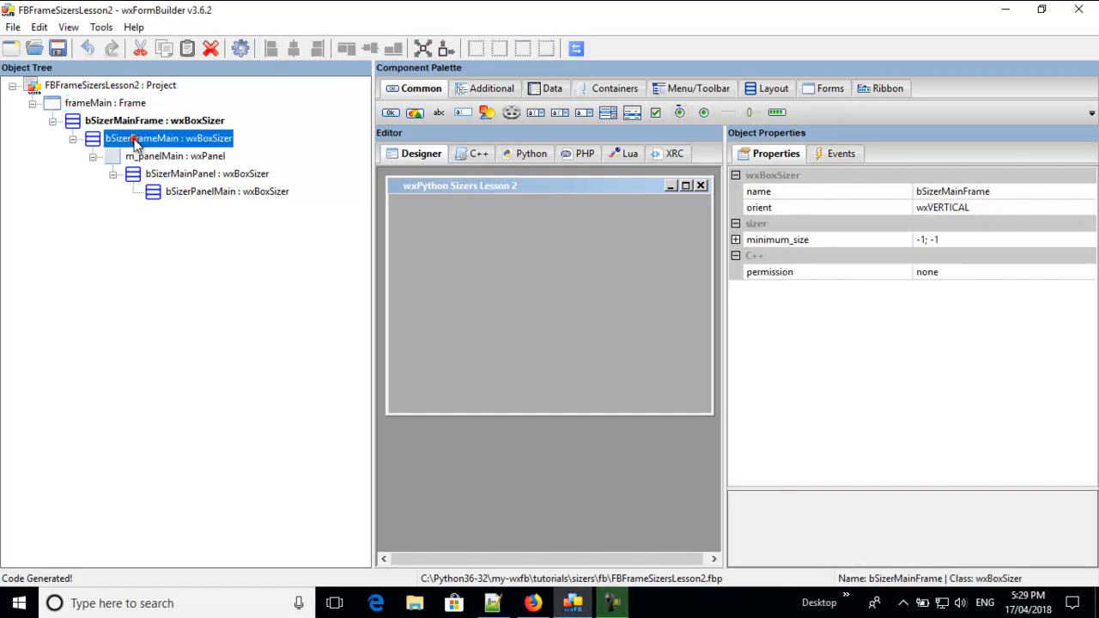
pyautogui.click(168, 137)
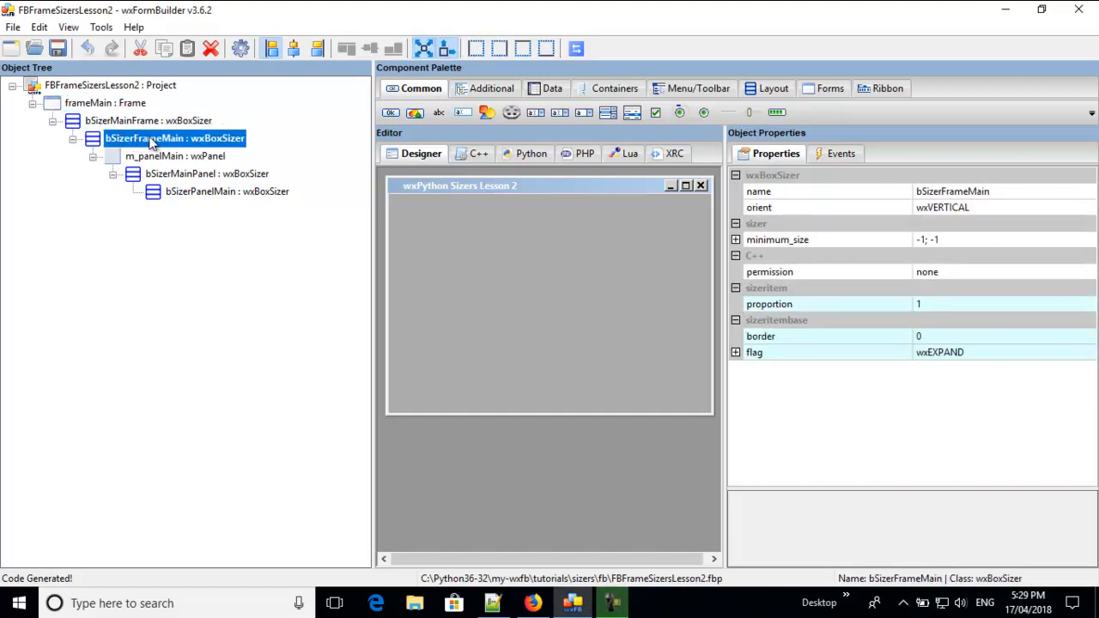
pyautogui.moveTo(168, 163)
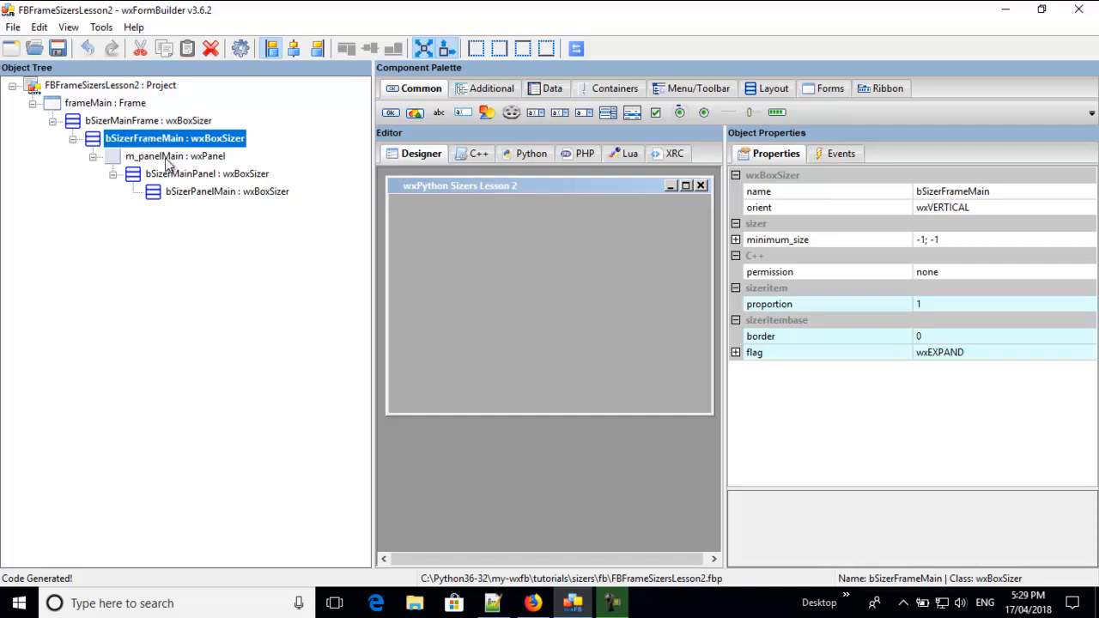
pyautogui.click(213, 173)
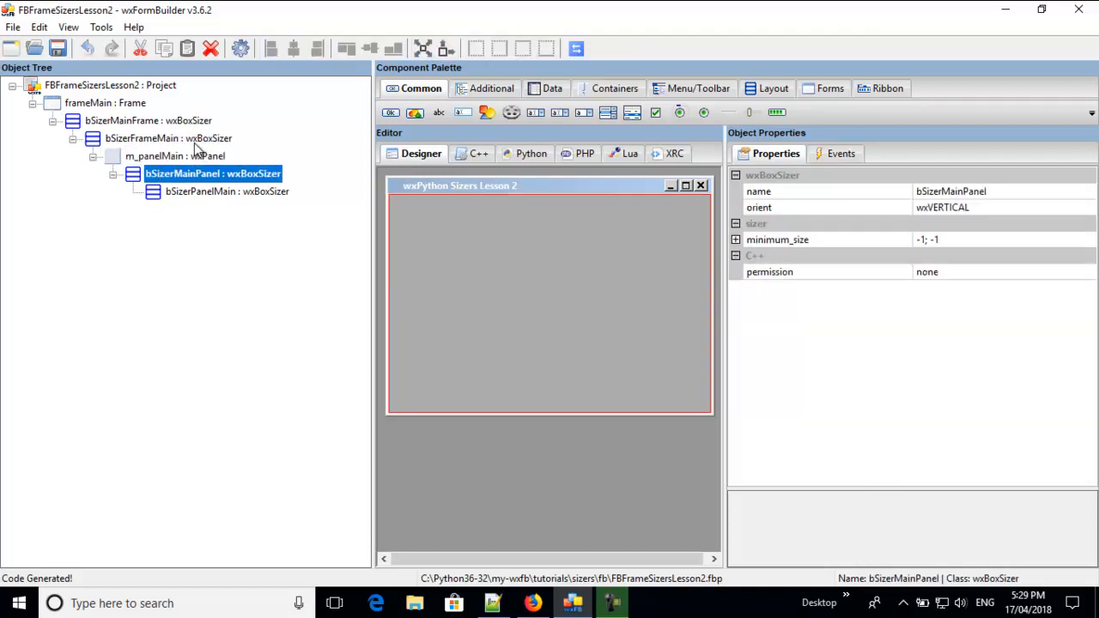
pyautogui.moveTo(198, 202)
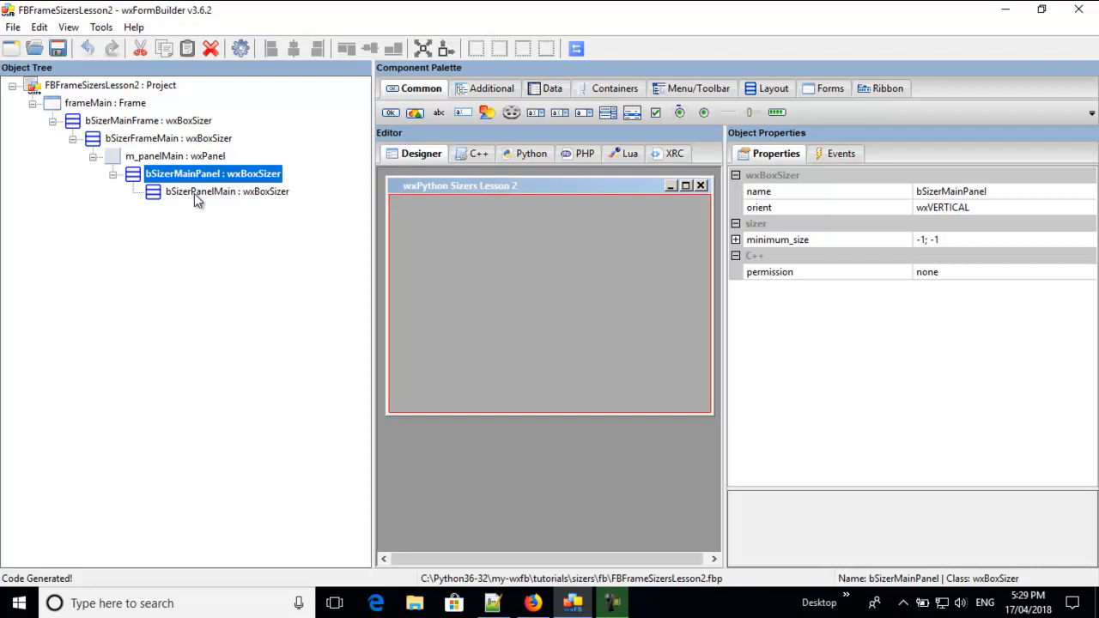
pyautogui.click(227, 191)
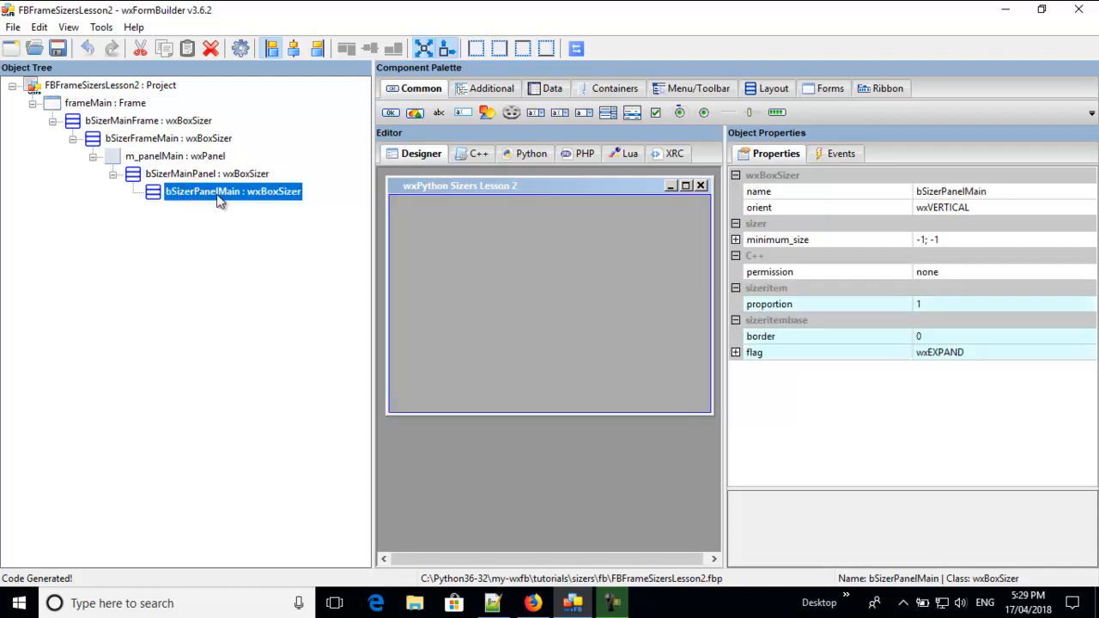
pyautogui.moveTo(254, 187)
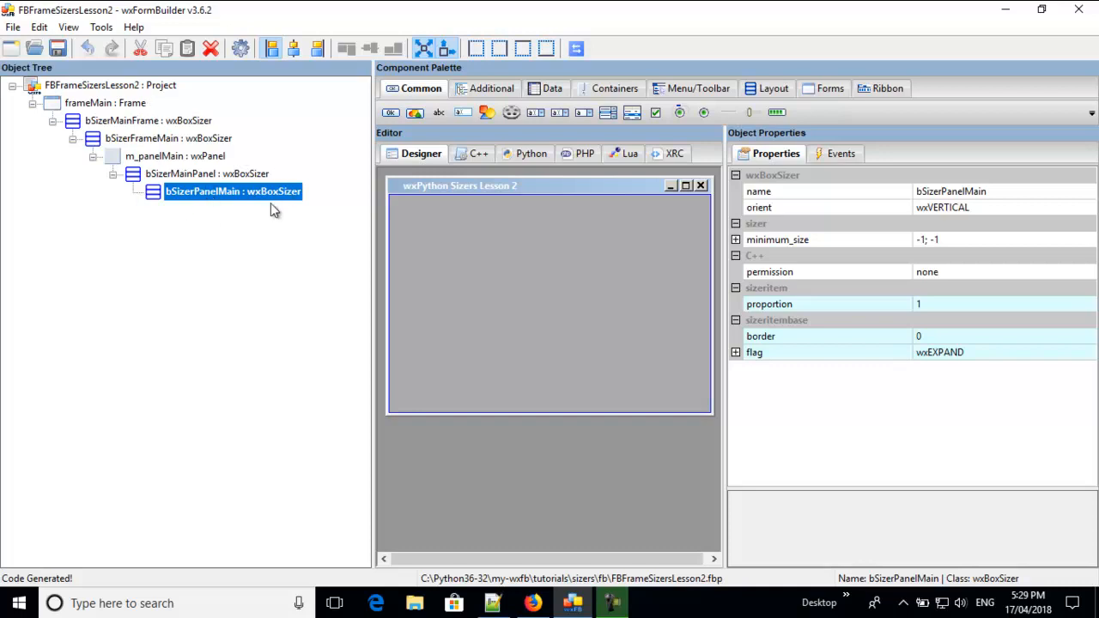
pyautogui.moveTo(220, 204)
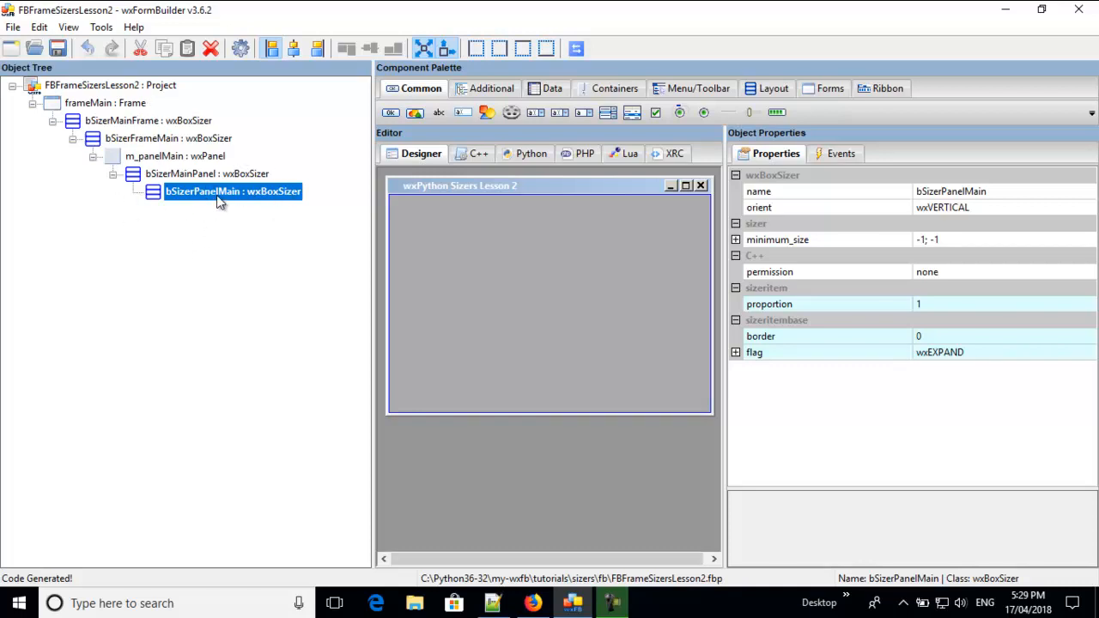
pyautogui.moveTo(210, 199)
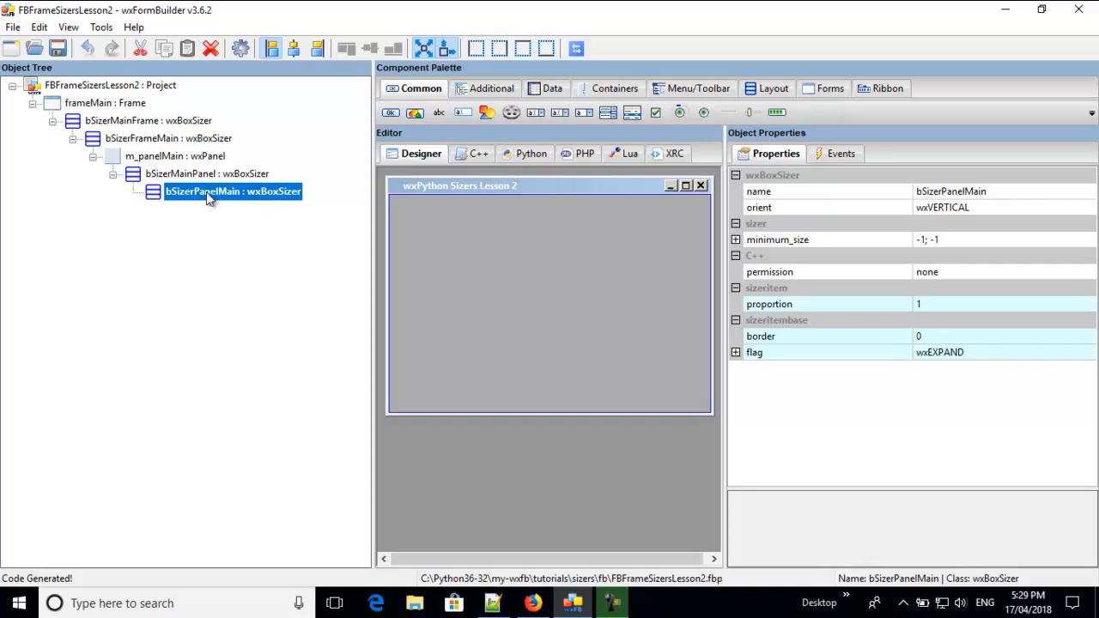
pyautogui.moveTo(266, 165)
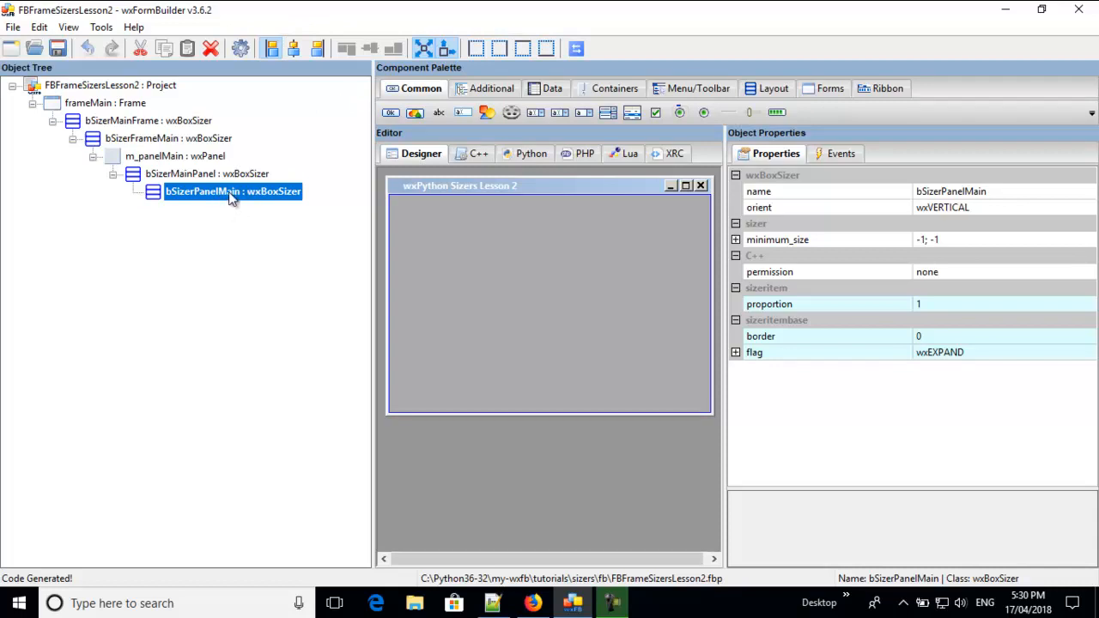
pyautogui.moveTo(178, 196)
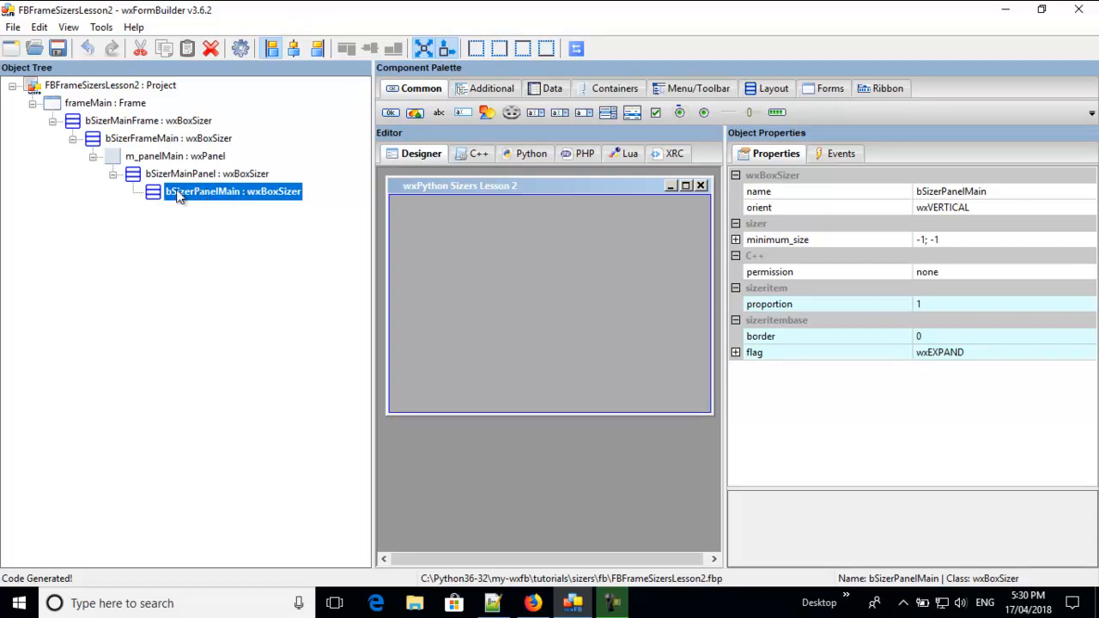
pyautogui.moveTo(251, 193)
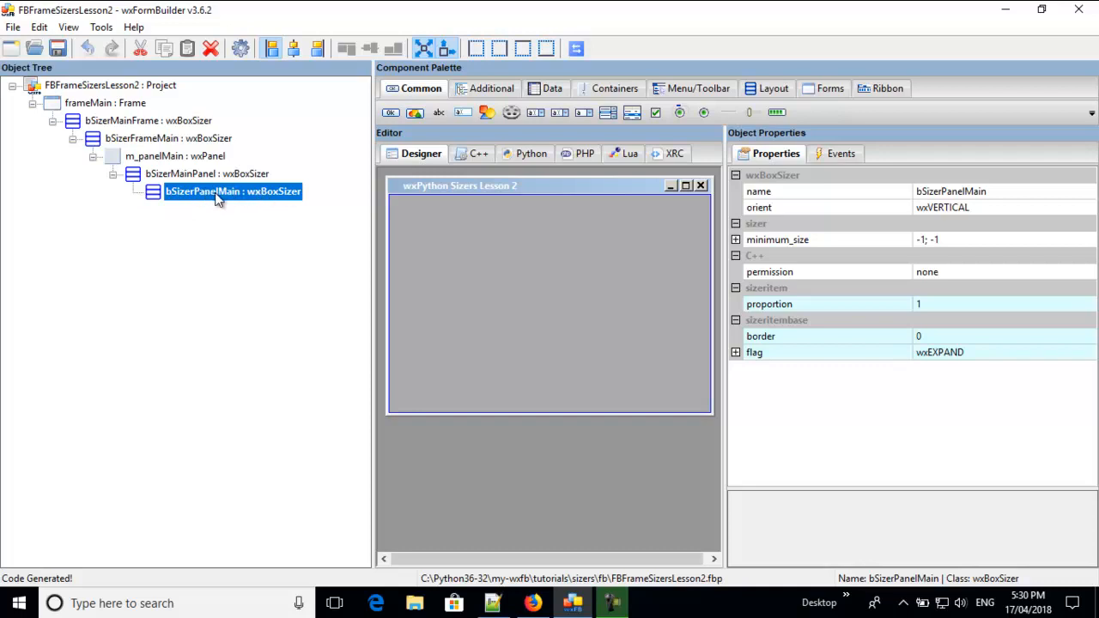
pyautogui.moveTo(224, 203)
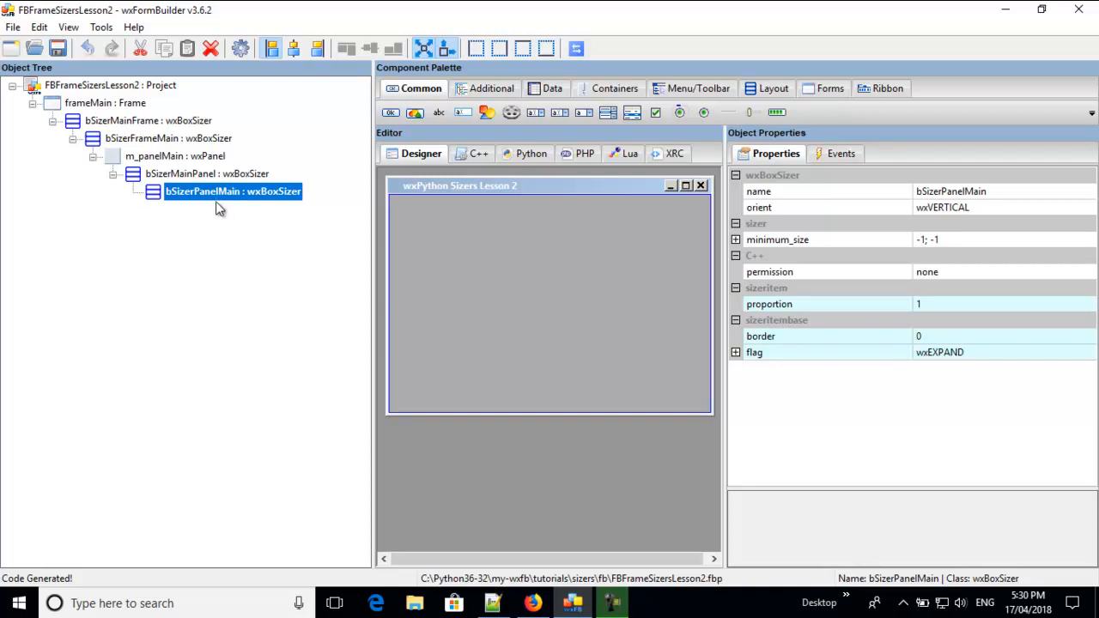
pyautogui.moveTo(392, 114)
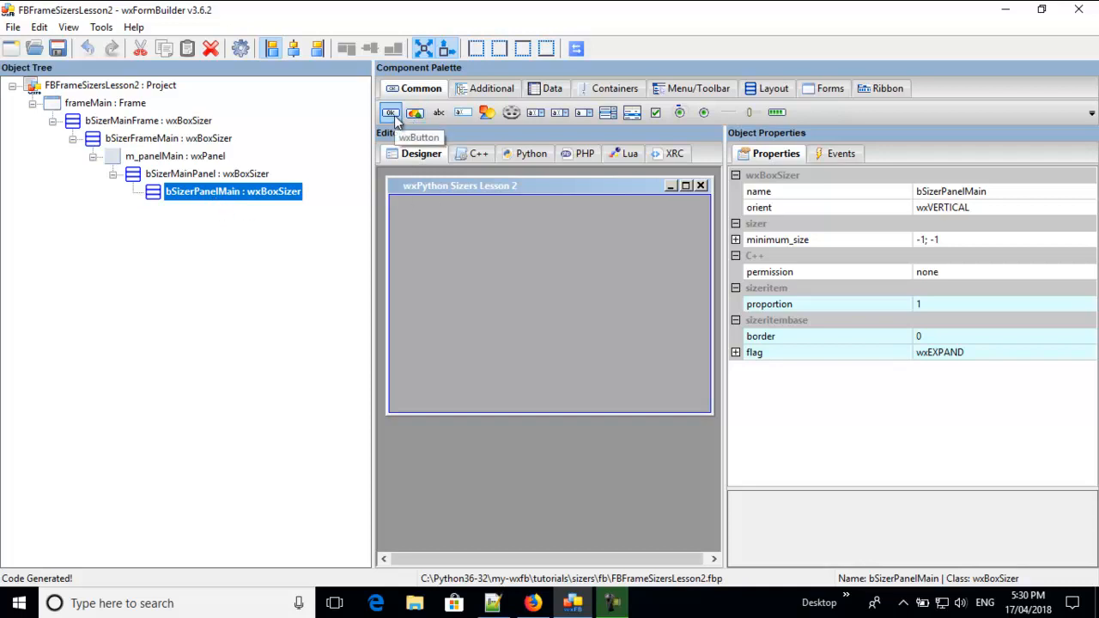
# Add a button, two label-and-text-box pairs, then a second button to bSizerPanelMain
pyautogui.click(390, 113)
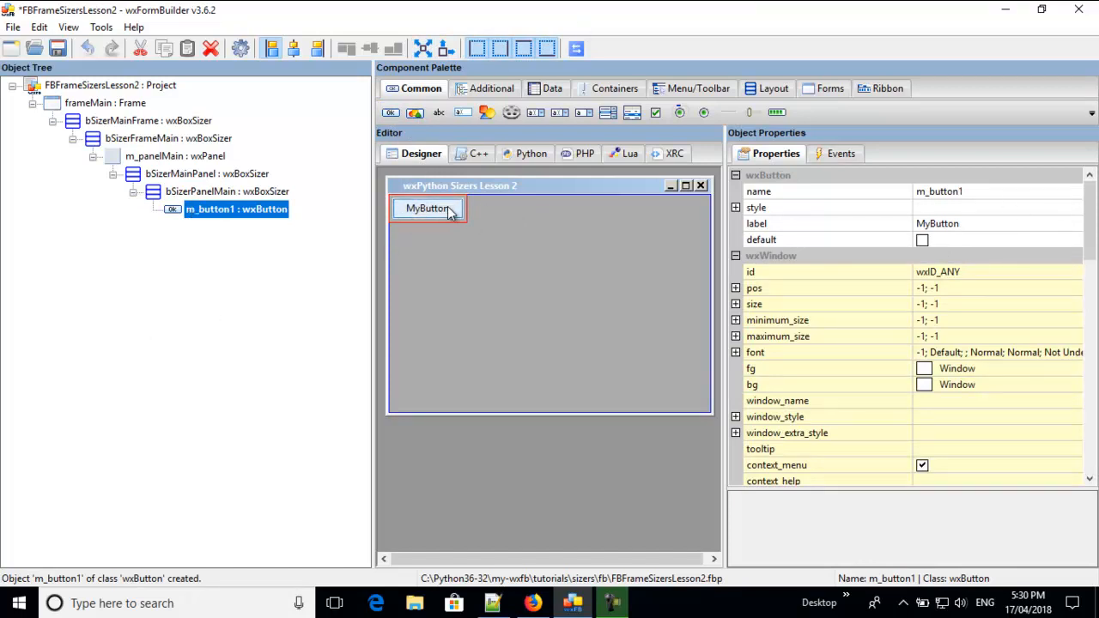
pyautogui.moveTo(462, 114)
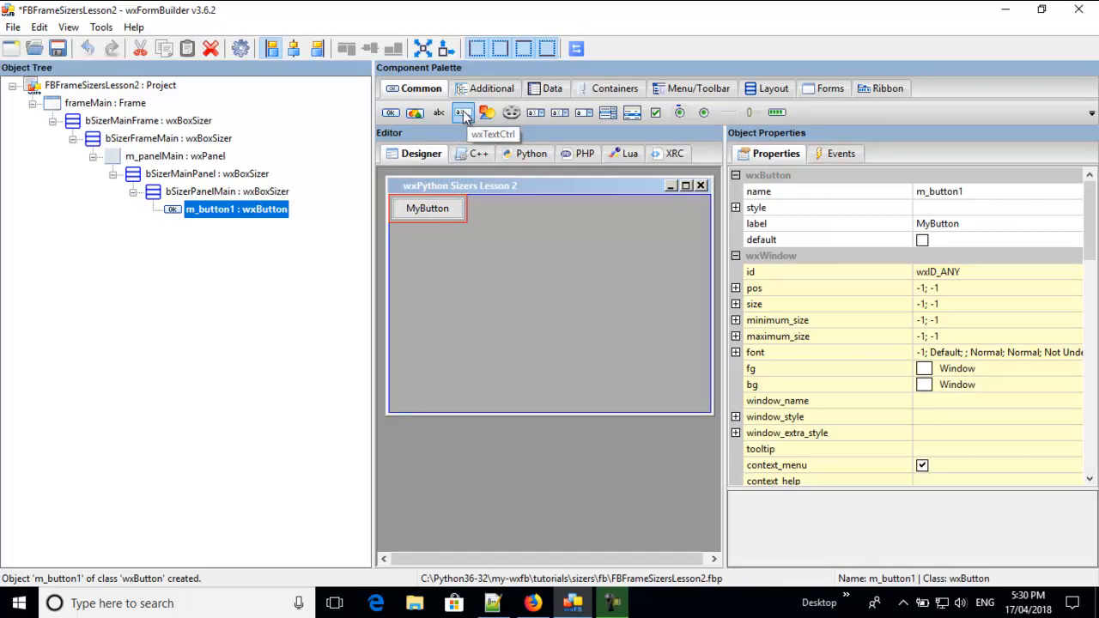
pyautogui.moveTo(439, 113)
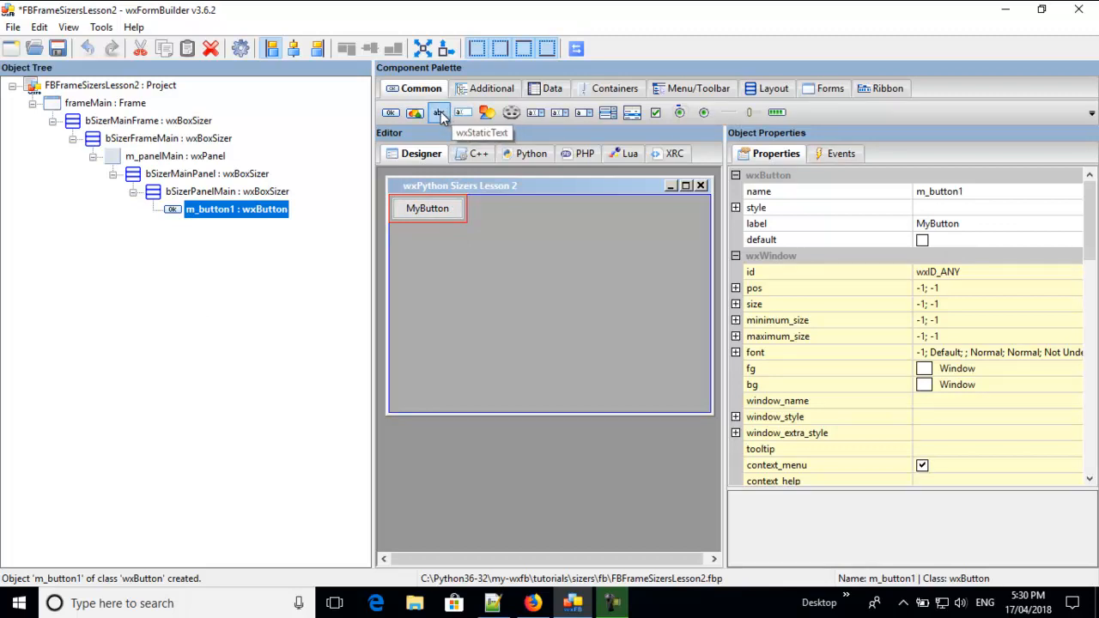
pyautogui.click(440, 113)
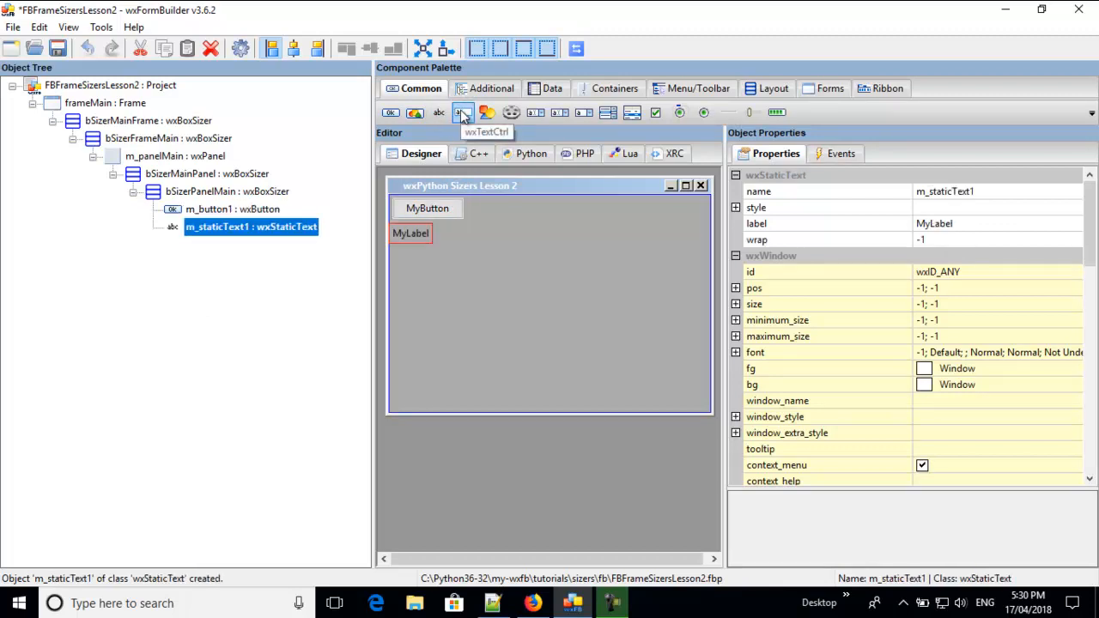
pyautogui.click(462, 113)
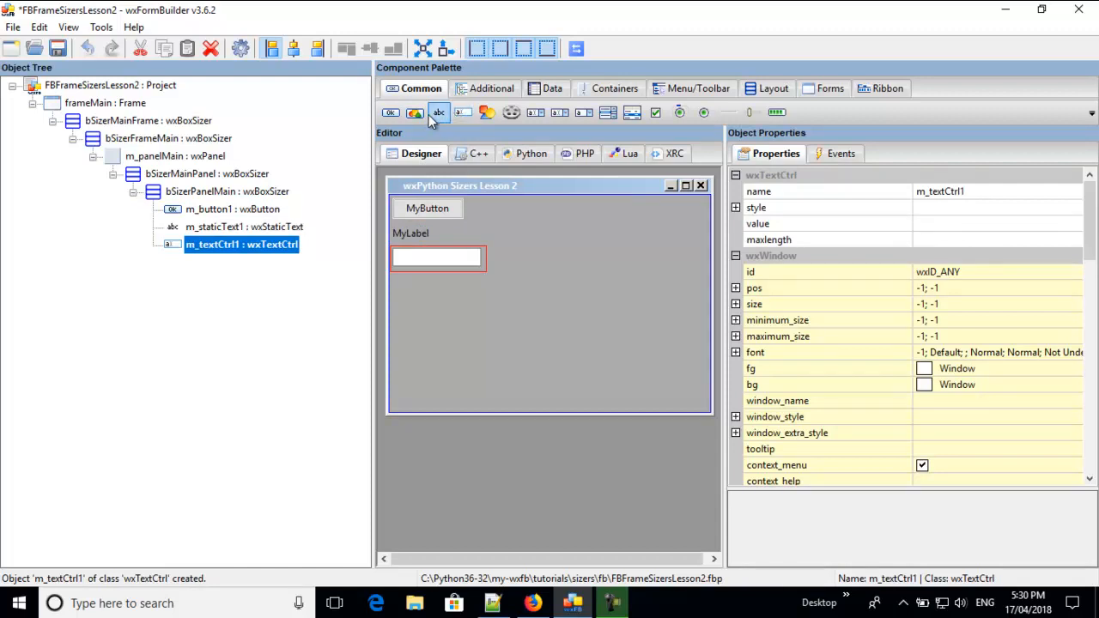
pyautogui.click(439, 114)
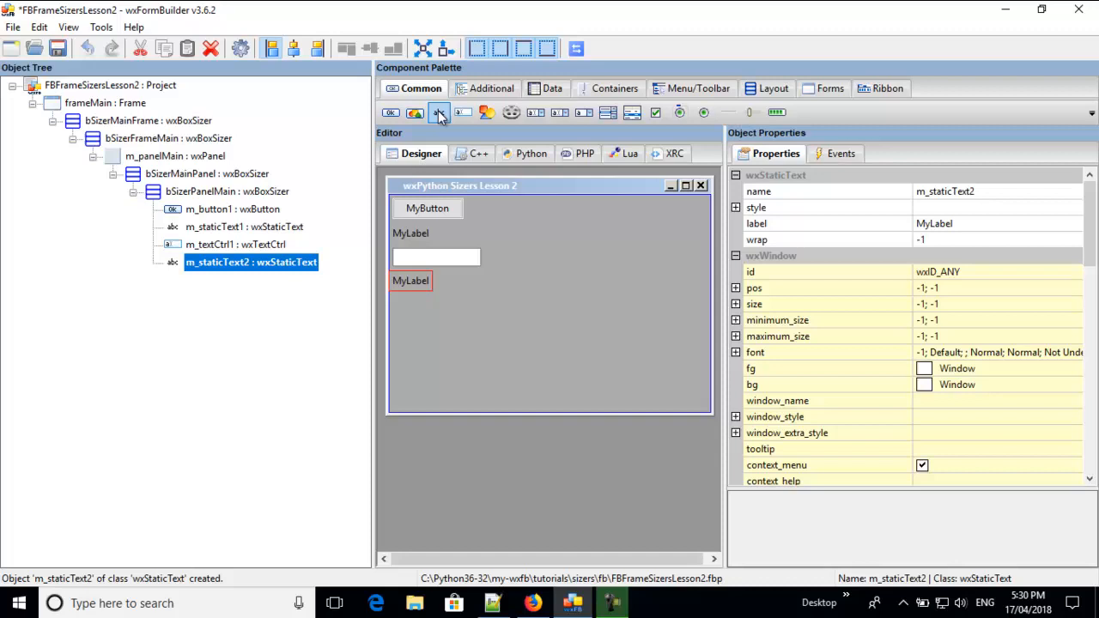
pyautogui.click(464, 113)
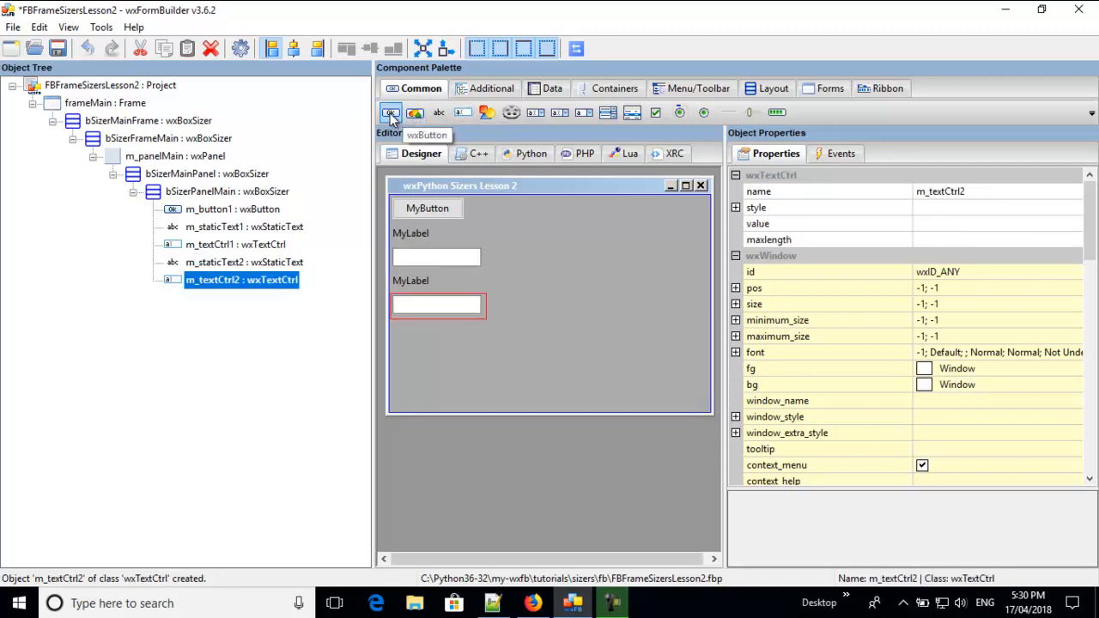
pyautogui.click(390, 114)
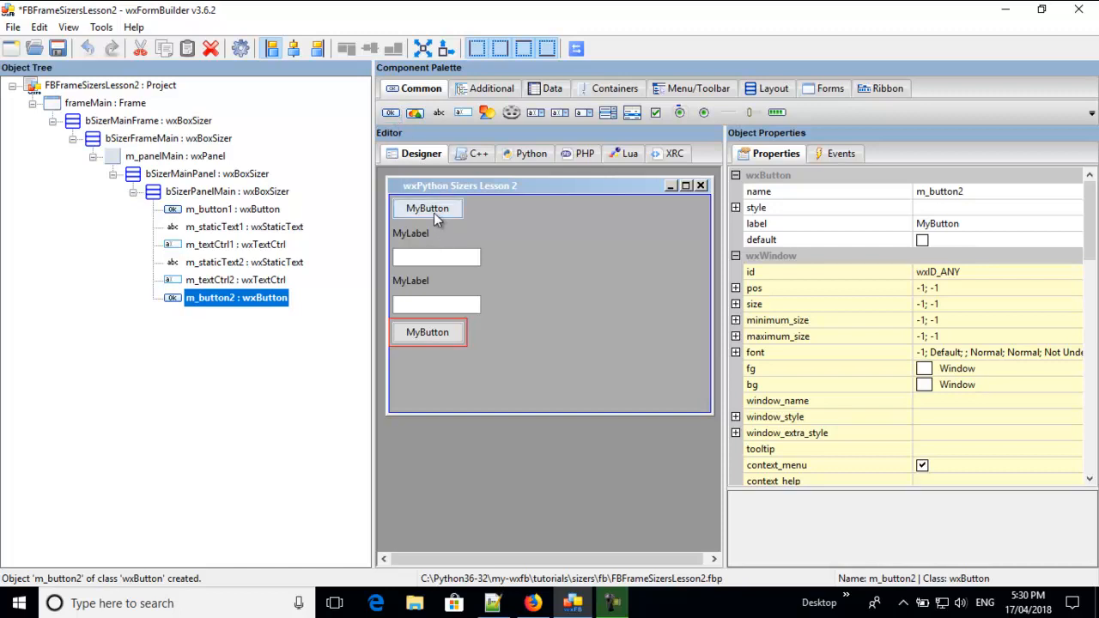
pyautogui.moveTo(347, 252)
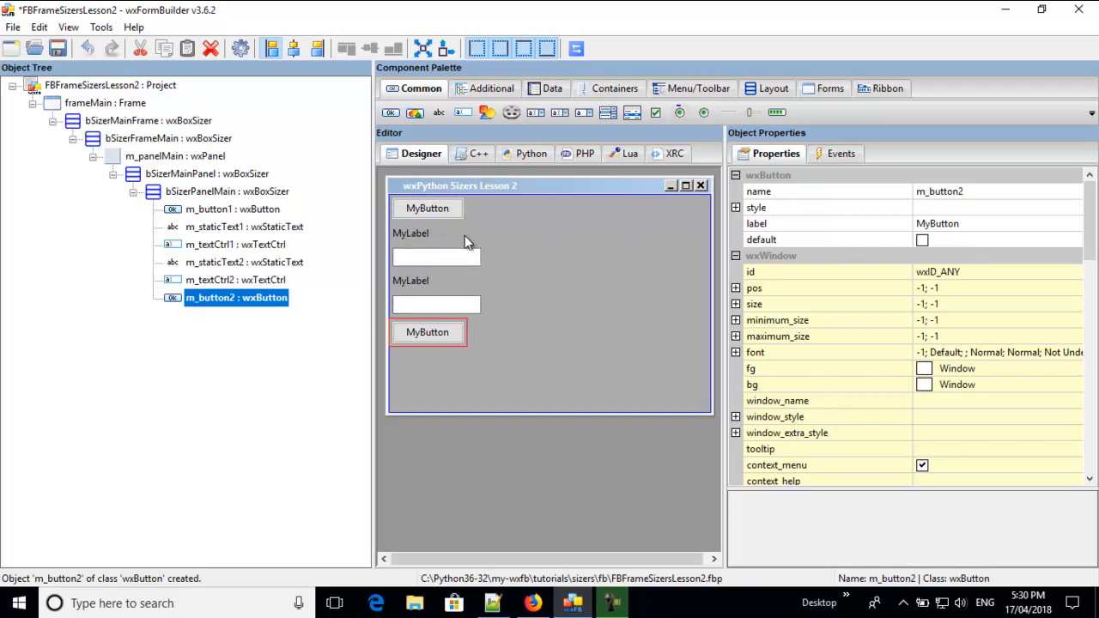
pyautogui.moveTo(502, 210)
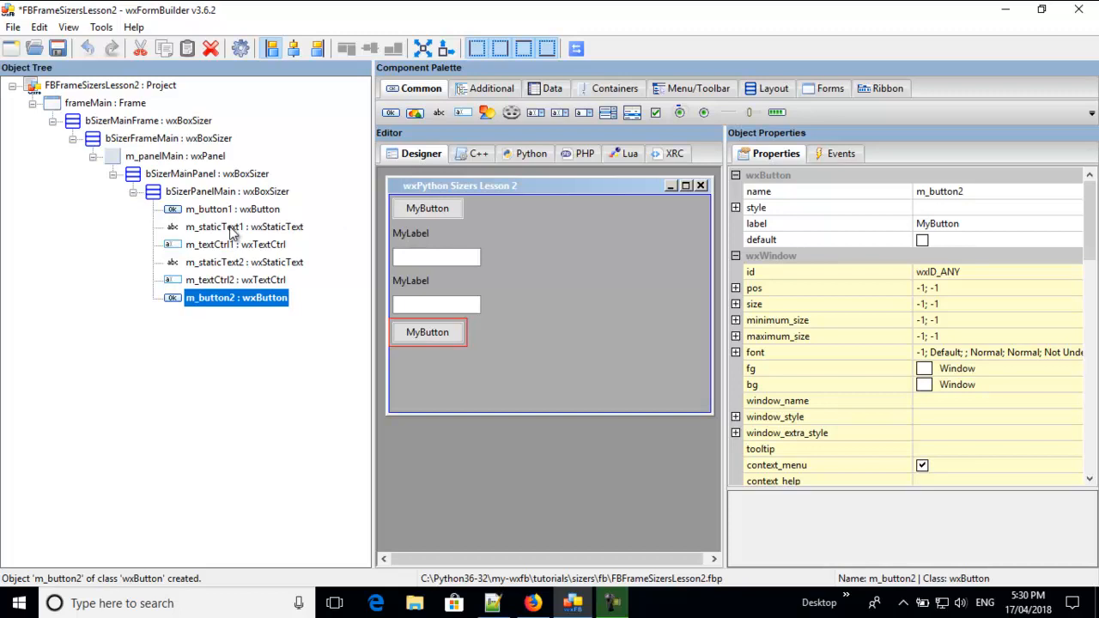
# Move m_staticText1 above m_button1 so the first group reads label, text field, button
pyautogui.click(244, 227)
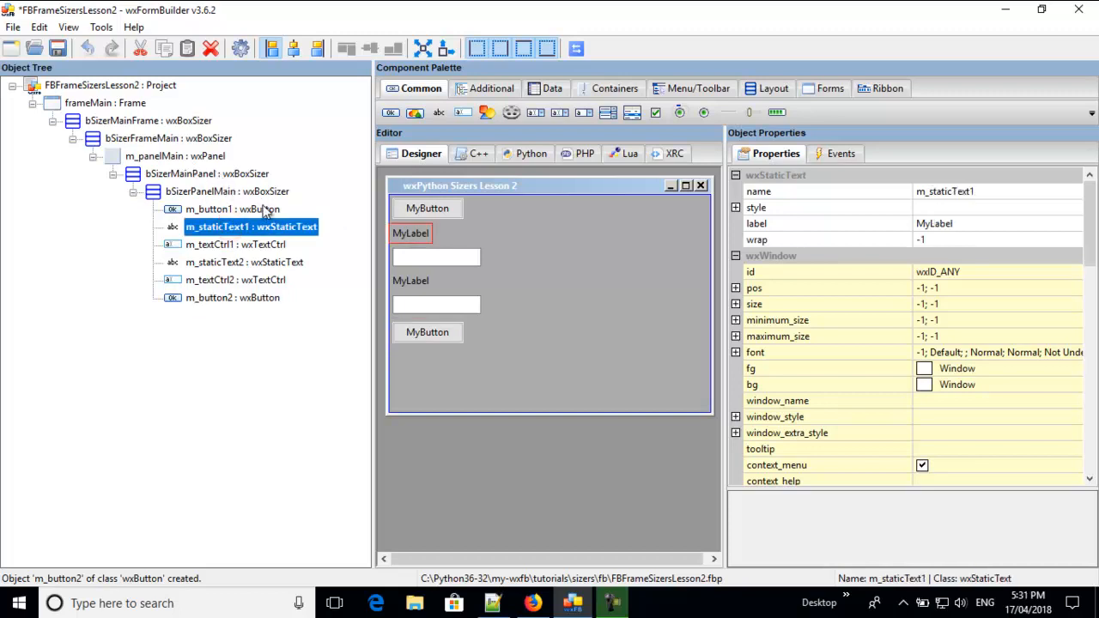
pyautogui.moveTo(325, 201)
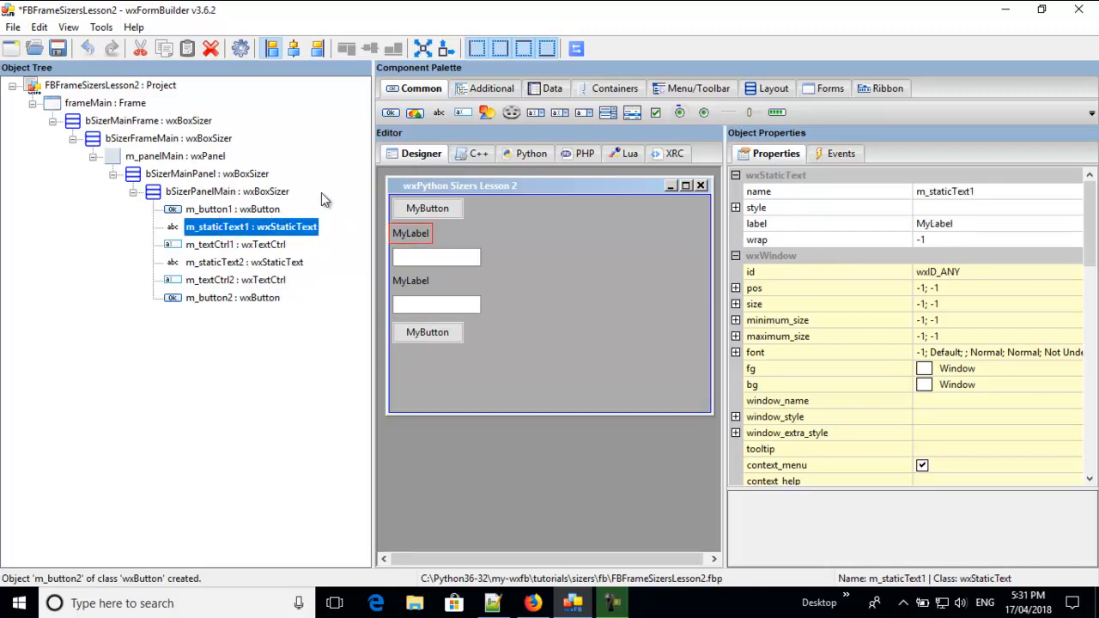
pyautogui.click(38, 28)
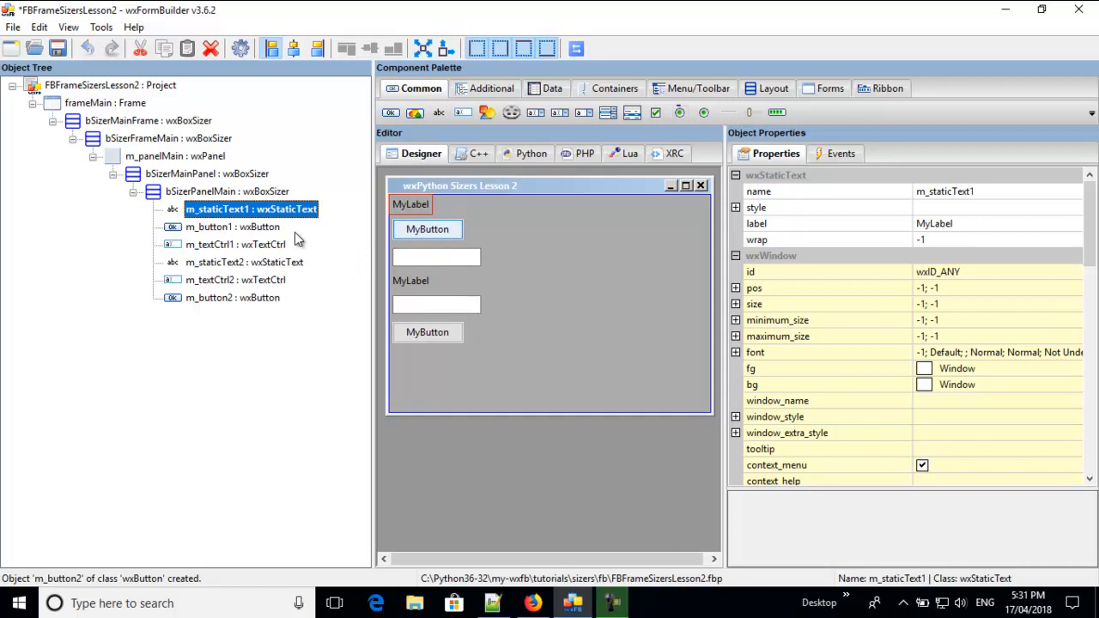
pyautogui.click(232, 227)
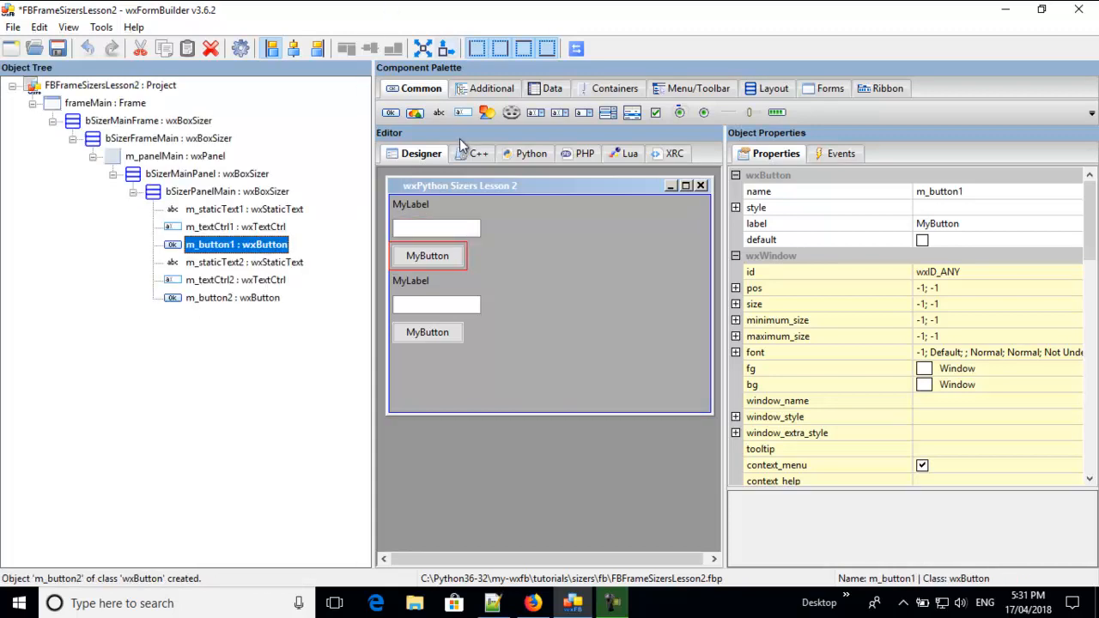
pyautogui.moveTo(399, 215)
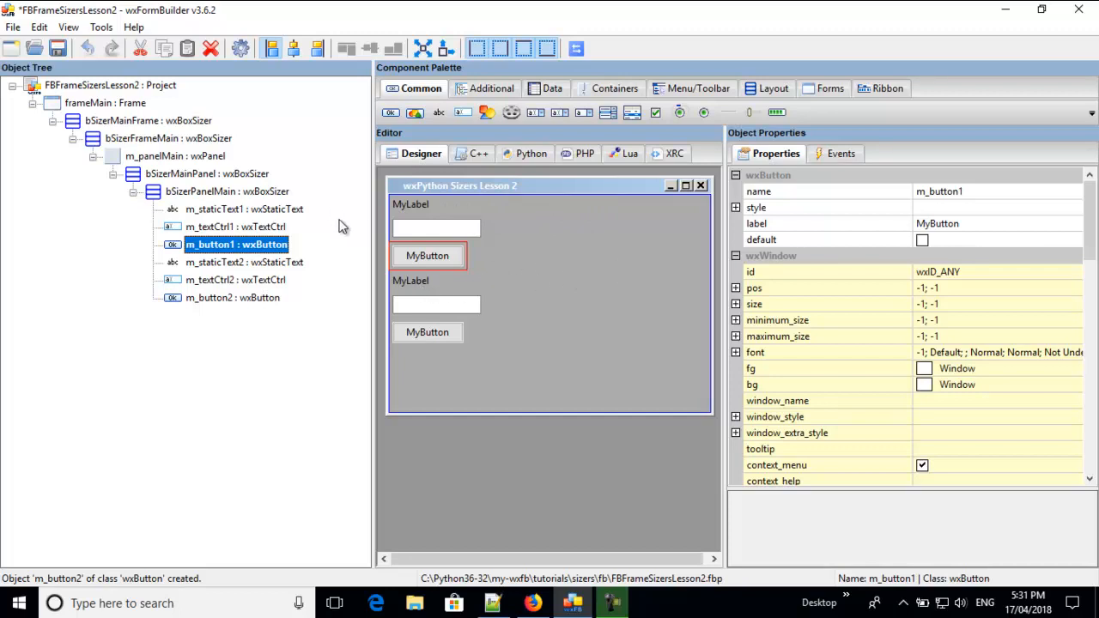
pyautogui.click(234, 190)
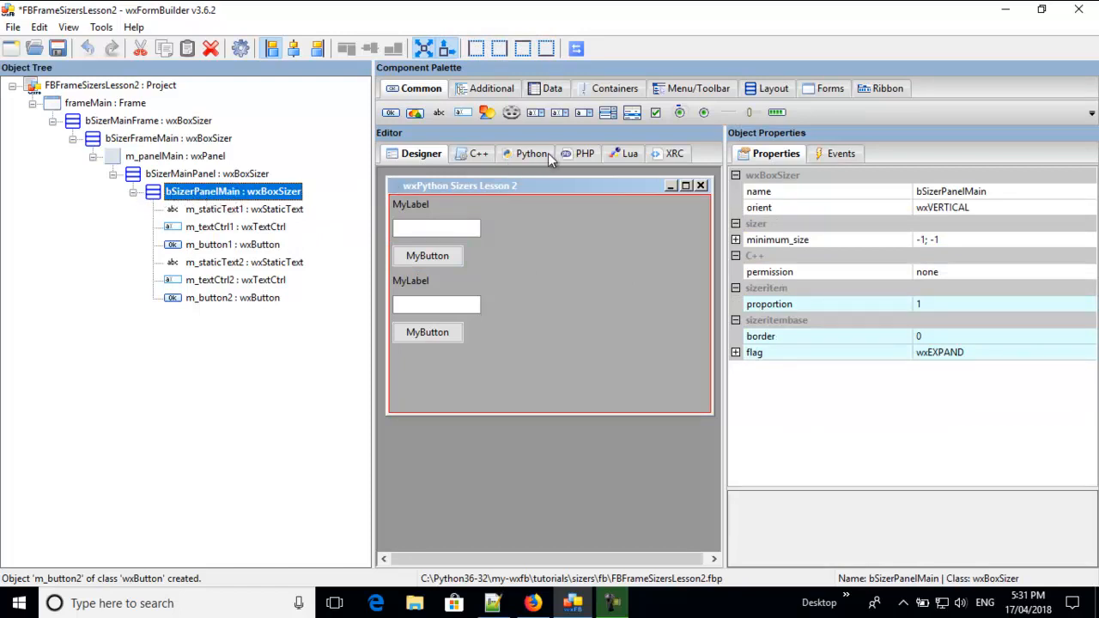
# Show the generated XRC code and scroll through the frame and panel markup
pyautogui.click(674, 153)
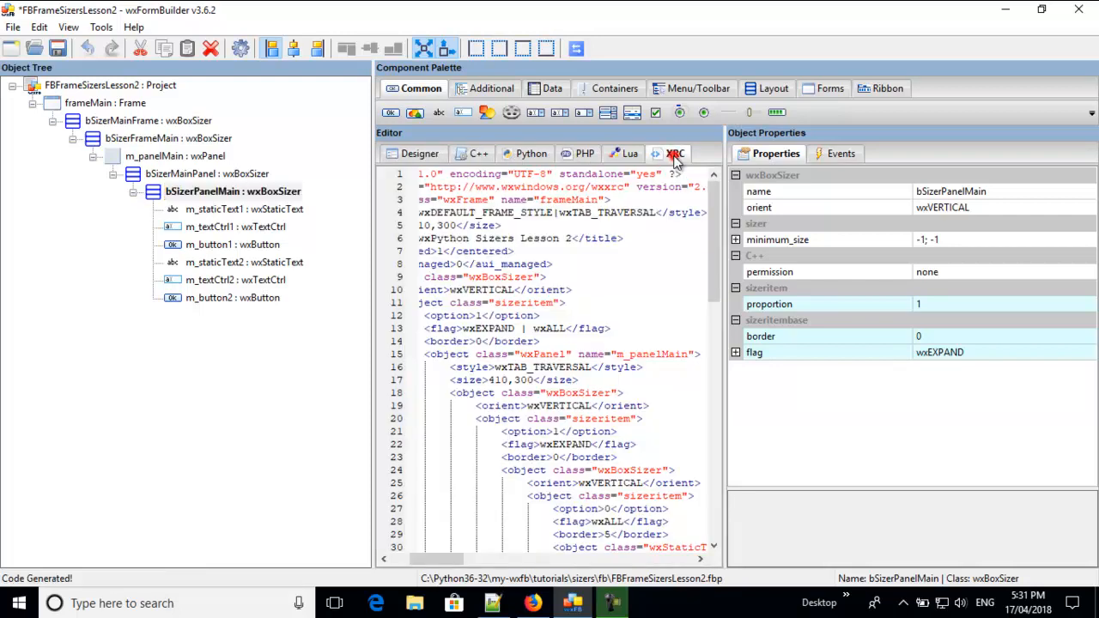
pyautogui.scroll(-3)
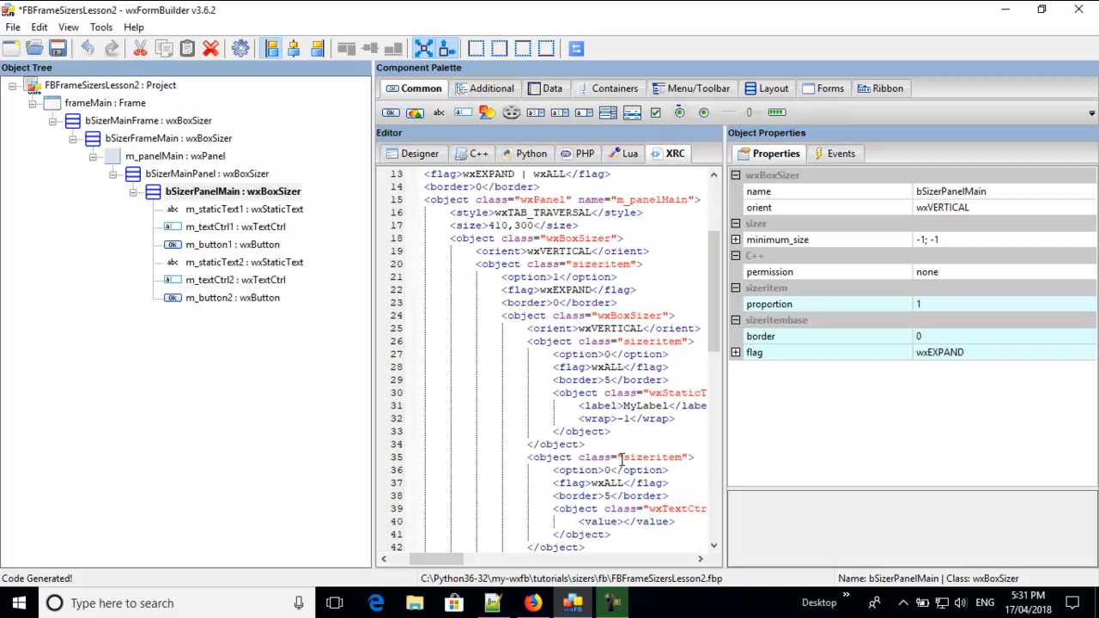
pyautogui.scroll(-3)
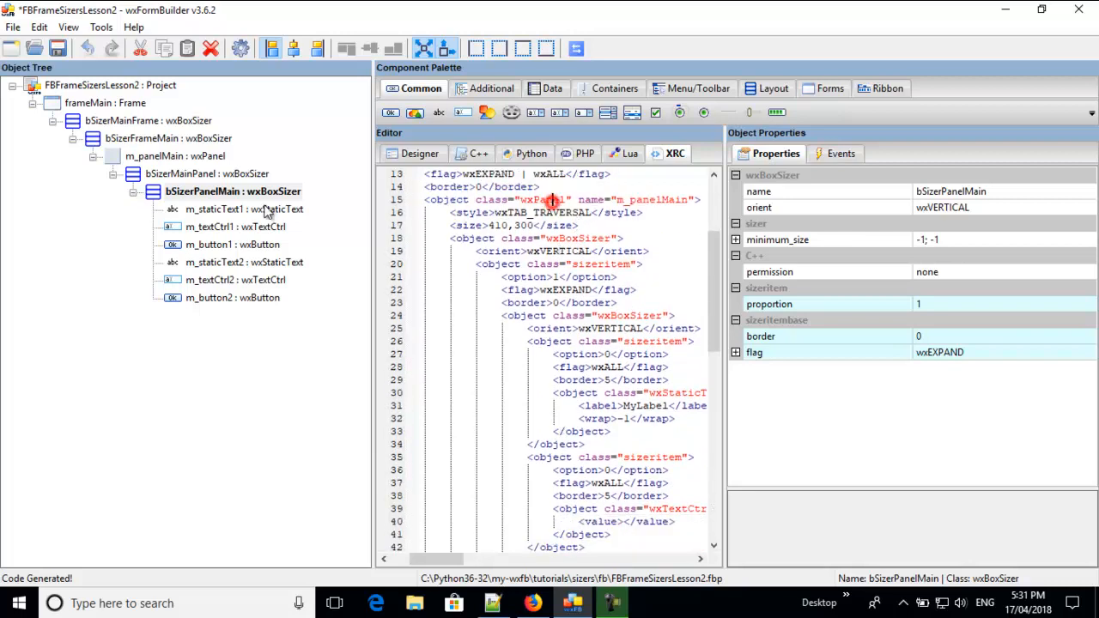
# Locate m_panelMain, bSizerMainPanel and the first label in the XRC code
pyautogui.click(175, 155)
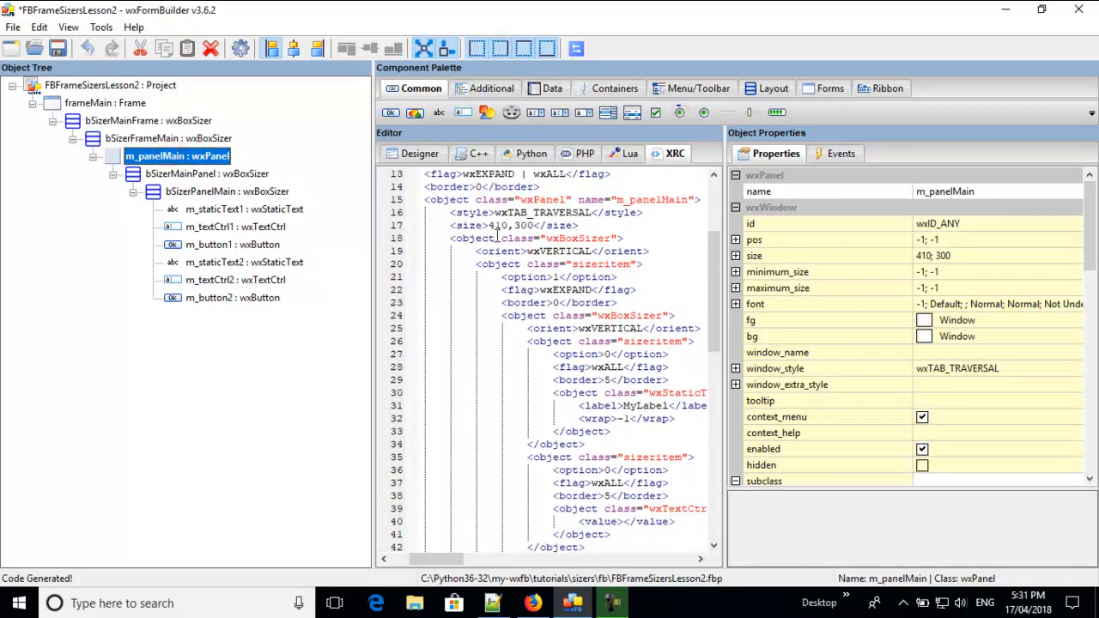
pyautogui.click(206, 173)
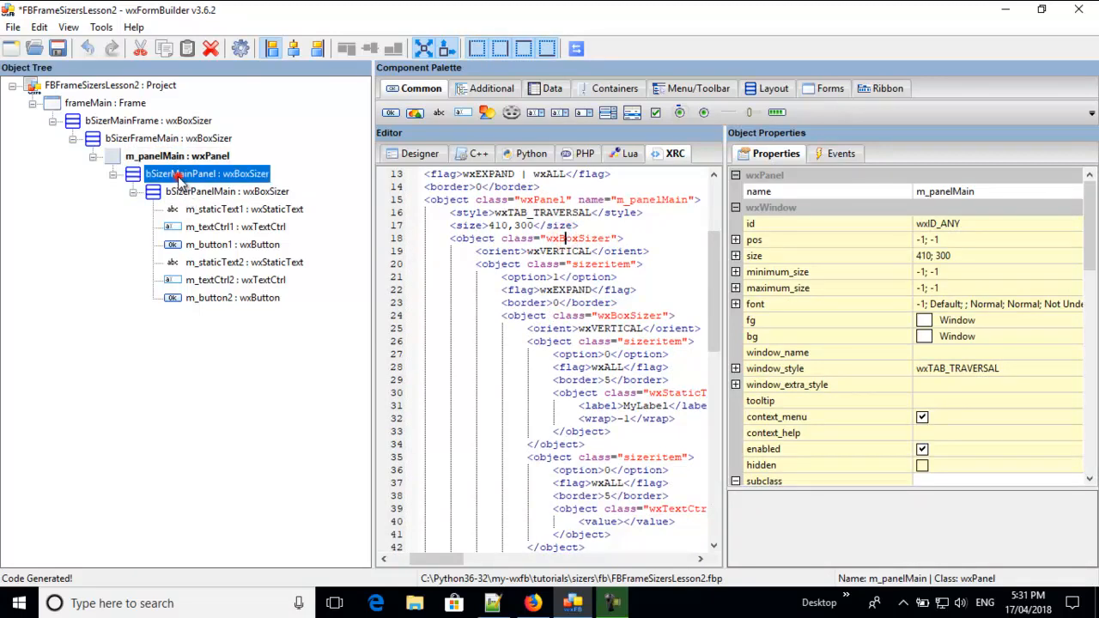
pyautogui.click(213, 173)
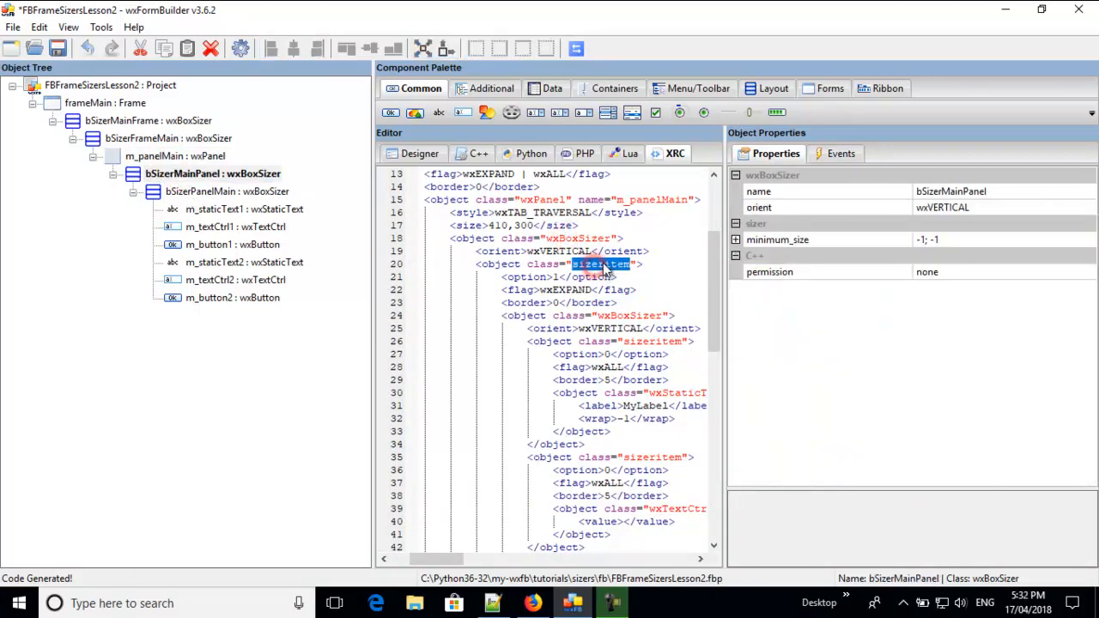
pyautogui.click(232, 190)
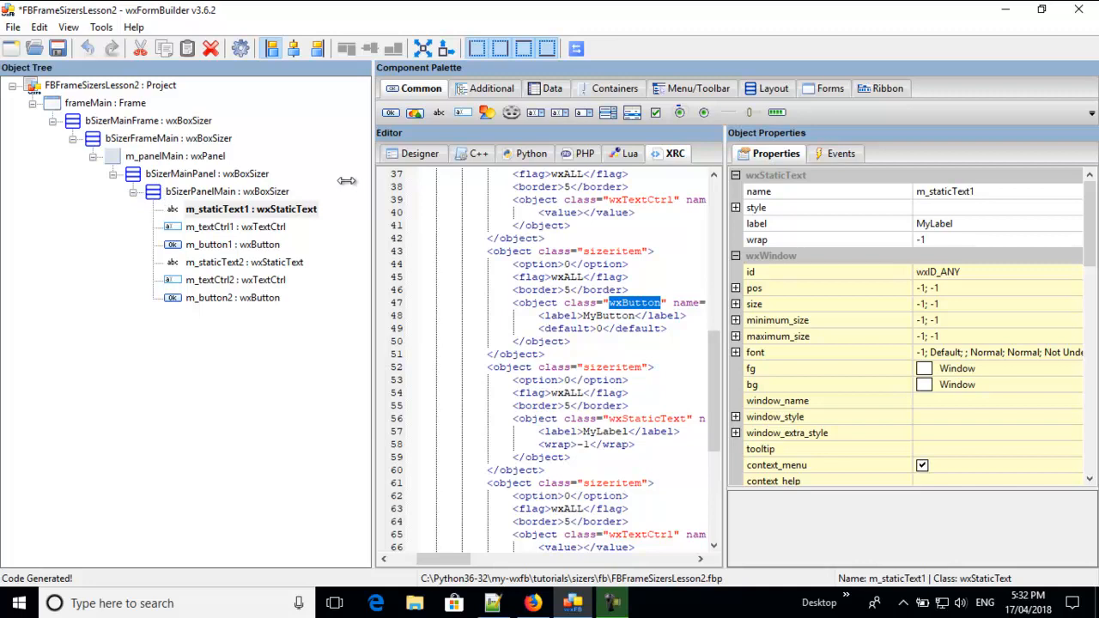
pyautogui.click(419, 153)
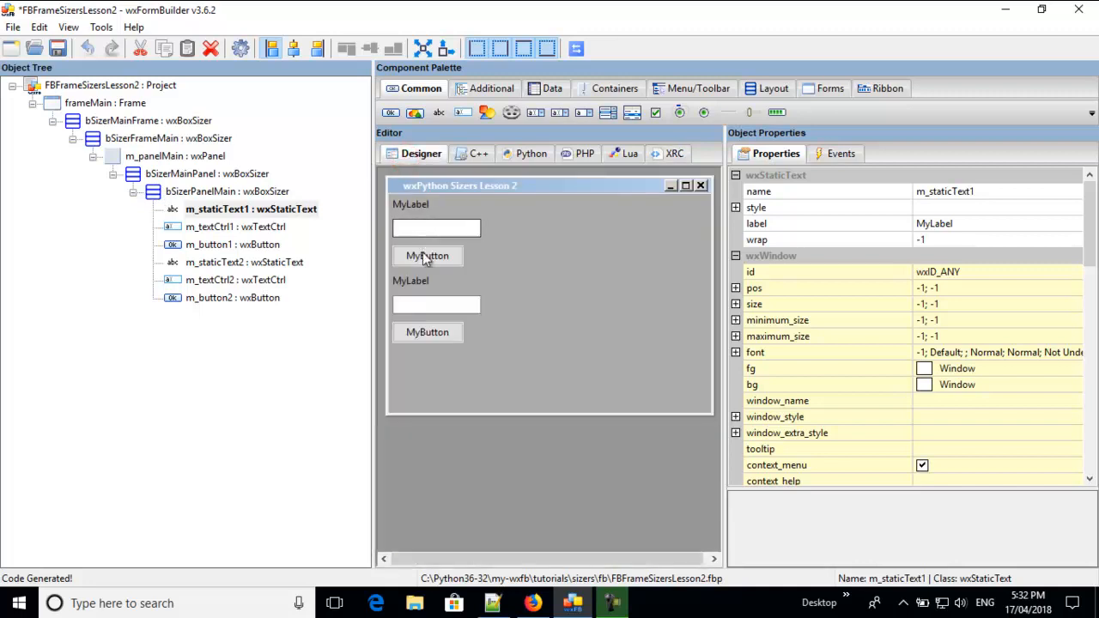
pyautogui.click(428, 334)
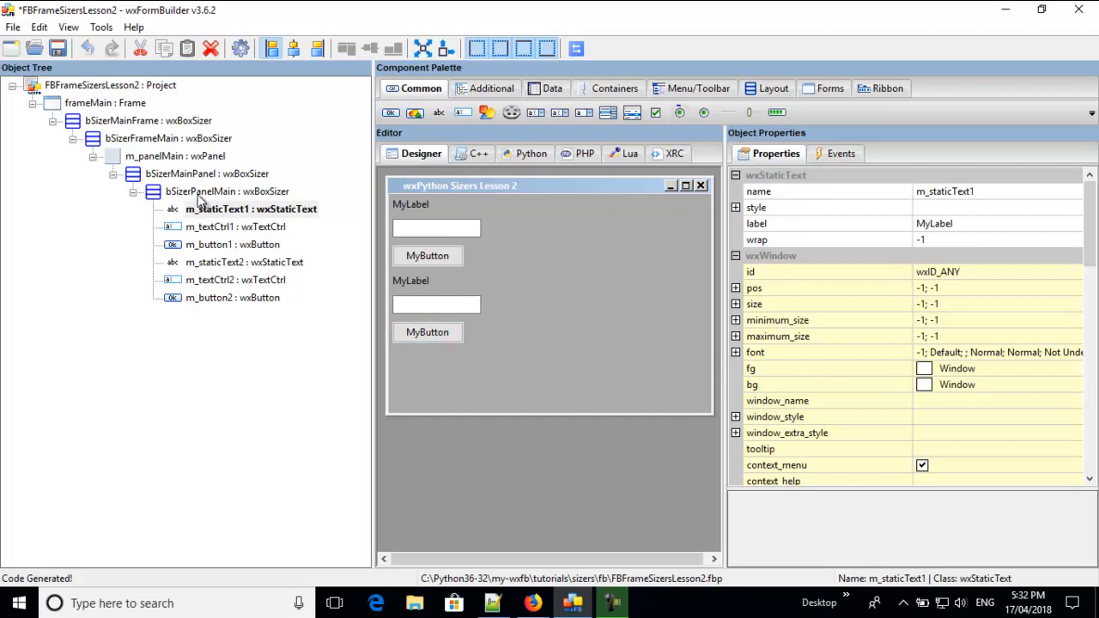
pyautogui.click(226, 190)
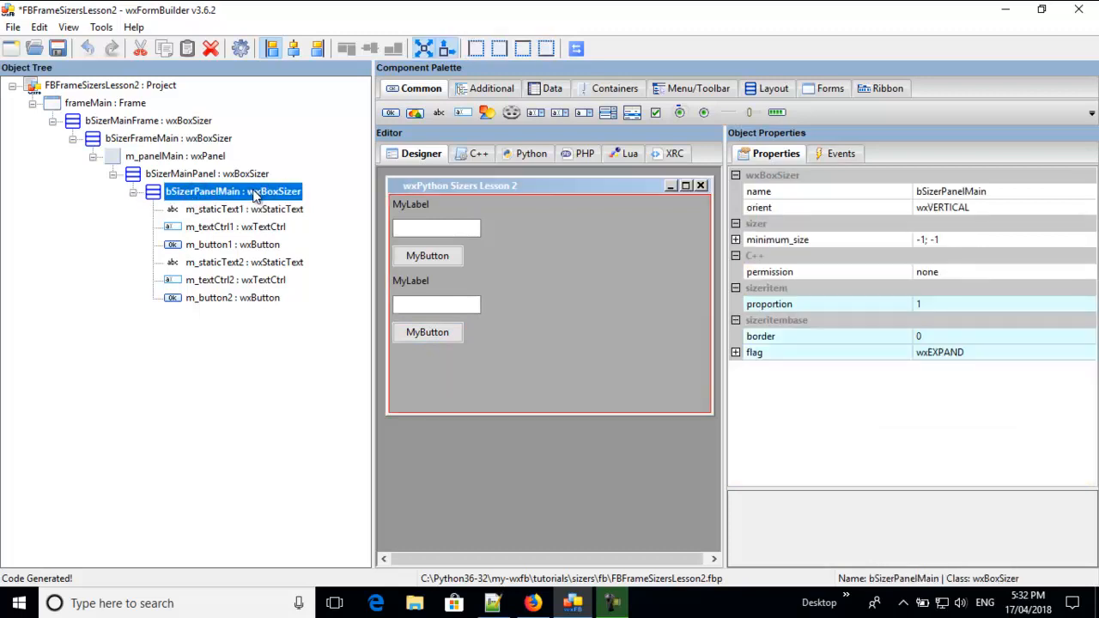
pyautogui.moveTo(694, 199)
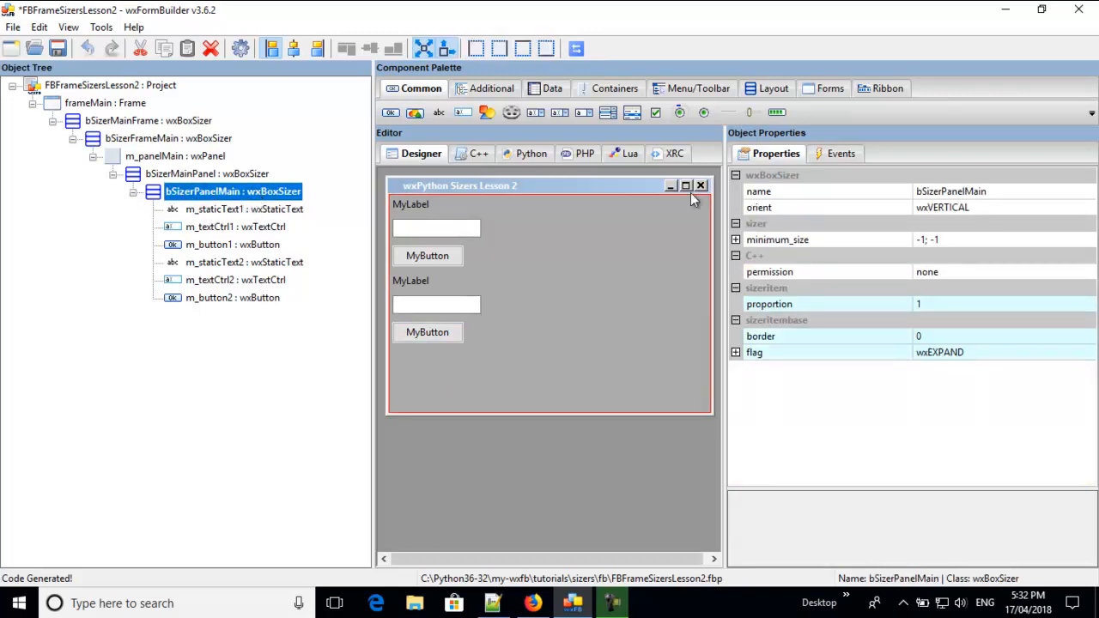
pyautogui.moveTo(982, 206)
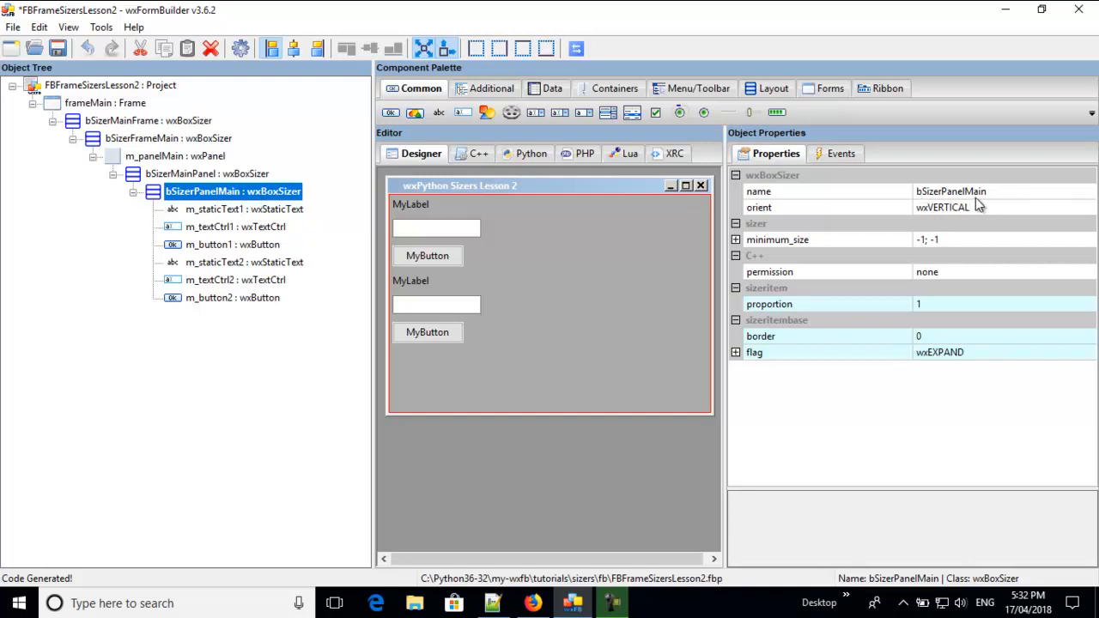
pyautogui.click(673, 153)
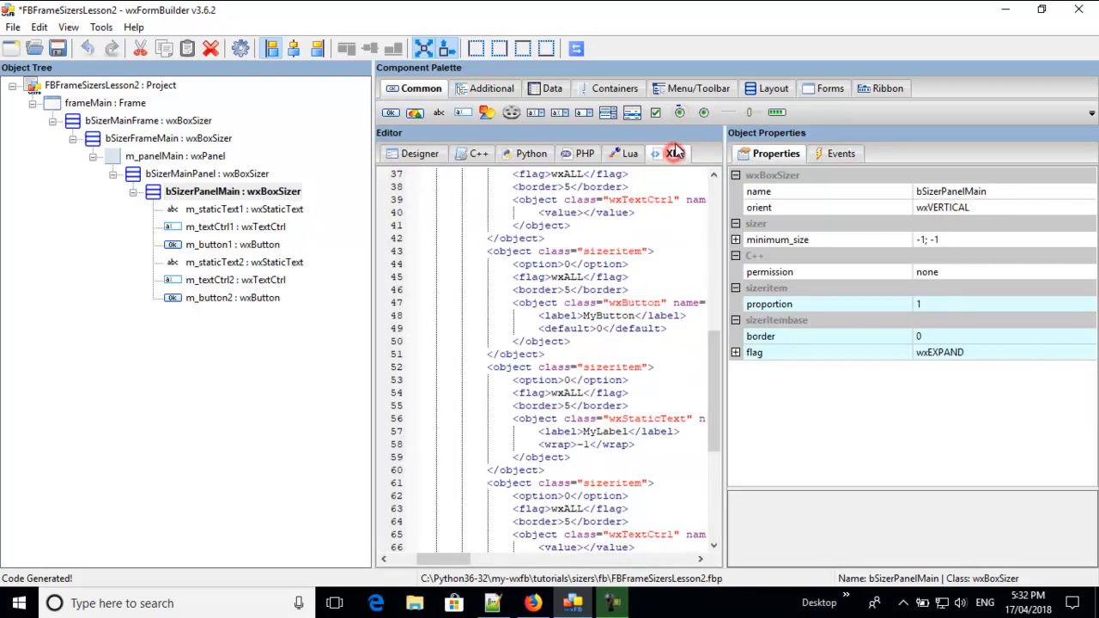
# Check the sizeritem tags for the panel and its sizers, then return to the Designer view
pyautogui.doubleClick(611, 368)
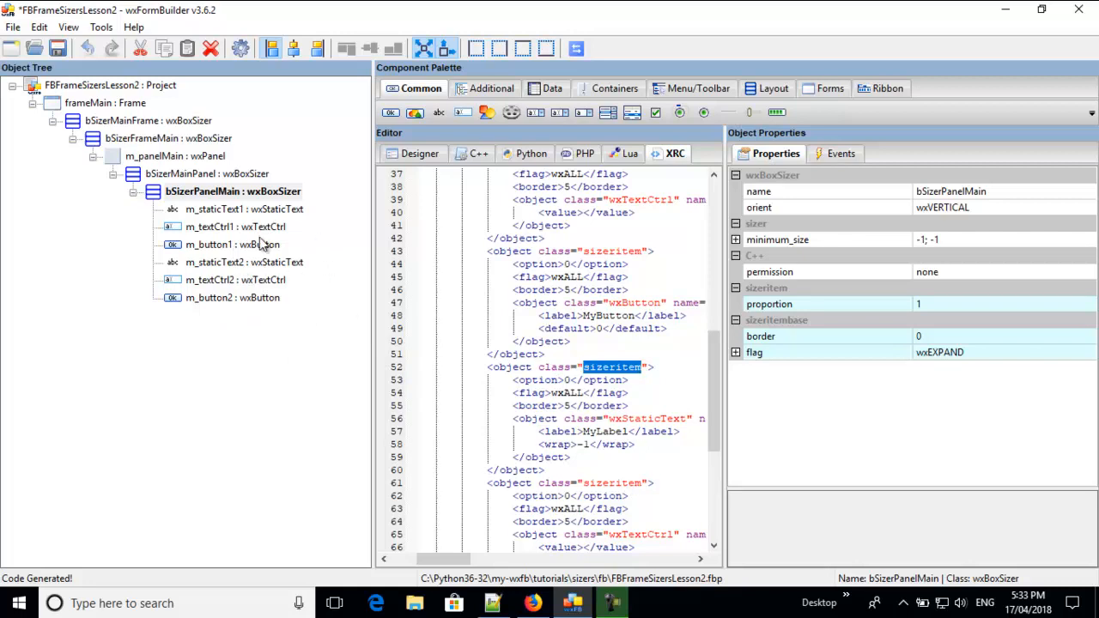
pyautogui.click(175, 155)
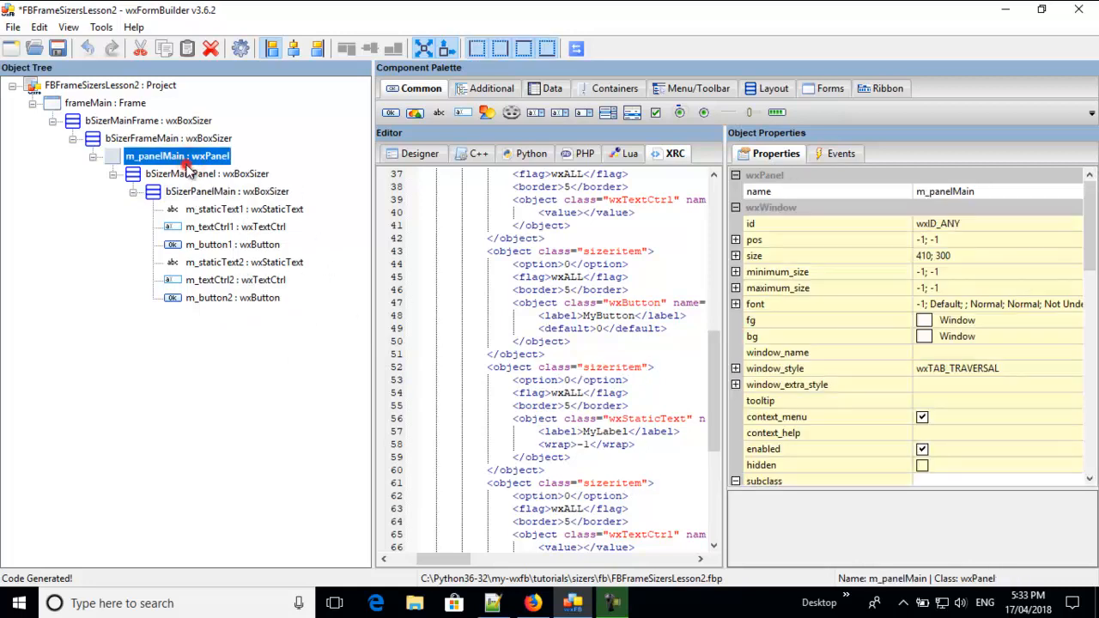
pyautogui.click(213, 173)
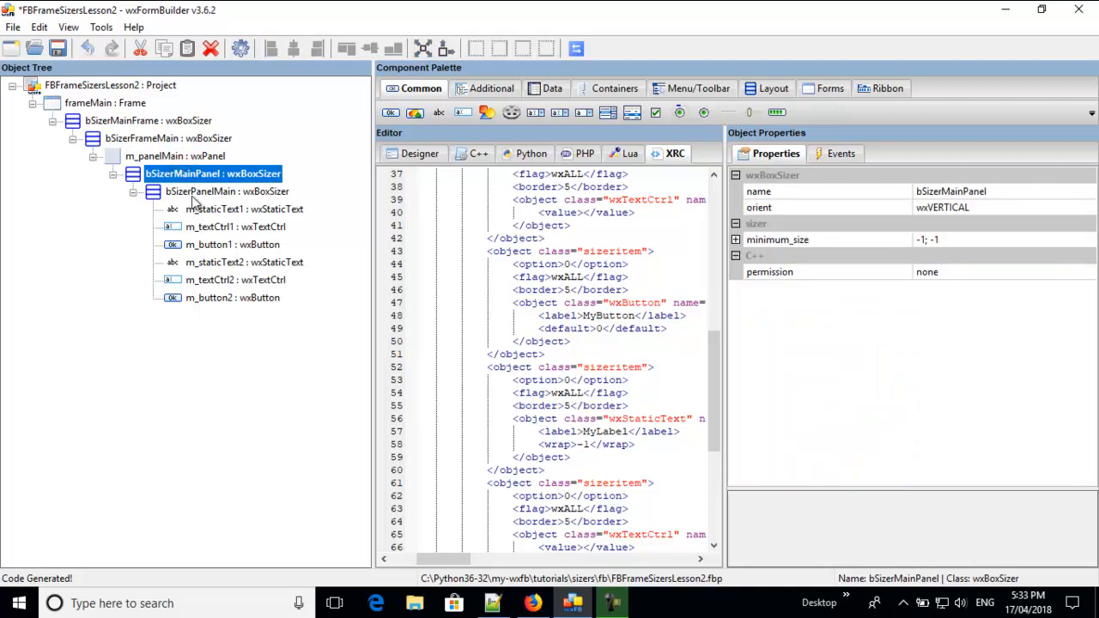
pyautogui.click(227, 191)
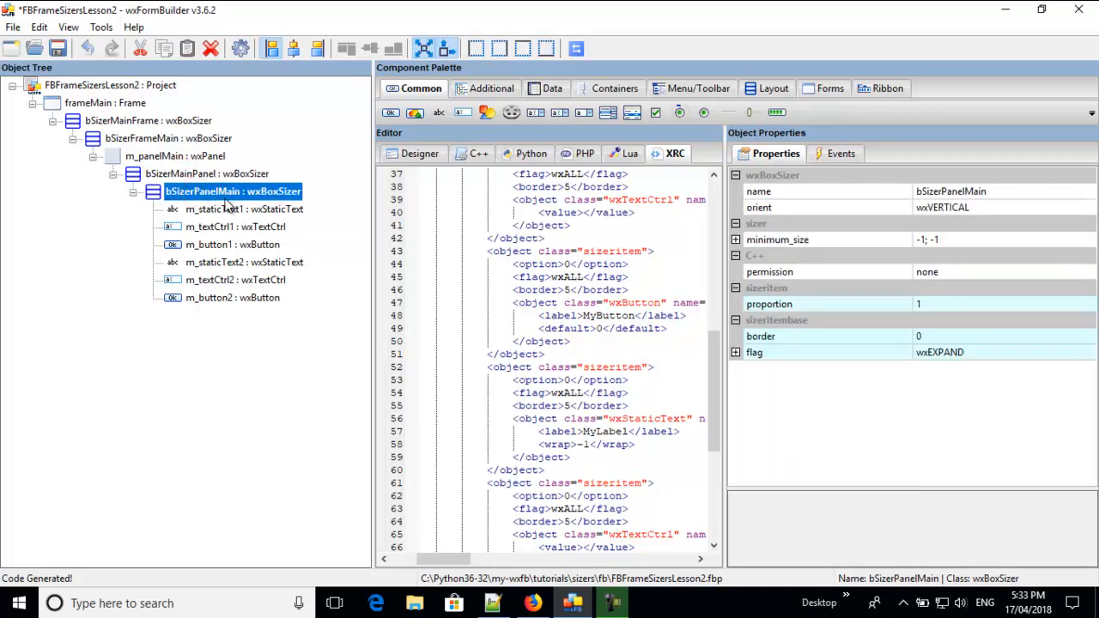
pyautogui.click(419, 153)
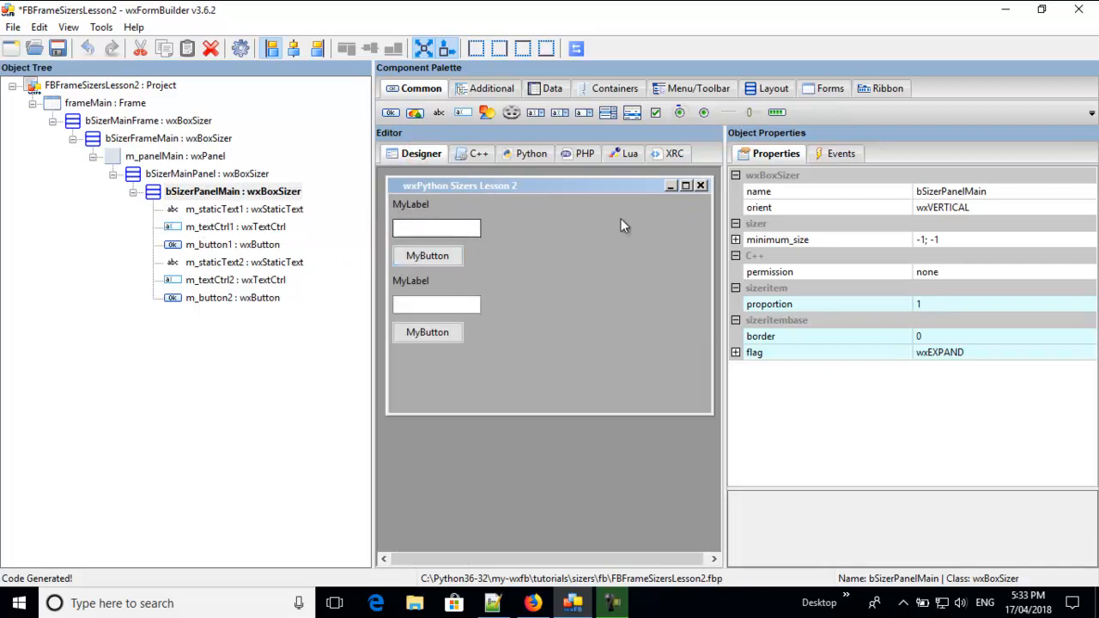
pyautogui.moveTo(684, 249)
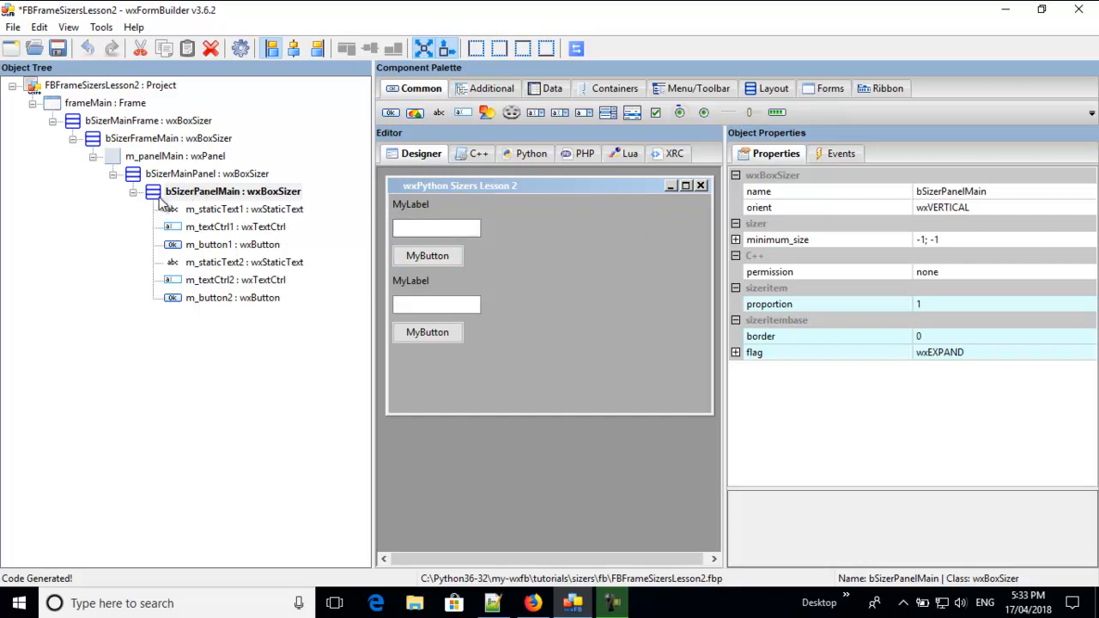
pyautogui.moveTo(185, 204)
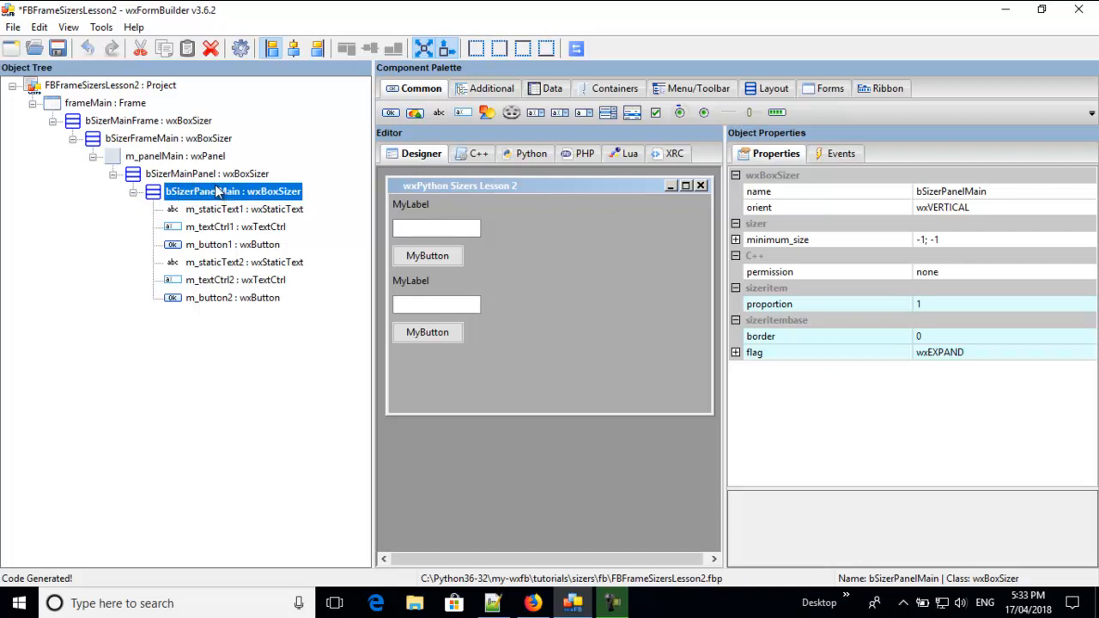
# Add a vertical wxBoxSizer, bSizer5, inside bSizerPanelMain and view its XRC code
pyautogui.click(175, 154)
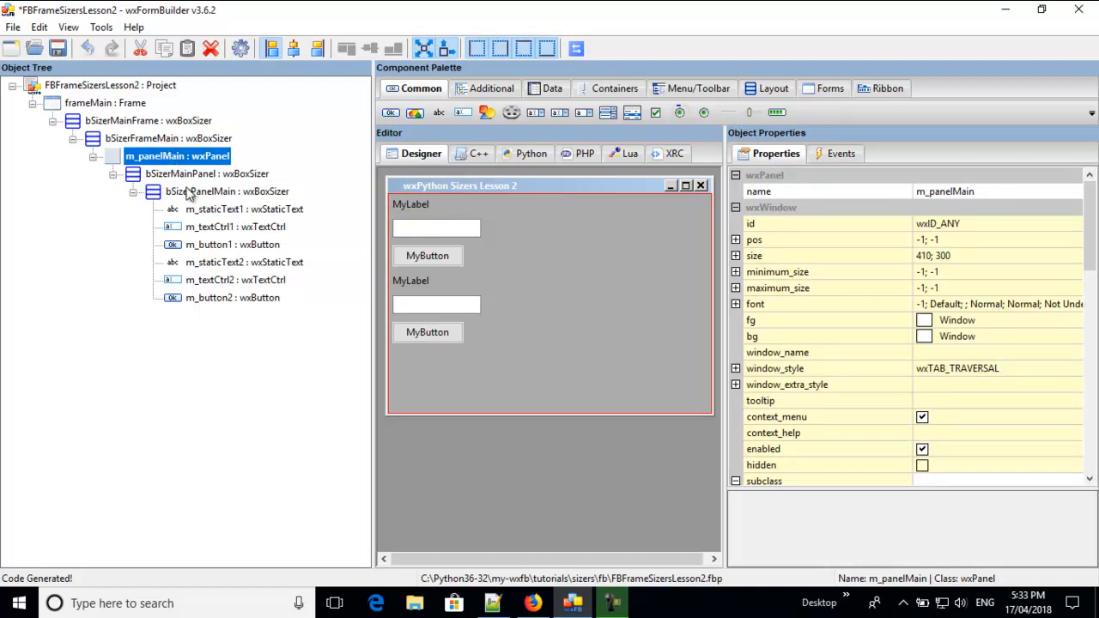
pyautogui.click(226, 191)
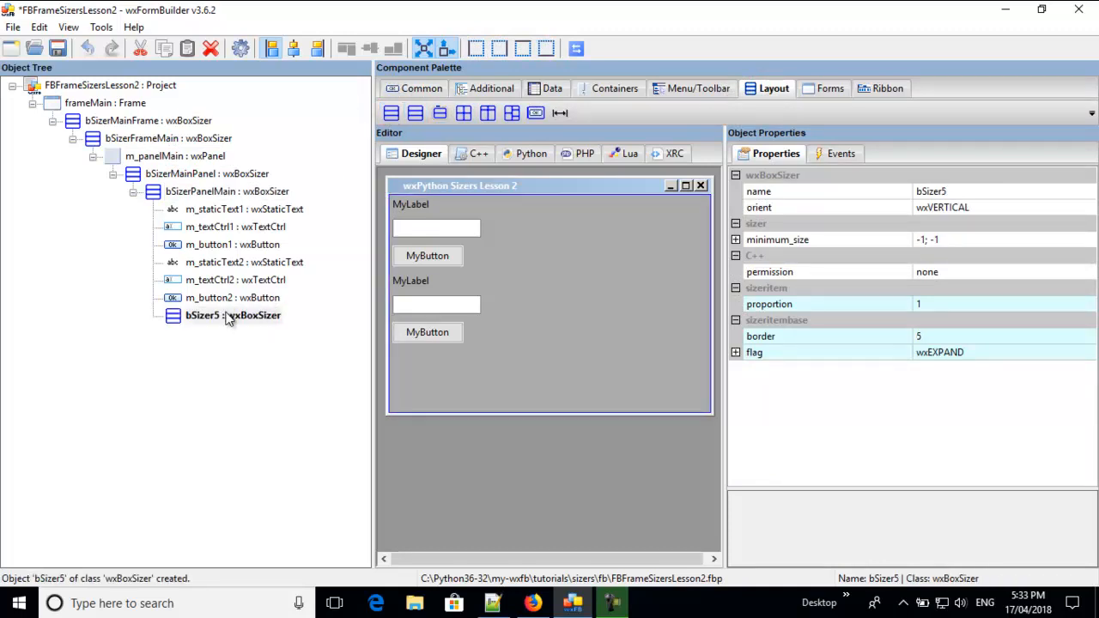
pyautogui.click(232, 316)
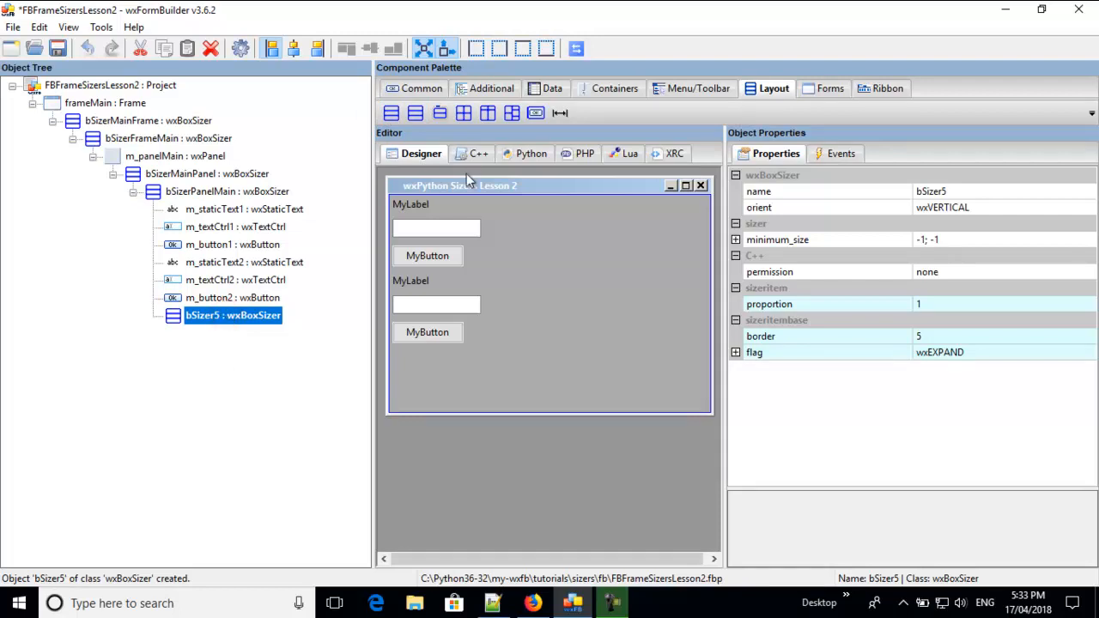
pyautogui.click(673, 153)
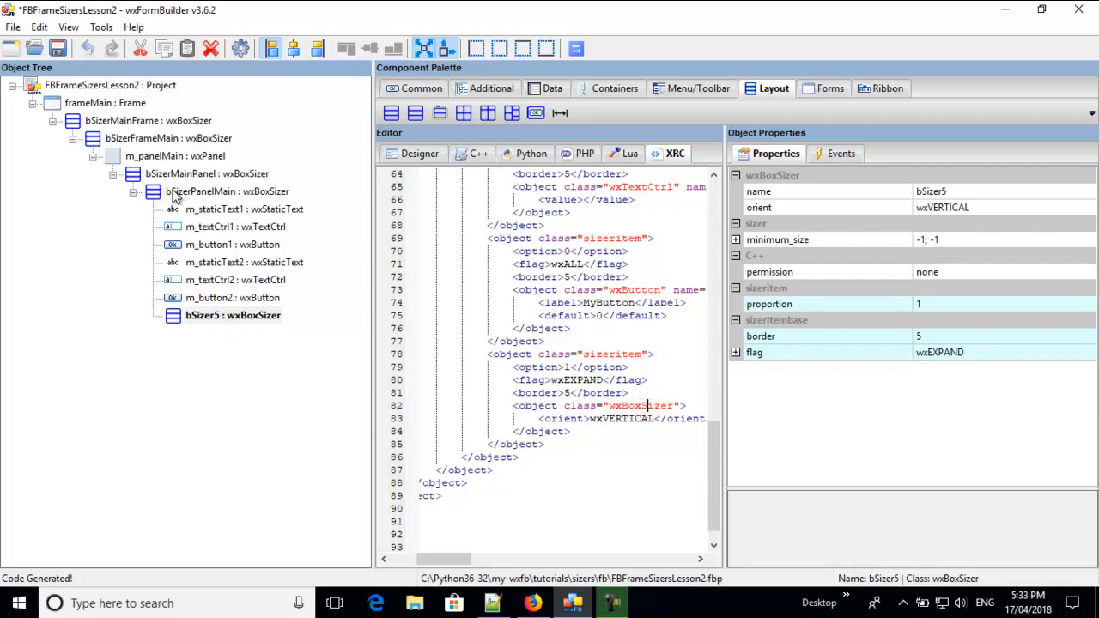
pyautogui.moveTo(186, 197)
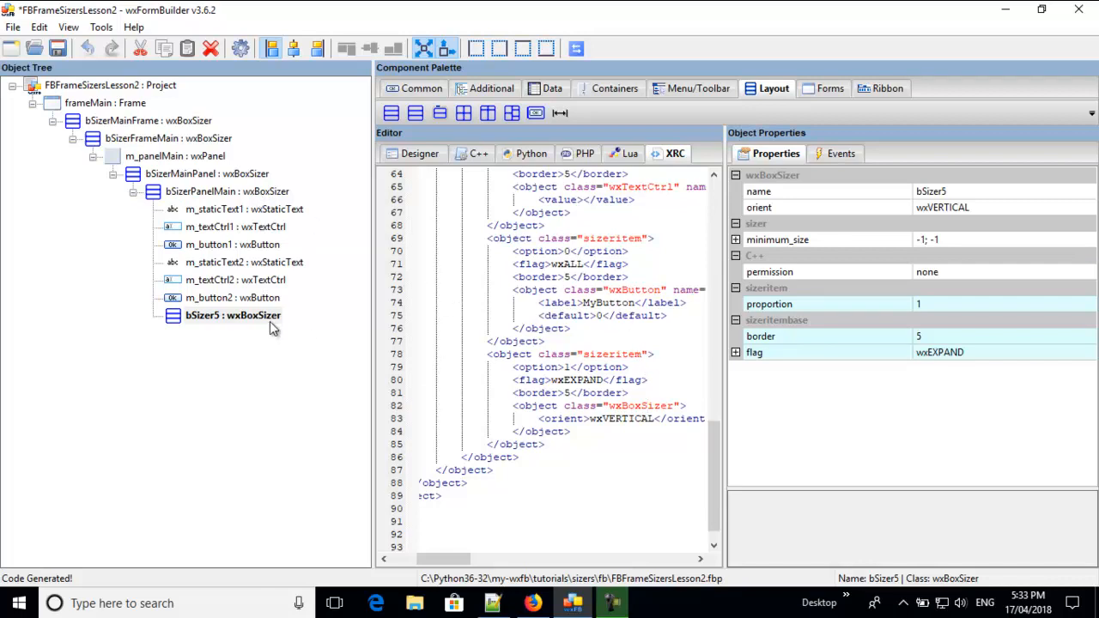
pyautogui.click(232, 316)
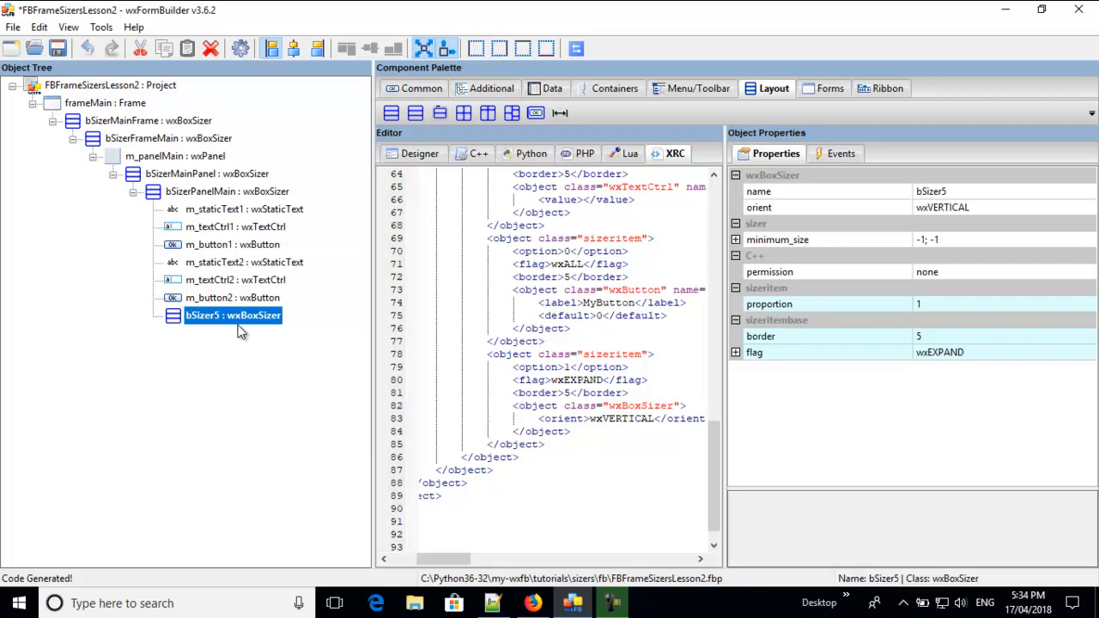
pyautogui.moveTo(230, 237)
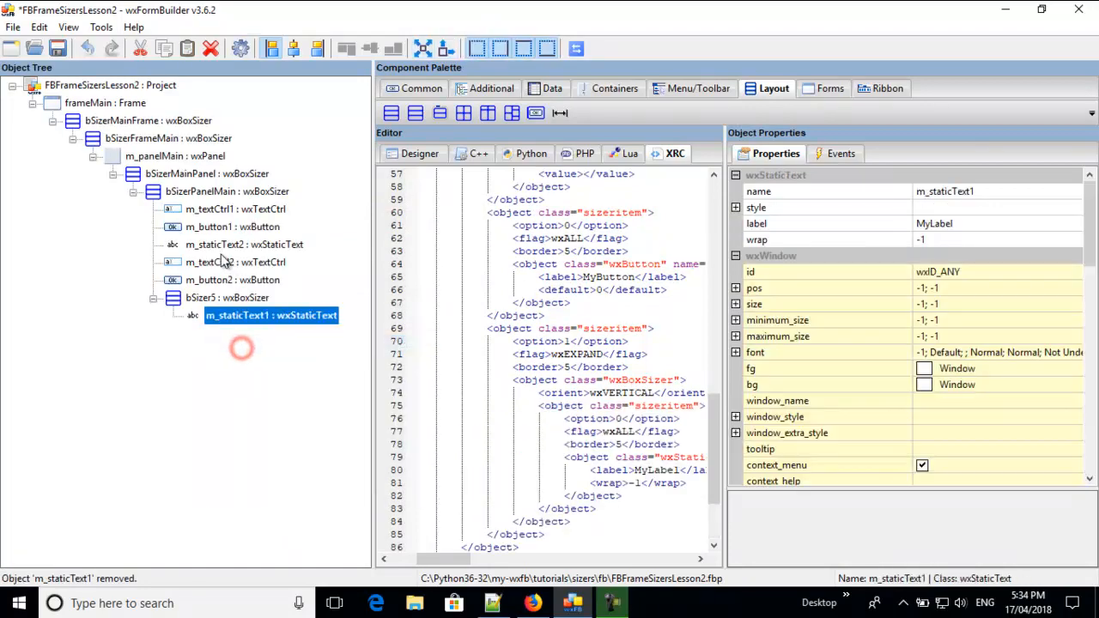
# Cut m_textCtrl1 and m_button1 and paste them into bSizer5, then preview the form
pyautogui.rightClick(237, 210)
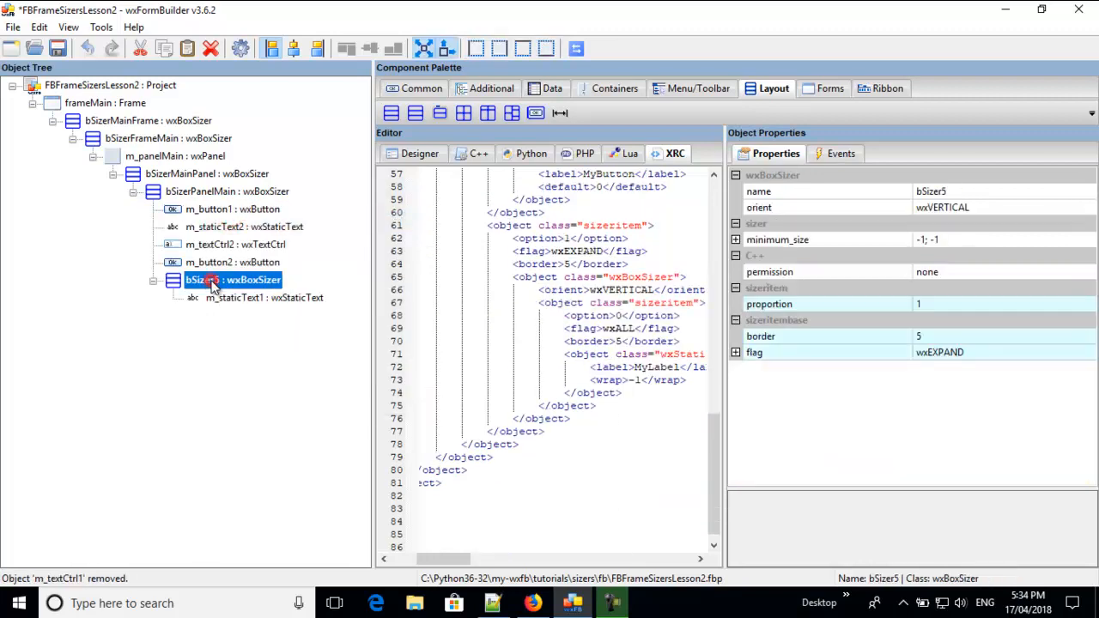
pyautogui.click(232, 316)
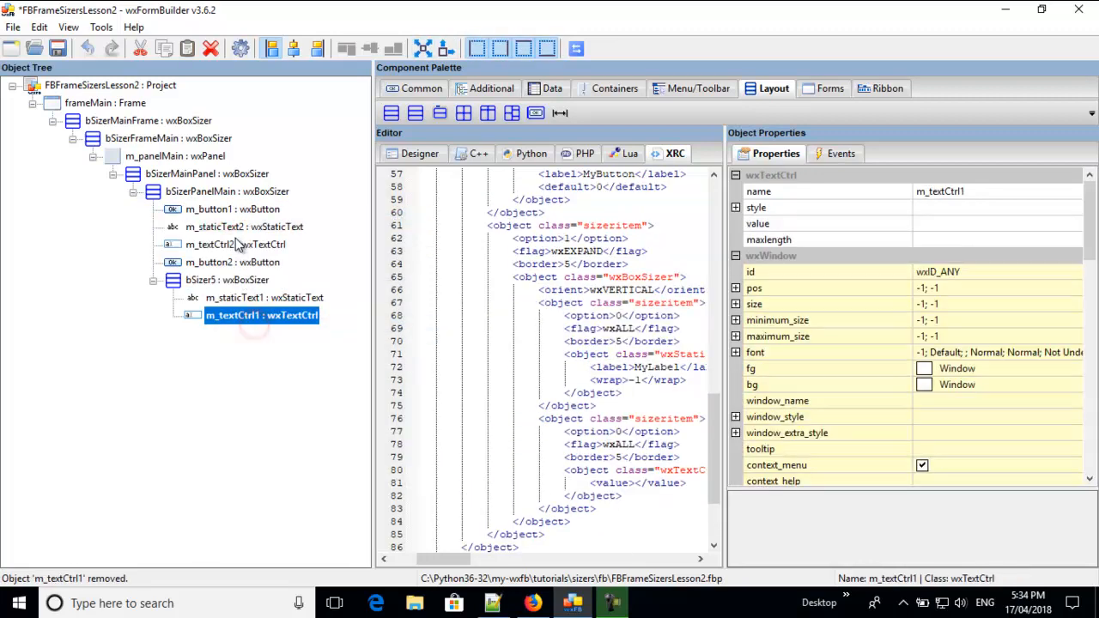
pyautogui.rightClick(232, 209)
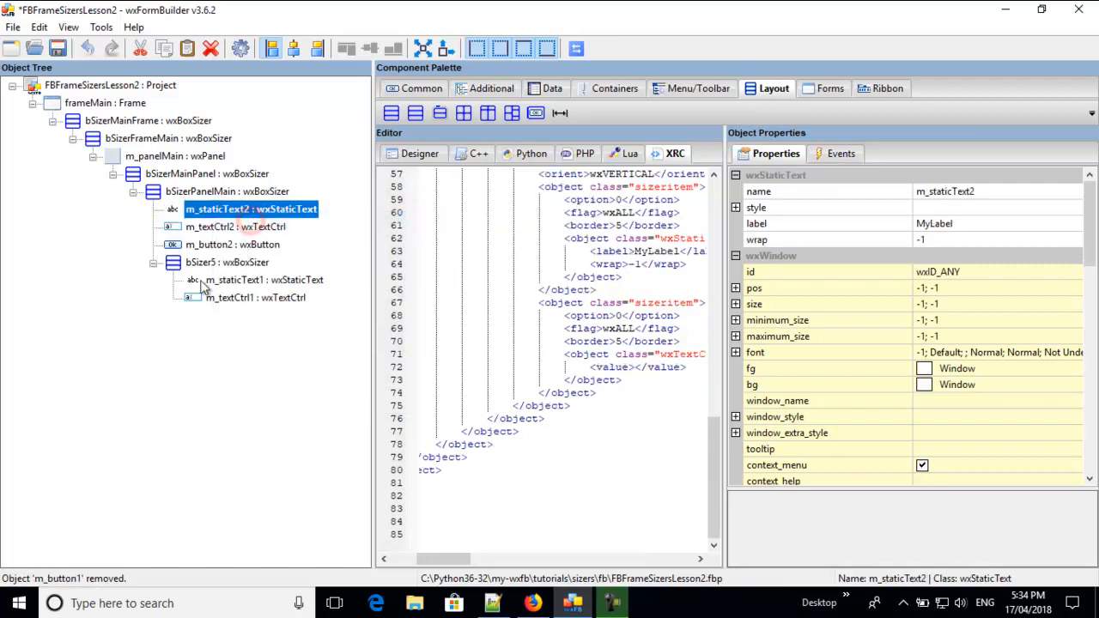
pyautogui.rightClick(226, 261)
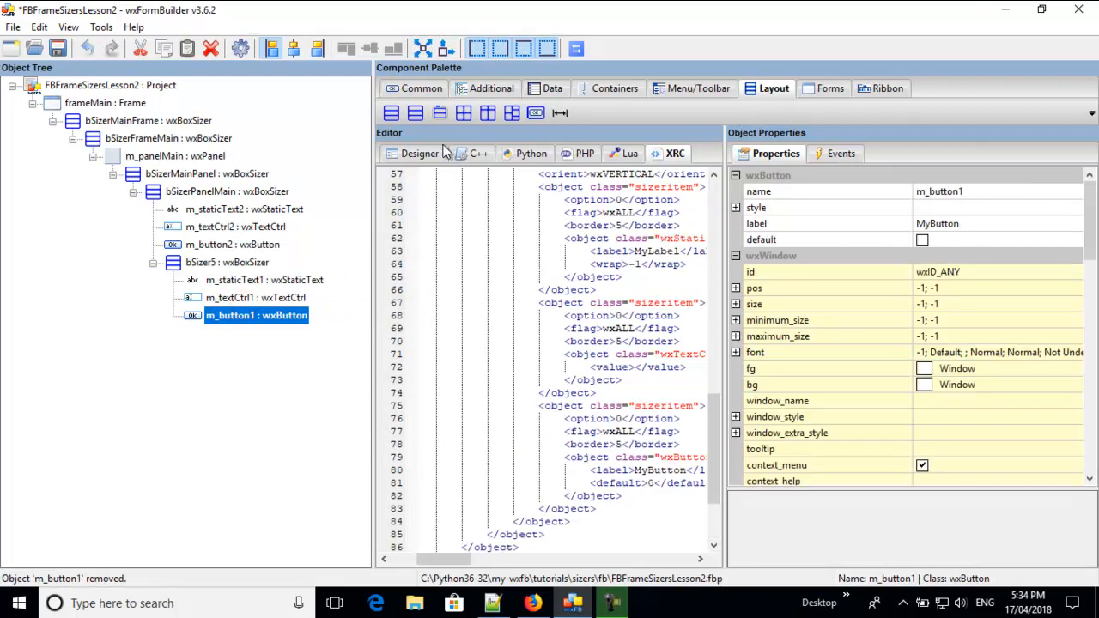
pyautogui.click(420, 153)
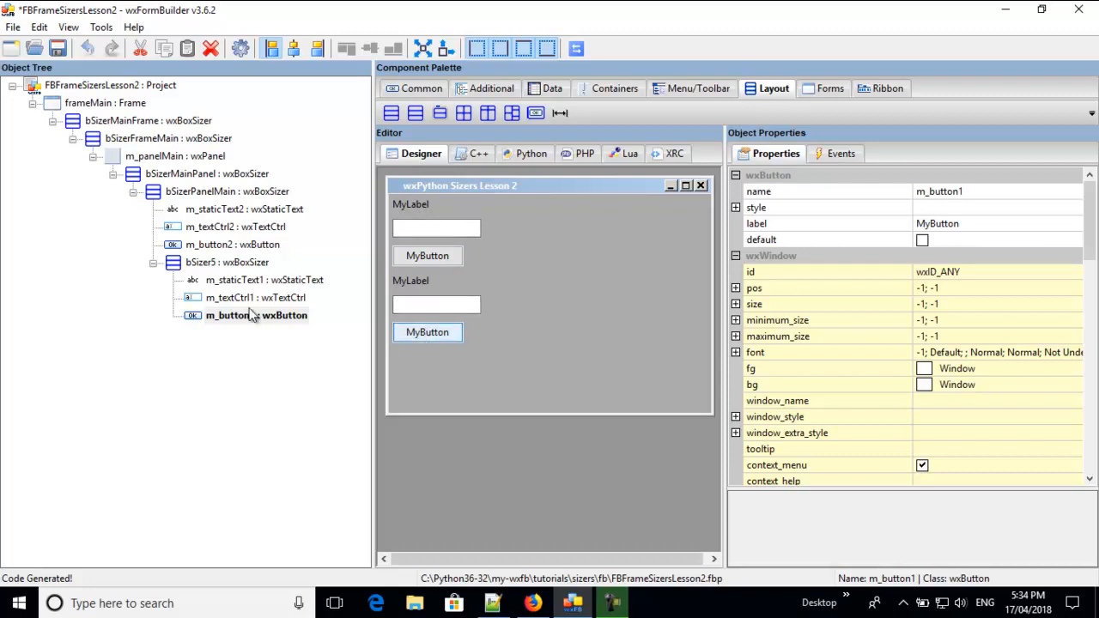
# Set bSizer5's orient to wxHORIZONTAL with proportion 0 so its controls form one row
pyautogui.click(226, 261)
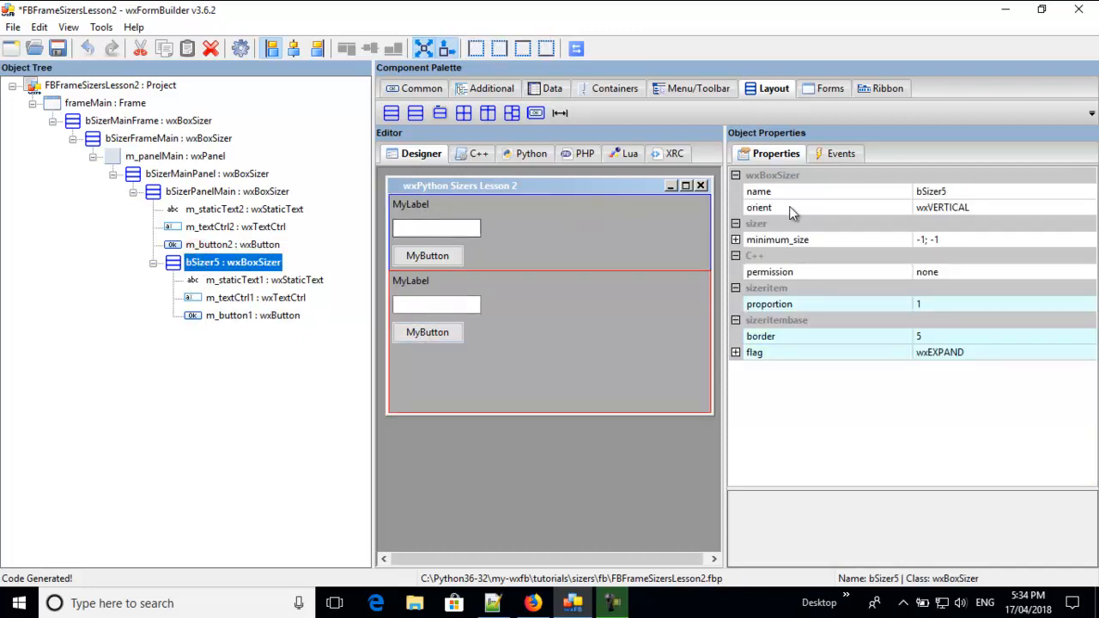
pyautogui.moveTo(766, 217)
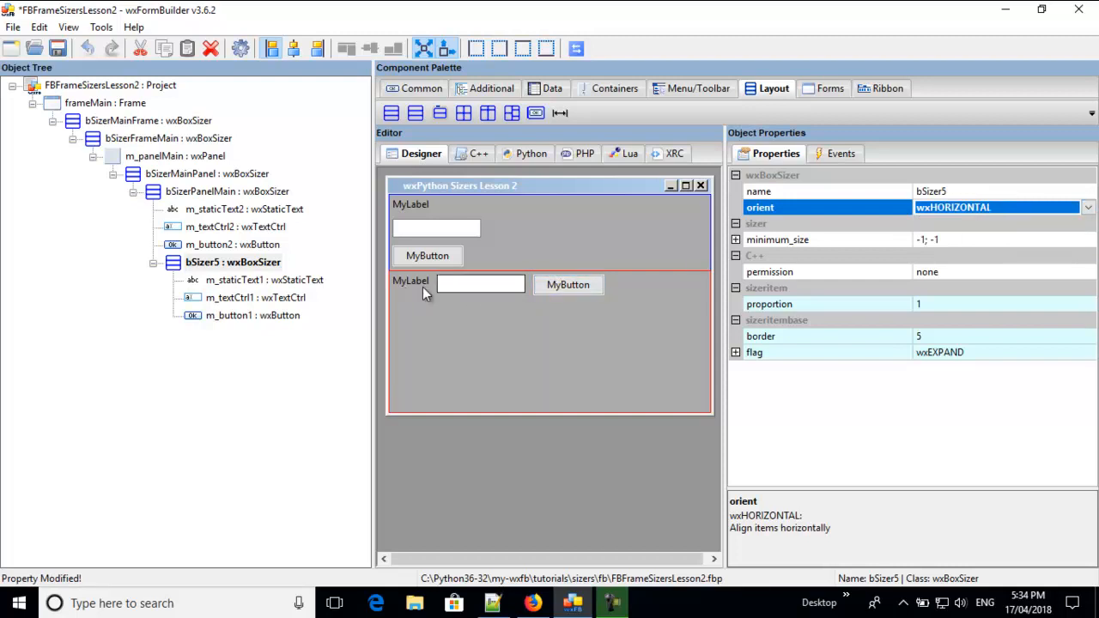
pyautogui.click(567, 285)
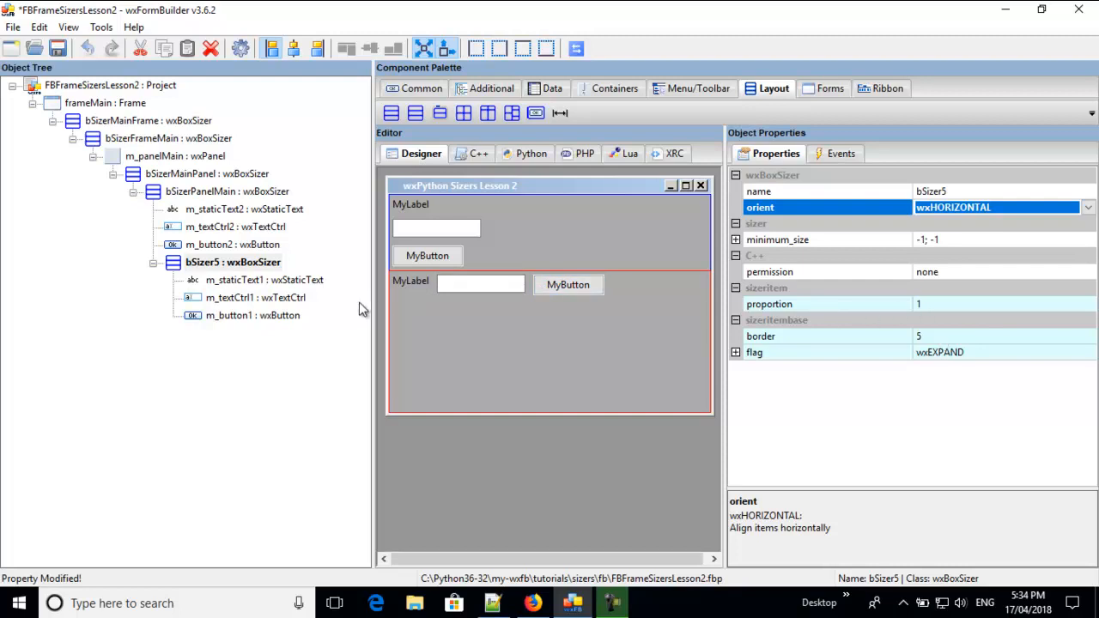
pyautogui.moveTo(377, 285)
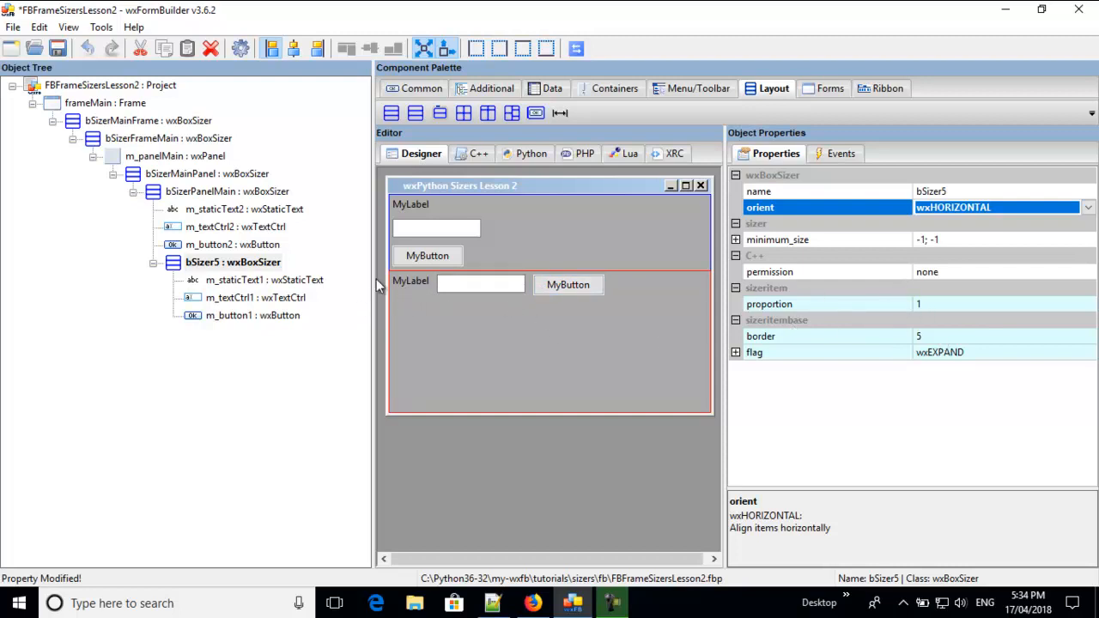
pyautogui.moveTo(702, 386)
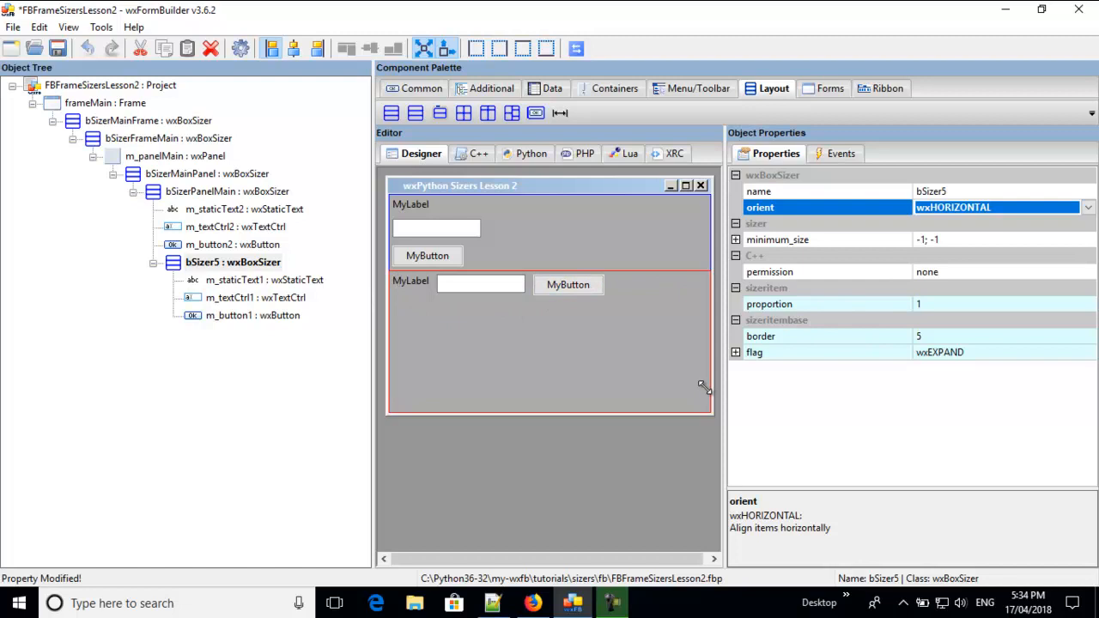
pyautogui.click(176, 155)
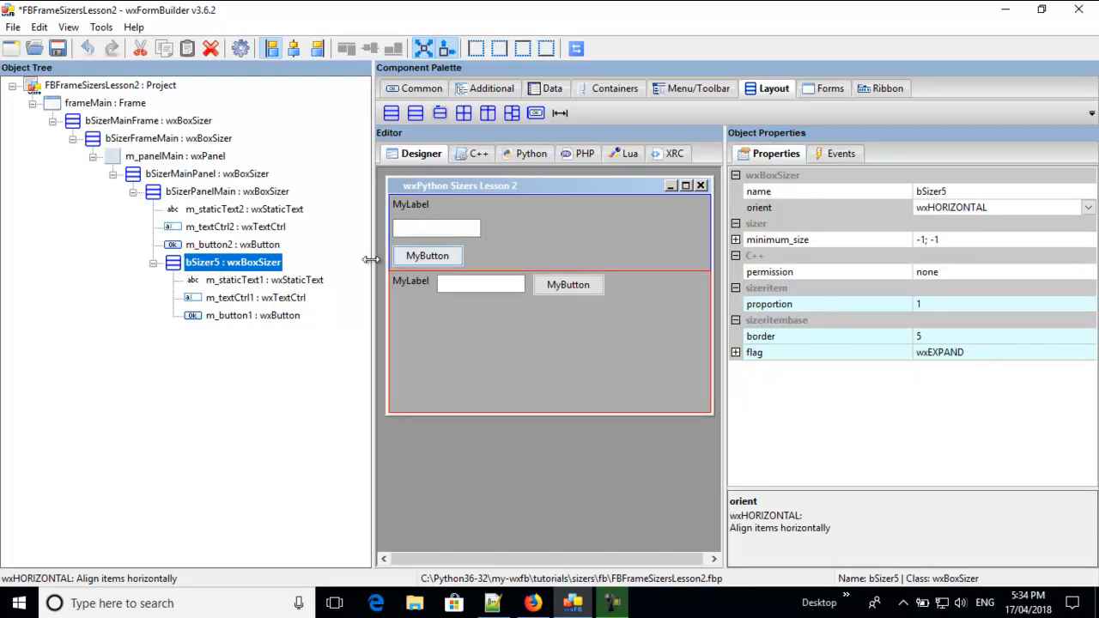
pyautogui.moveTo(413, 375)
pyautogui.write('0')
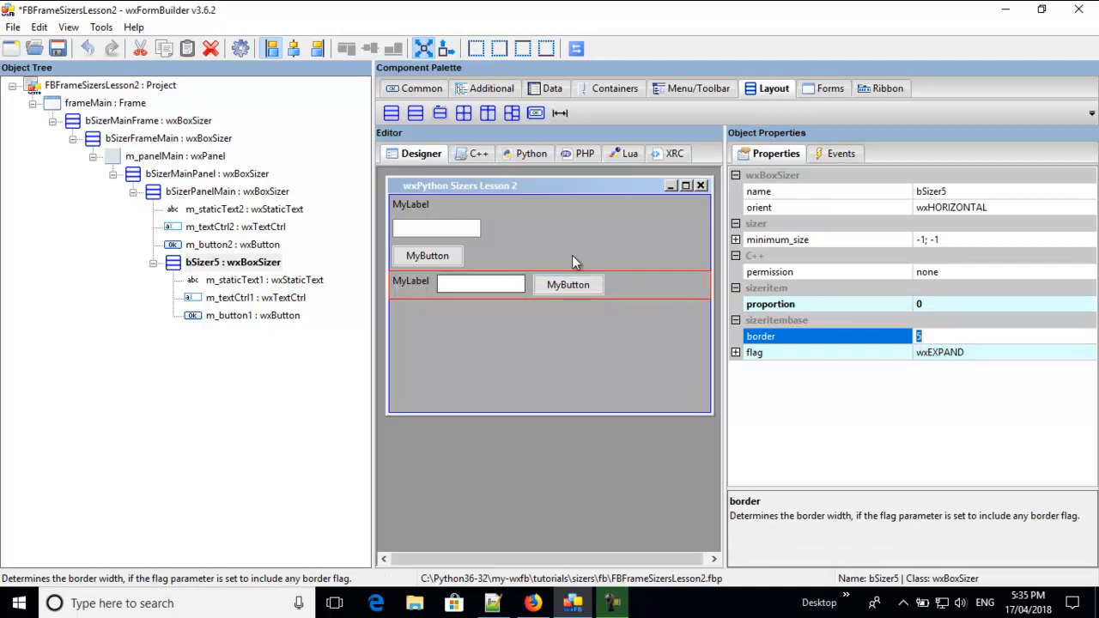
# Set bSizer5's flag to wxALL without wxEXPAND and border 0, then check m_staticText1
pyautogui.click(735, 352)
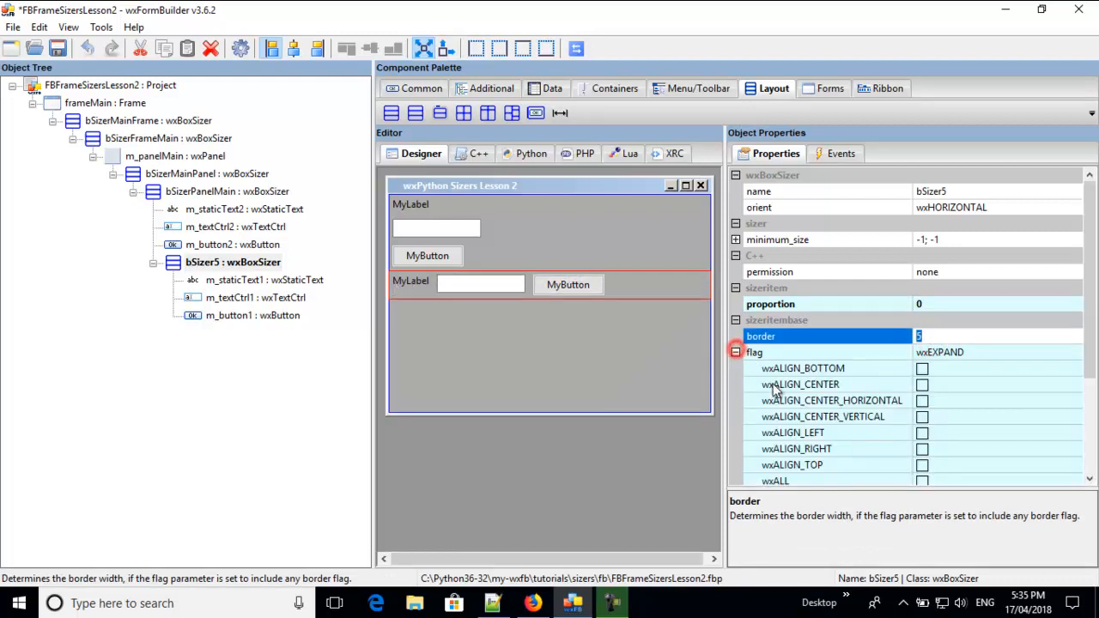
pyautogui.scroll(-3)
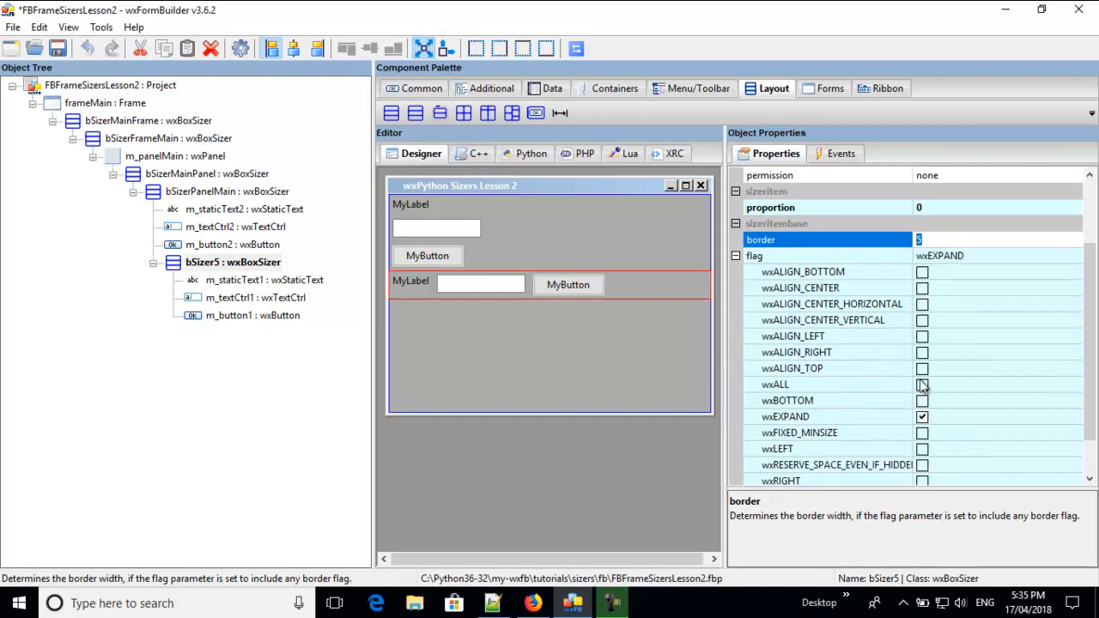
pyautogui.click(922, 385)
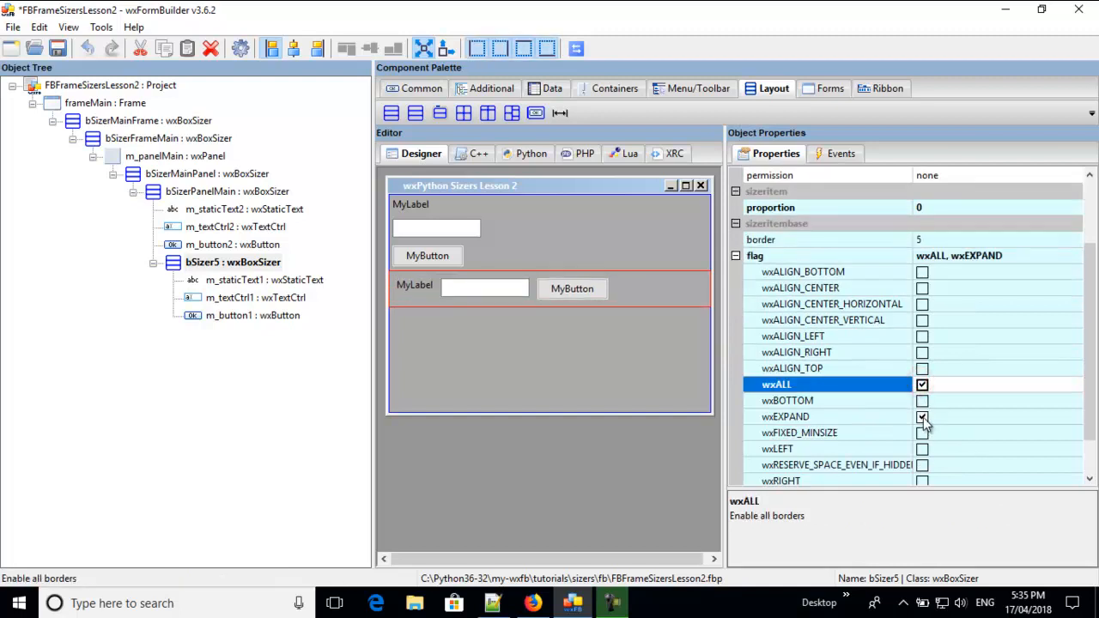
pyautogui.click(922, 418)
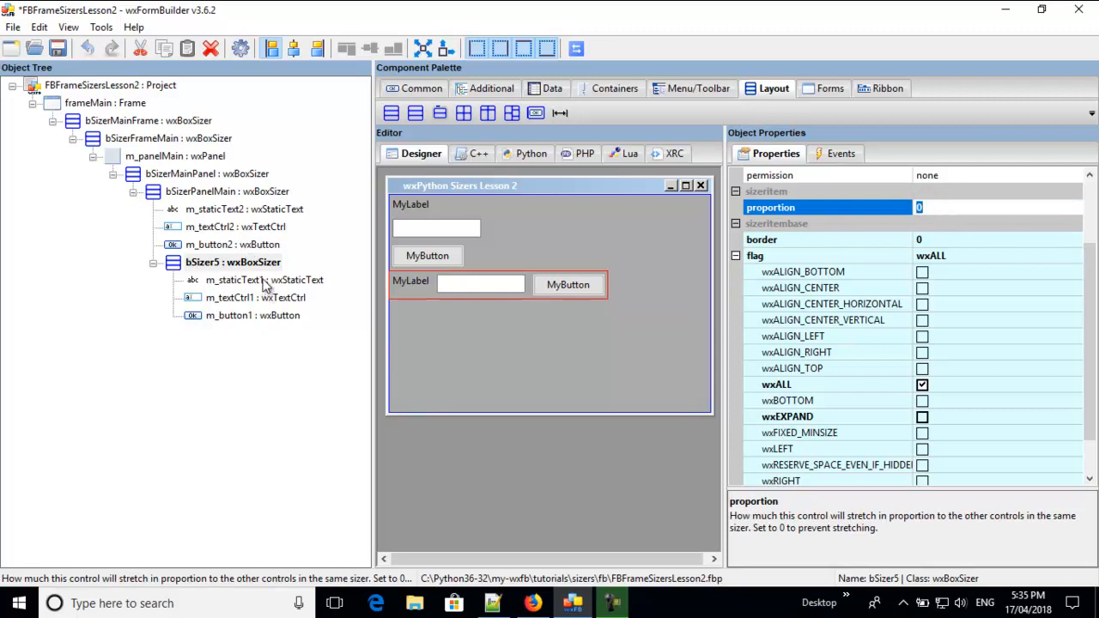
pyautogui.click(264, 280)
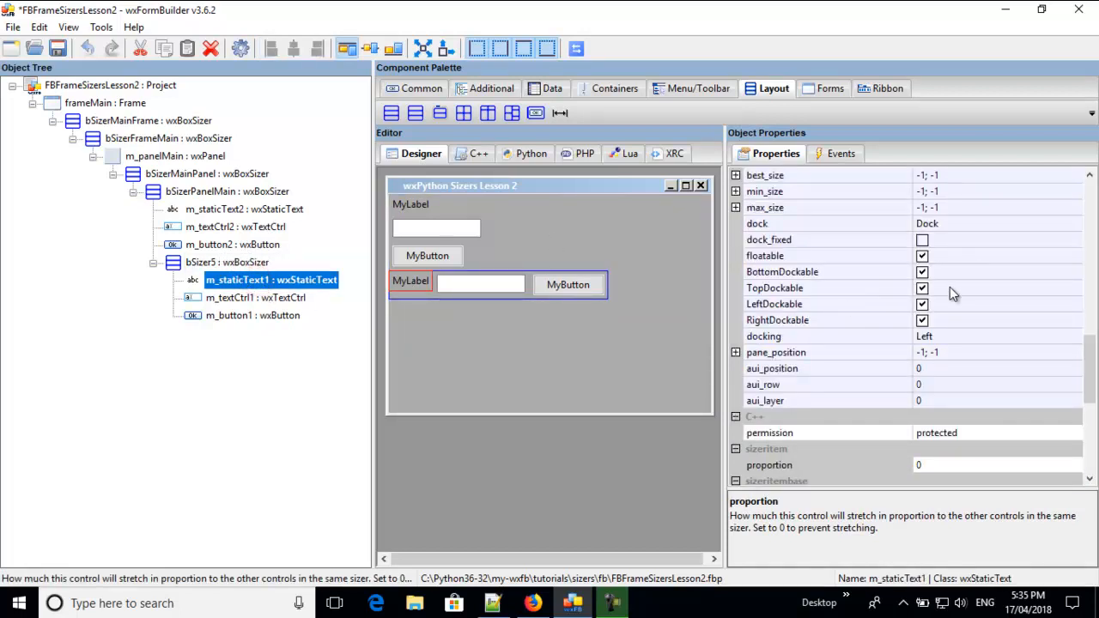
pyautogui.scroll(-3)
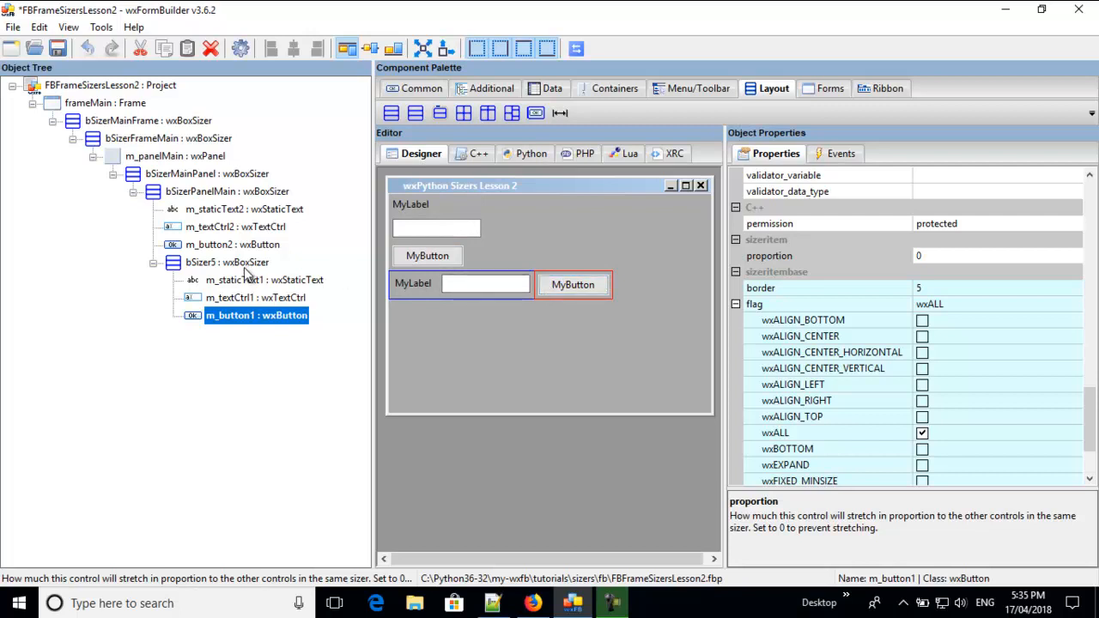
# Paste m_staticText2 into bSizer5 and add a new vertical wxBoxSizer, bSizer6
pyautogui.click(573, 285)
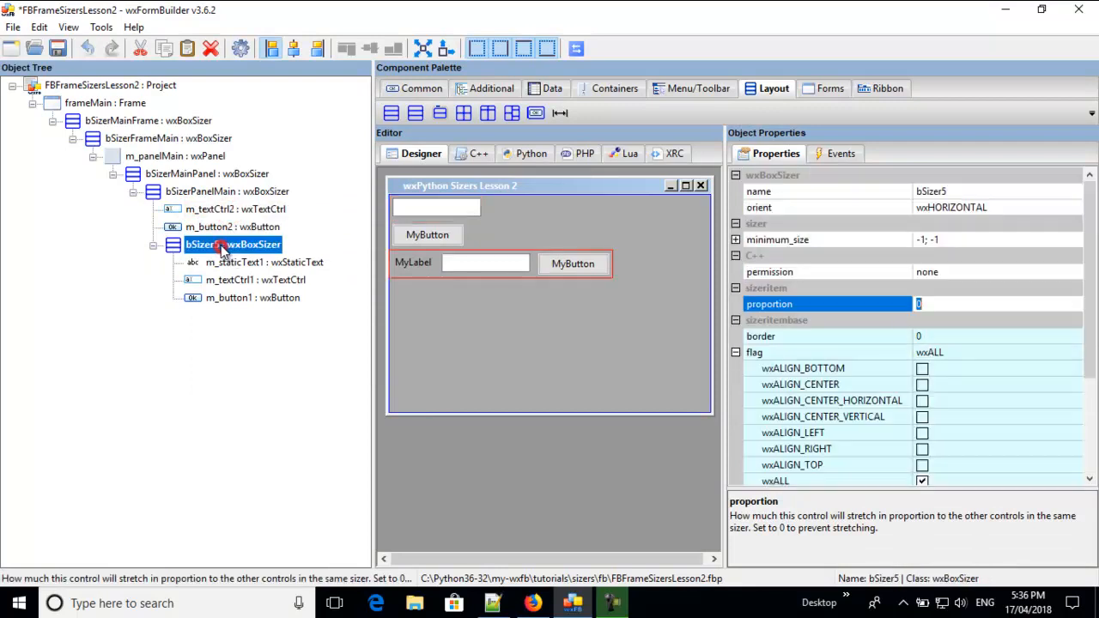
pyautogui.rightClick(232, 244)
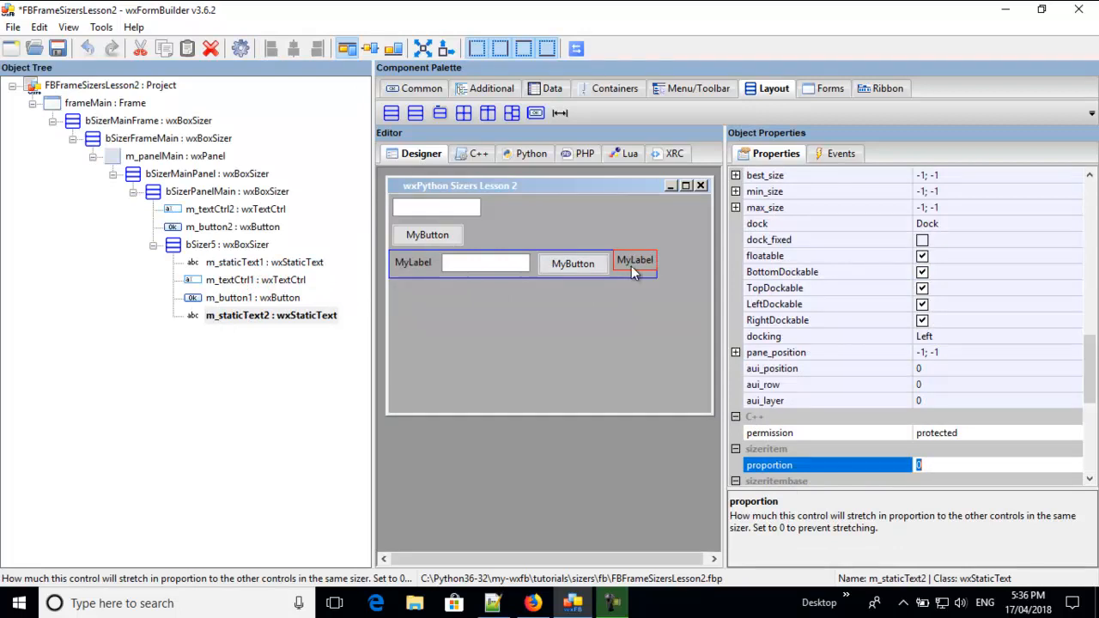
pyautogui.click(231, 191)
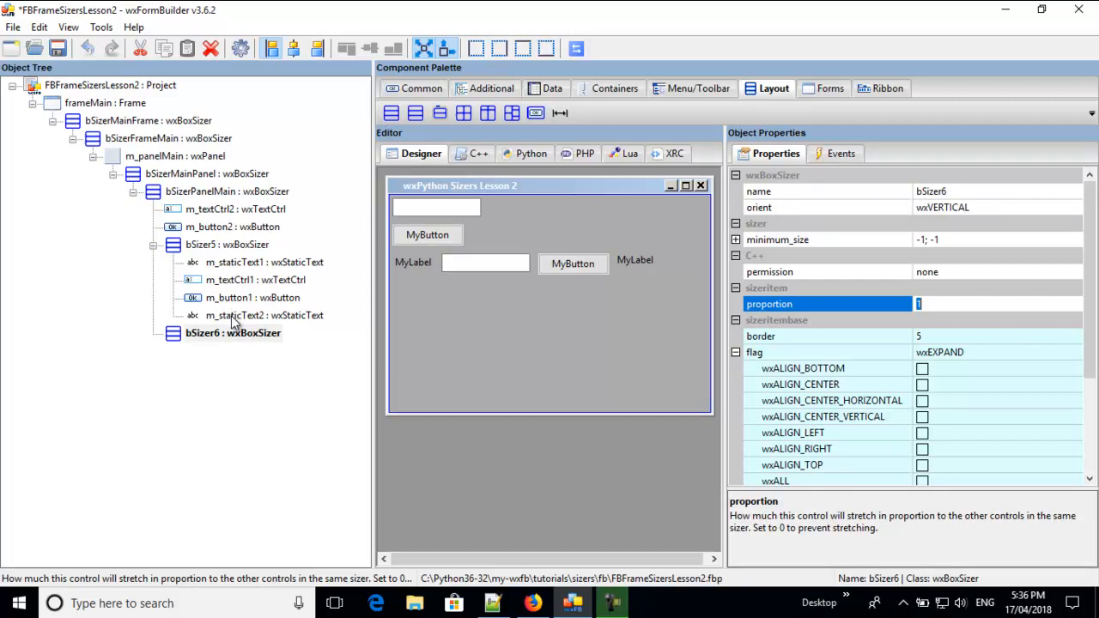
# Paste the second label into bSizer6 and set its proportion and border to 0
pyautogui.rightClick(264, 316)
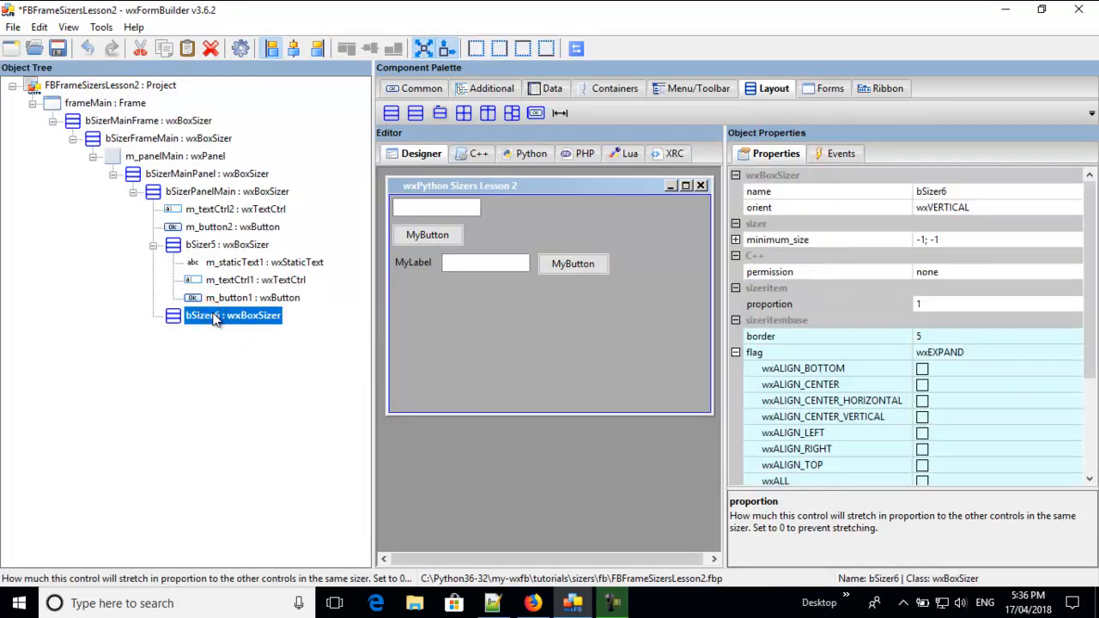
pyautogui.rightClick(232, 316)
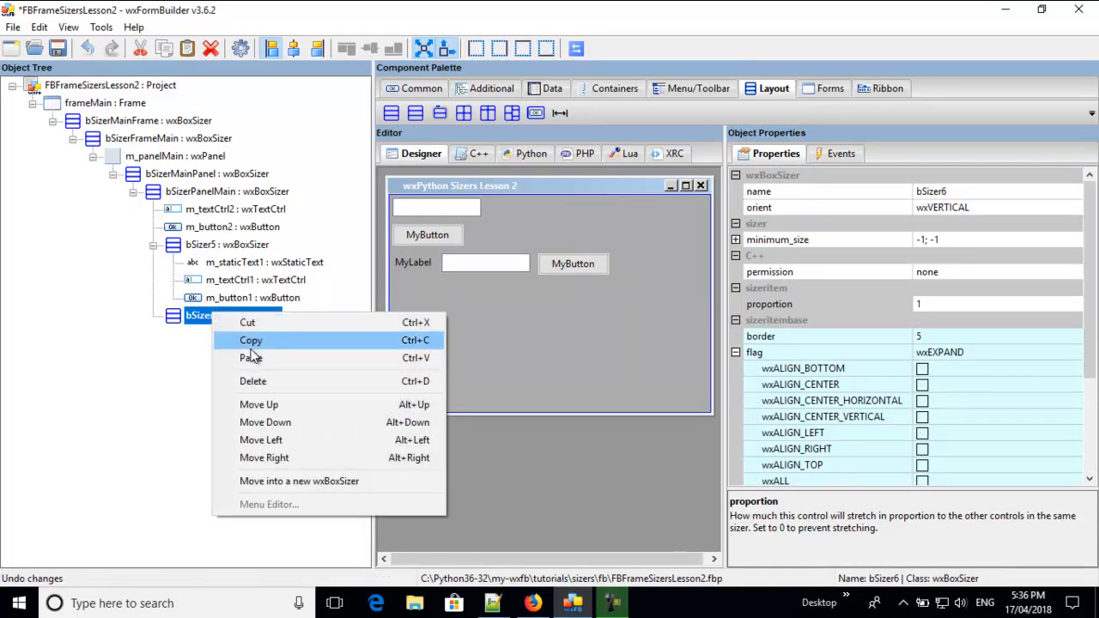
pyautogui.click(251, 359)
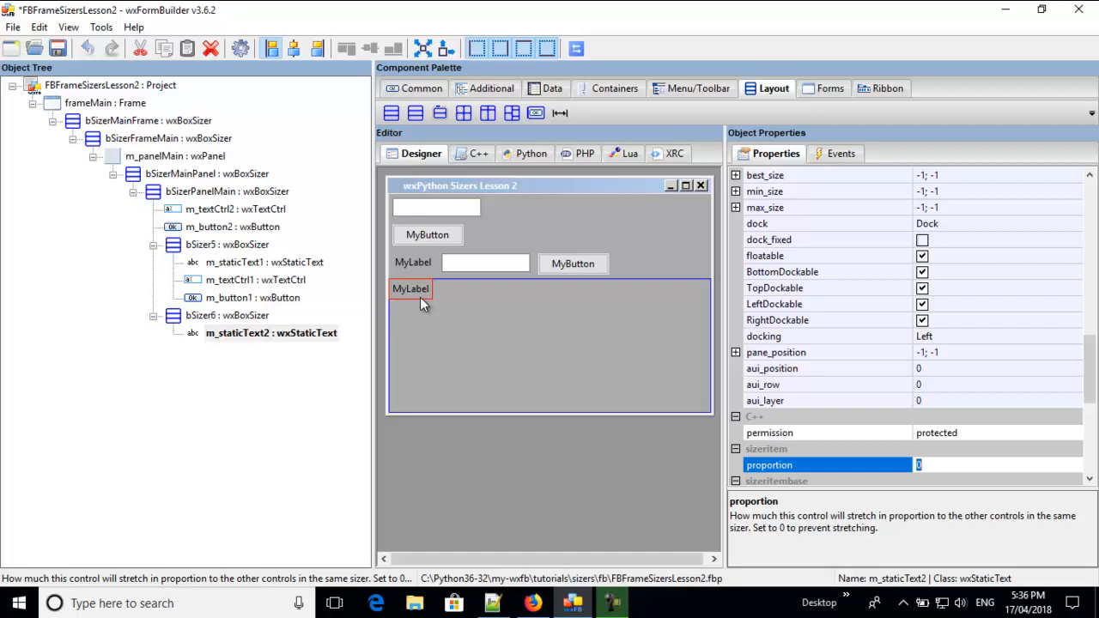
pyautogui.moveTo(381, 382)
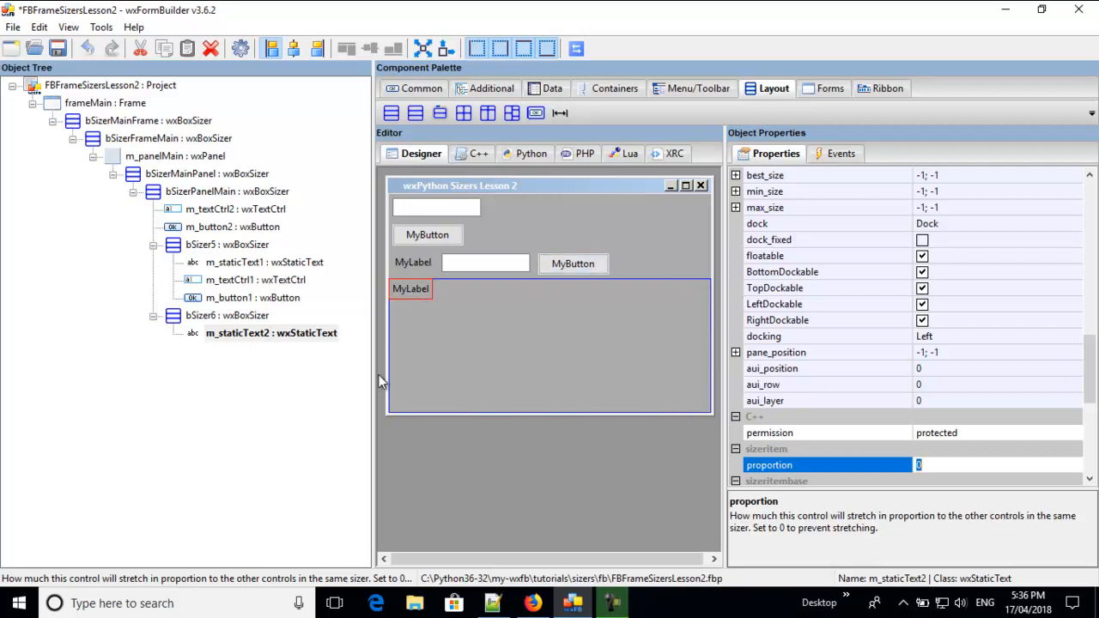
pyautogui.moveTo(720, 285)
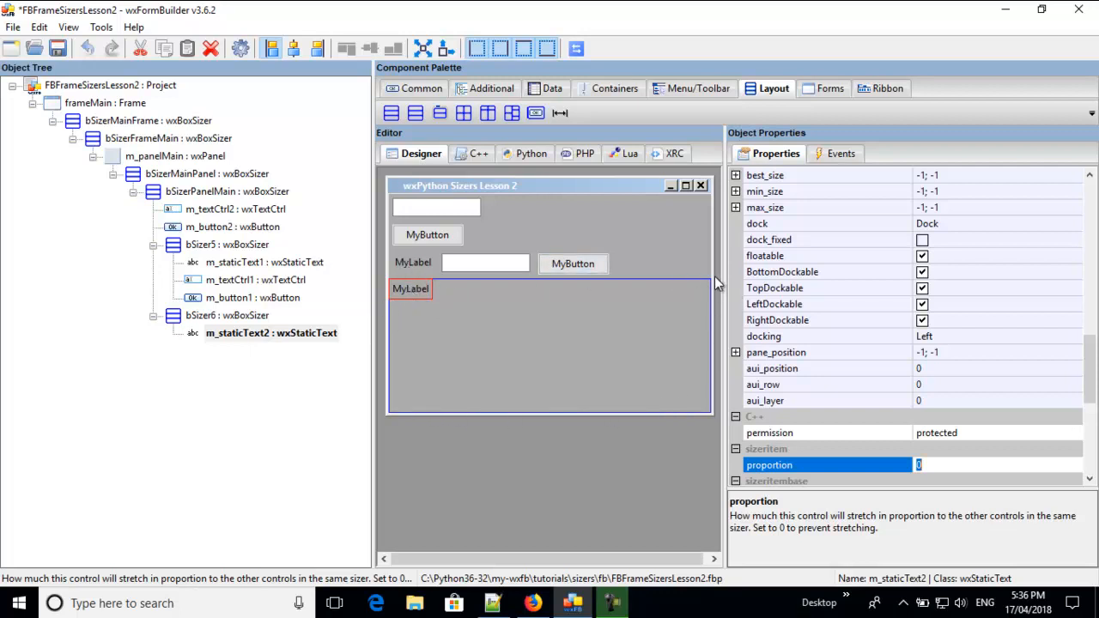
pyautogui.scroll(-3)
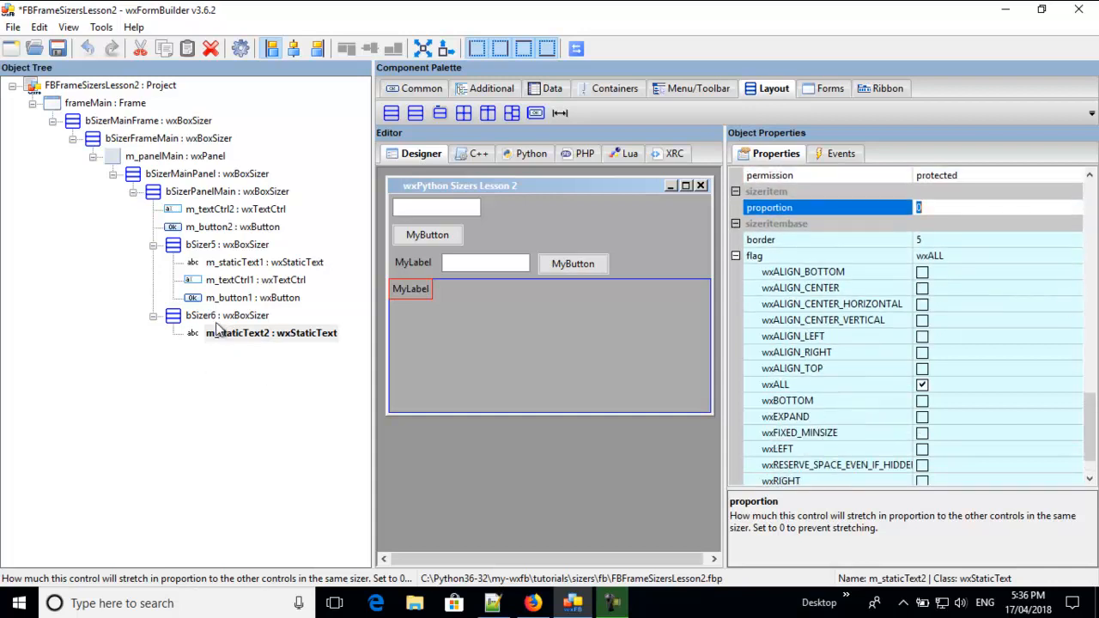
pyautogui.click(234, 316)
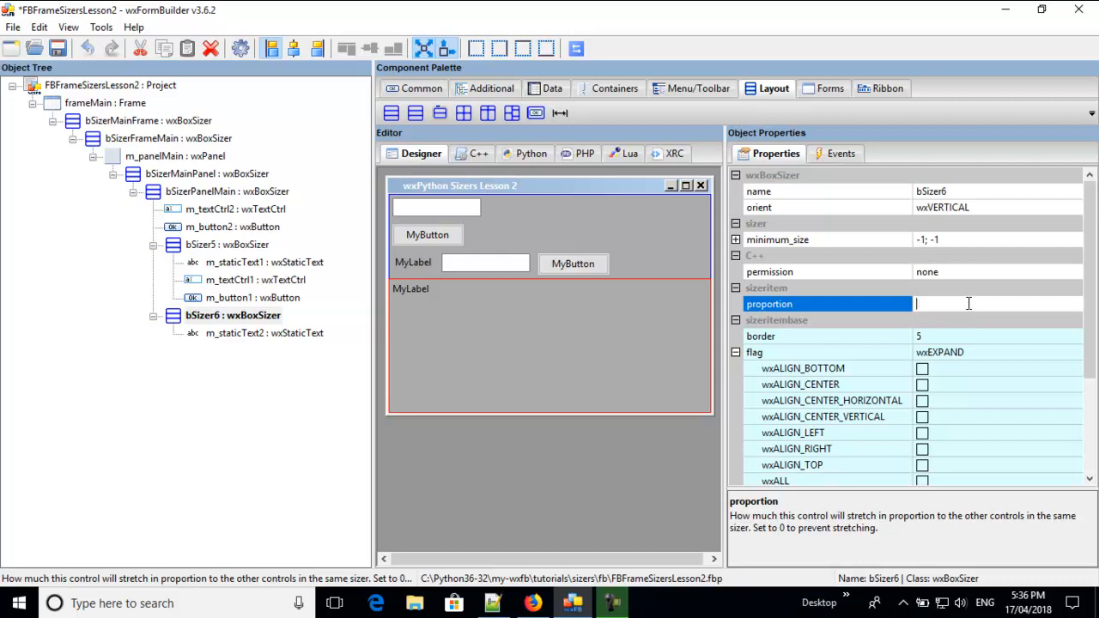
pyautogui.click(944, 335)
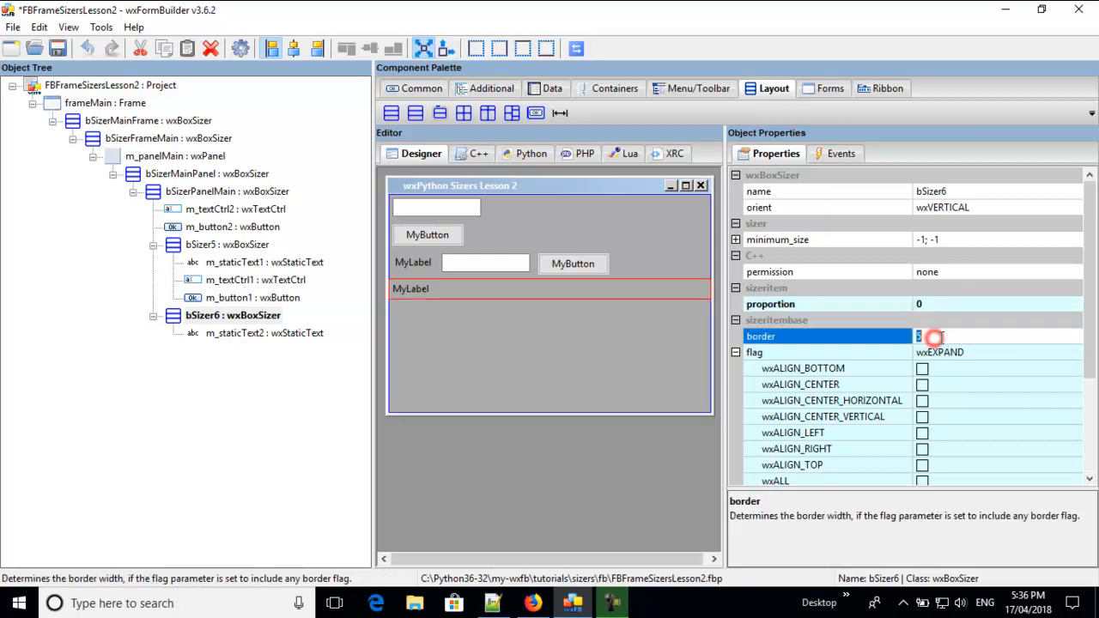
pyautogui.click(962, 335)
pyautogui.write('0')
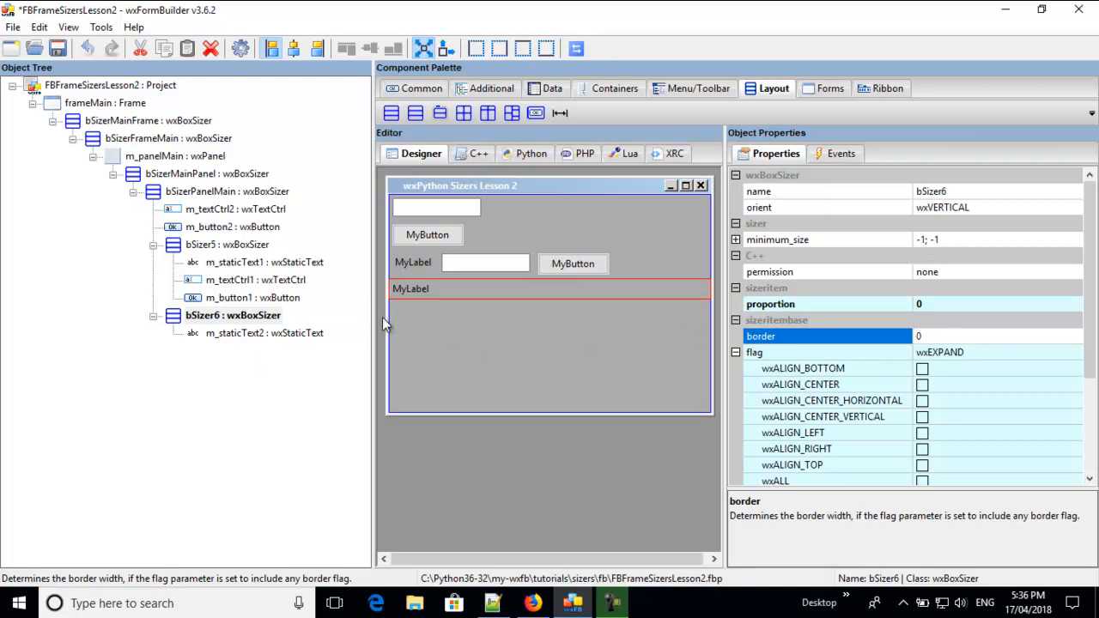
pyautogui.moveTo(934, 321)
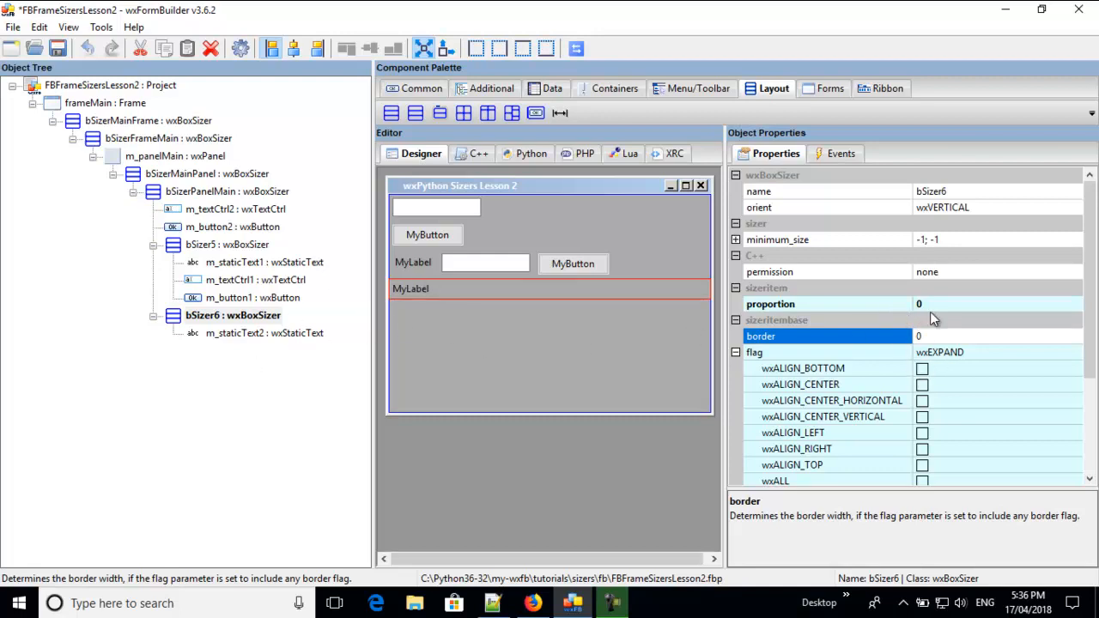
pyautogui.click(769, 303)
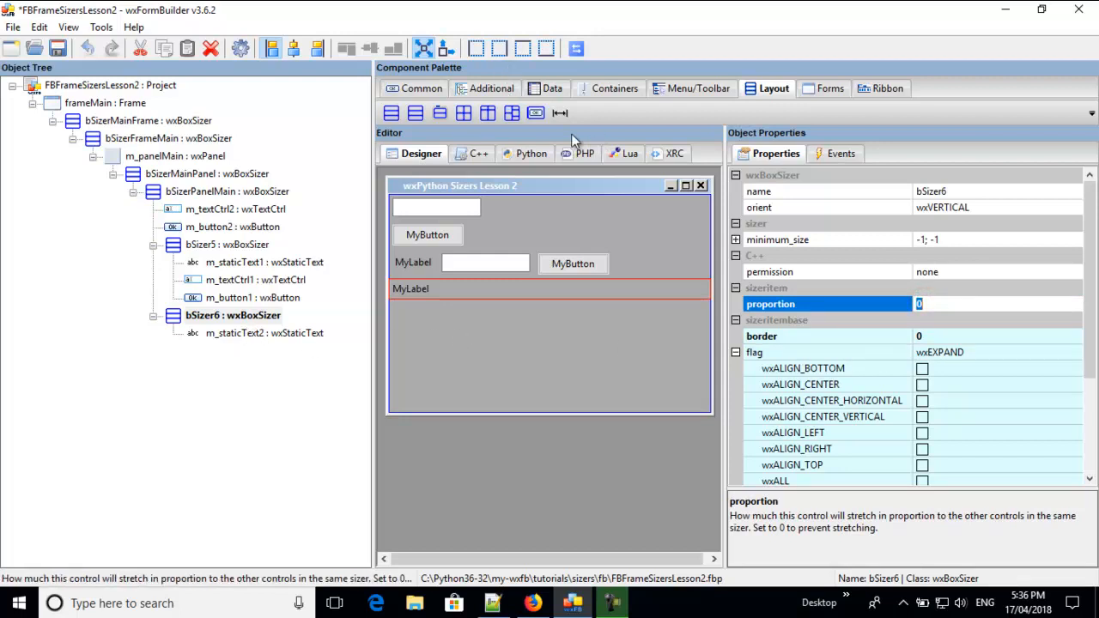
pyautogui.moveTo(436, 134)
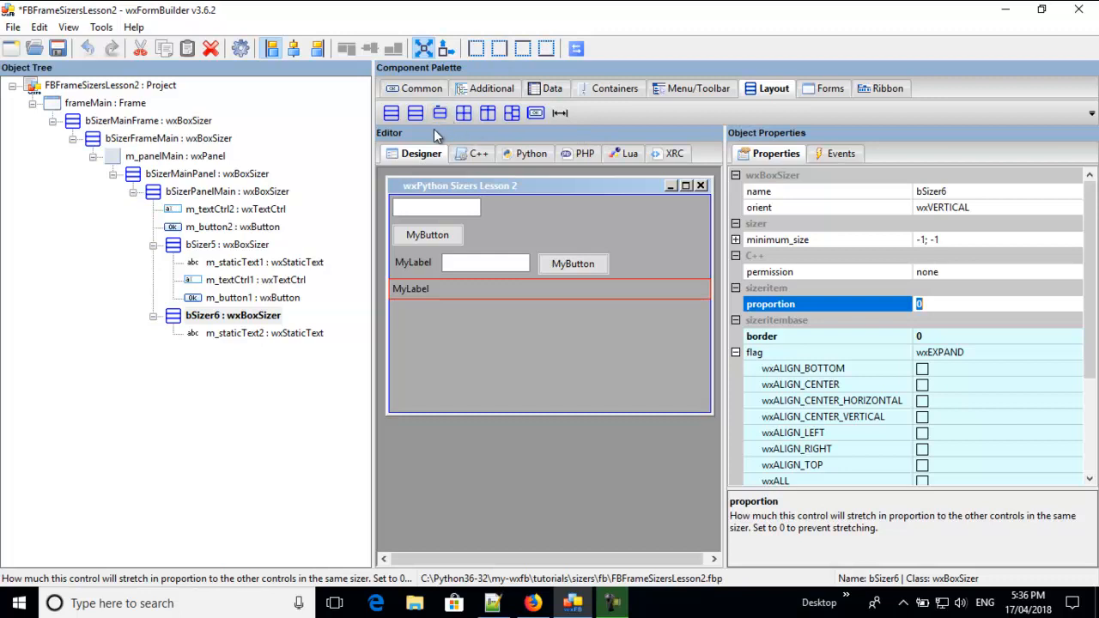
pyautogui.moveTo(439, 113)
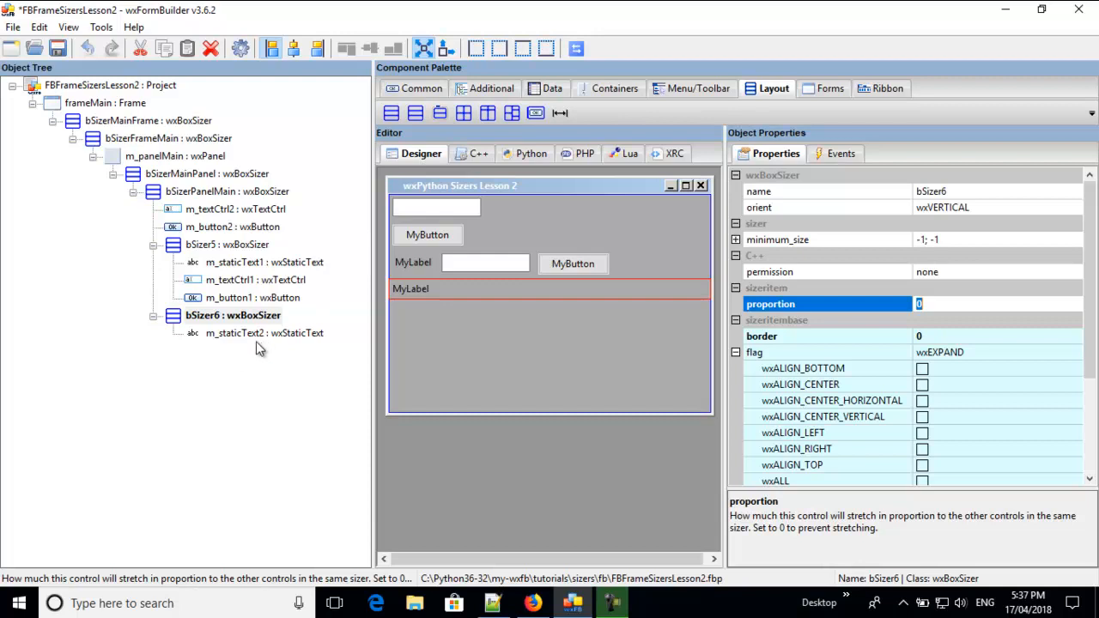
pyautogui.moveTo(265, 336)
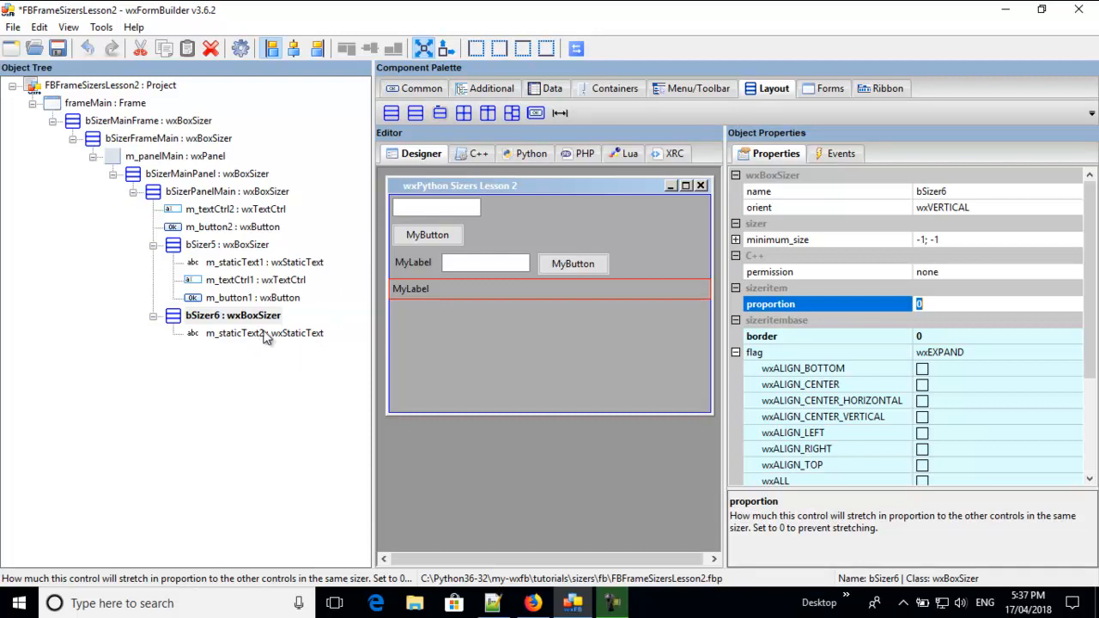
# Cut m_textCtrl2 and m_button2 and paste them into bSizer6 beside the label
pyautogui.click(257, 333)
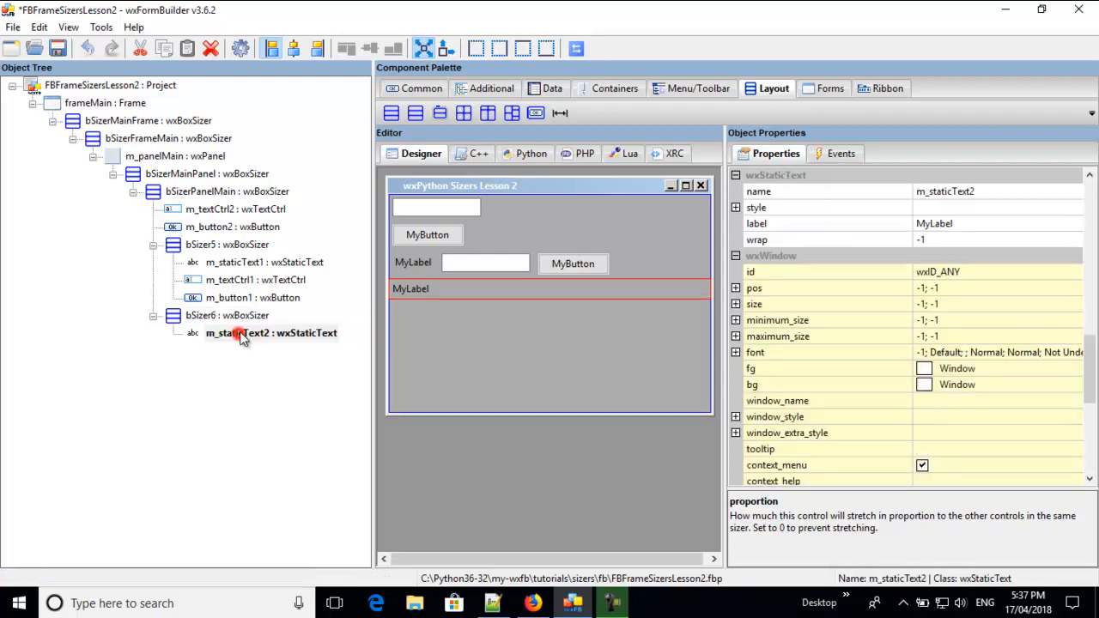
pyautogui.click(227, 316)
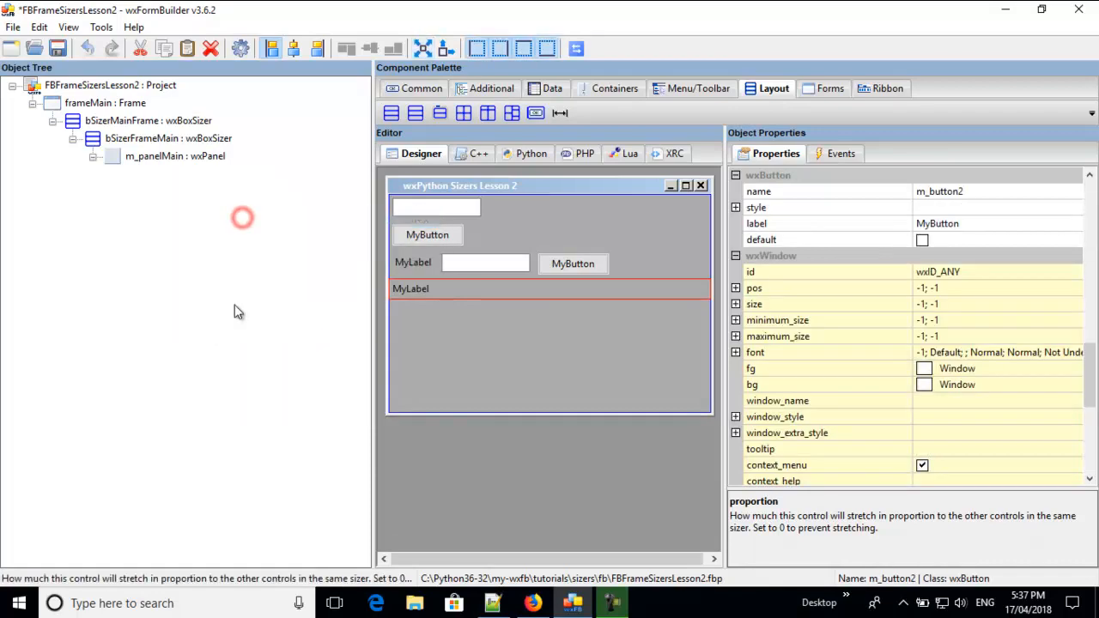
pyautogui.rightClick(234, 297)
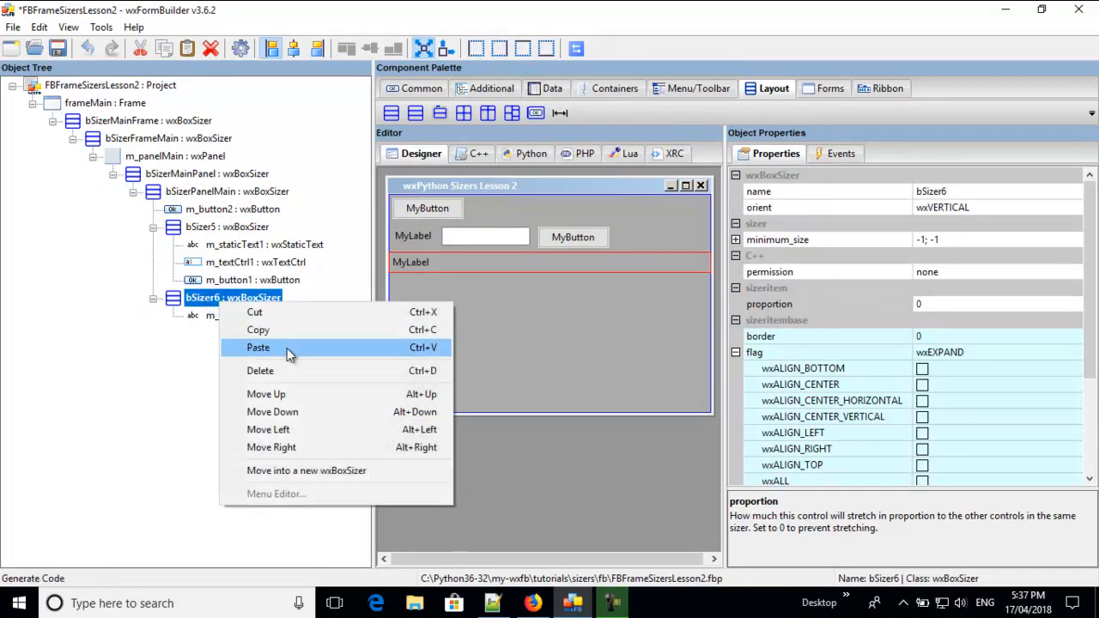
pyautogui.click(258, 347)
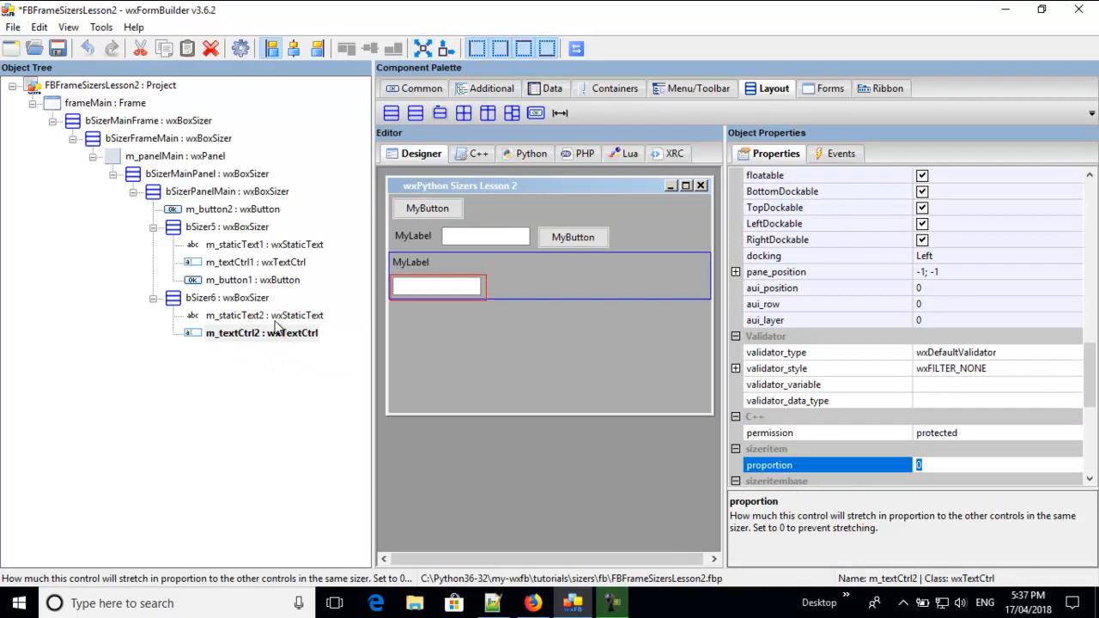
pyautogui.moveTo(204, 214)
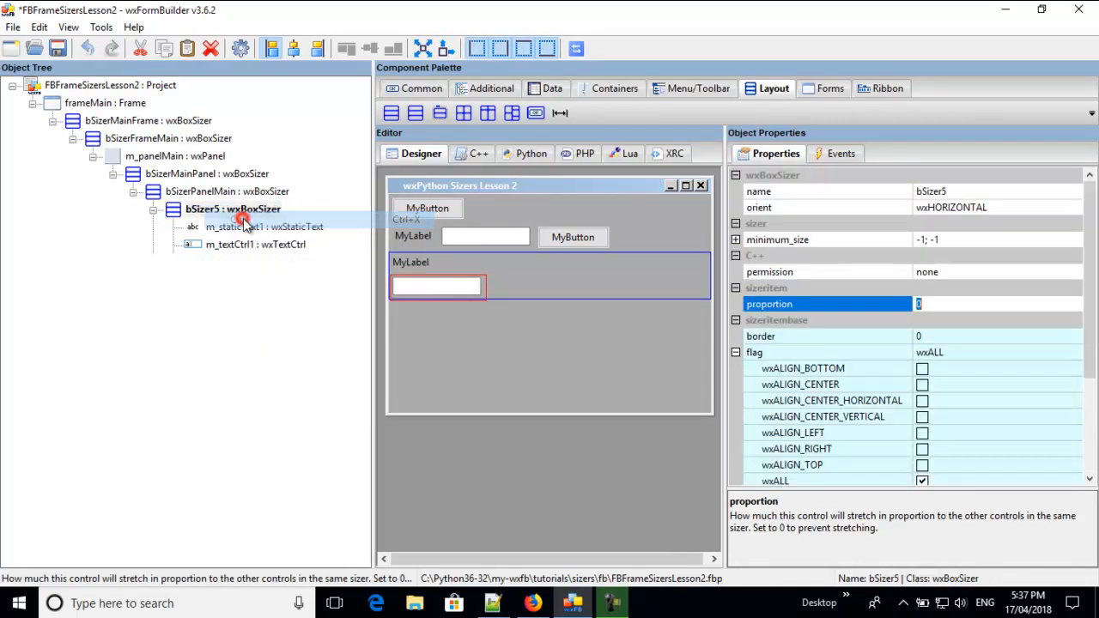
pyautogui.rightClick(206, 278)
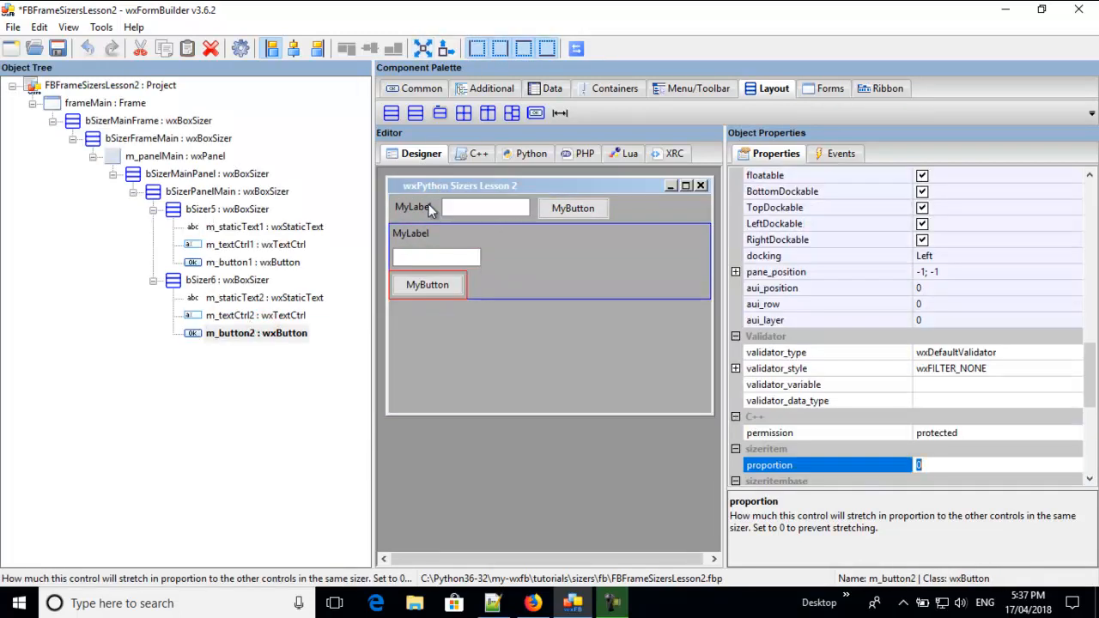
pyautogui.moveTo(423, 213)
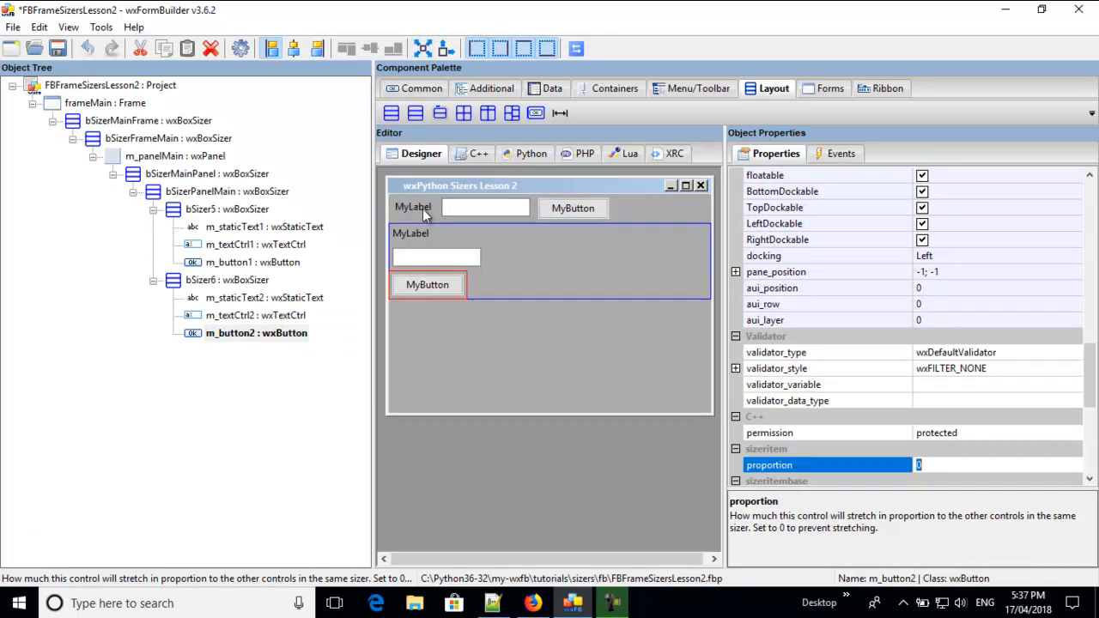
pyautogui.click(227, 209)
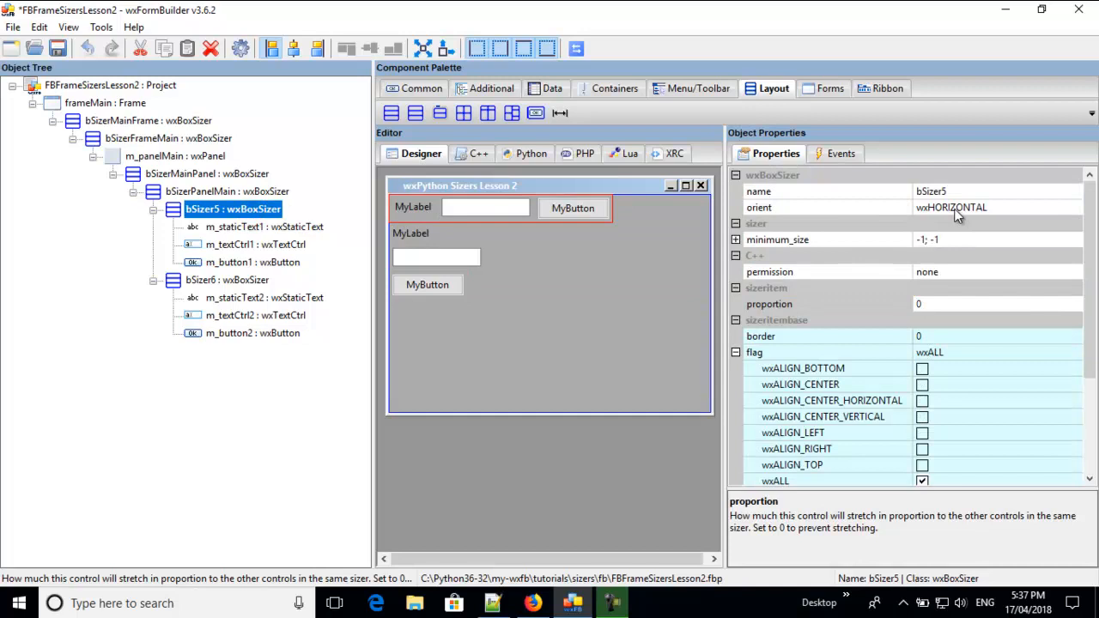
# Set the second row's sizer bSizer6 orientation to wxHORIZONTAL
pyautogui.click(227, 278)
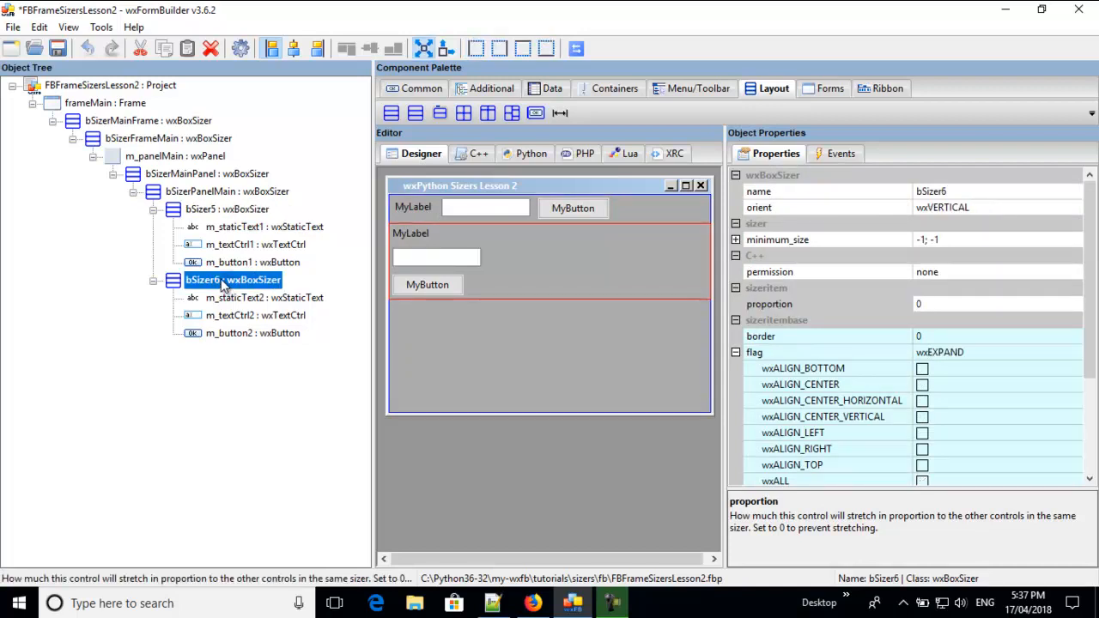
pyautogui.click(987, 206)
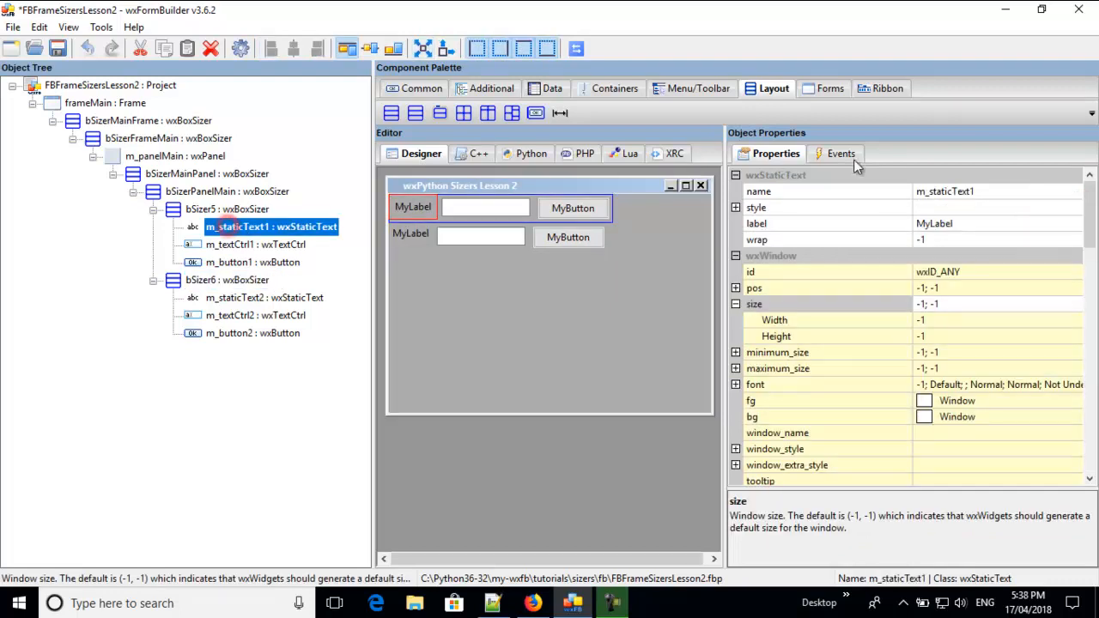
# Relabel m_staticText1 to 'Name' and m_staticText2 to 'Address'
pyautogui.click(996, 224)
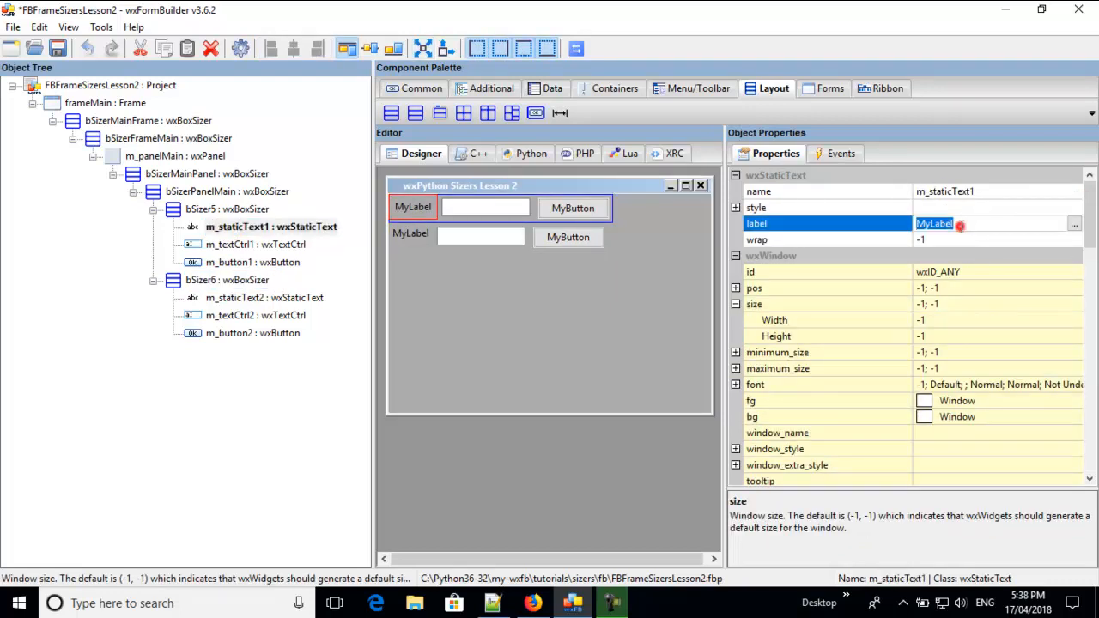
pyautogui.write('N')
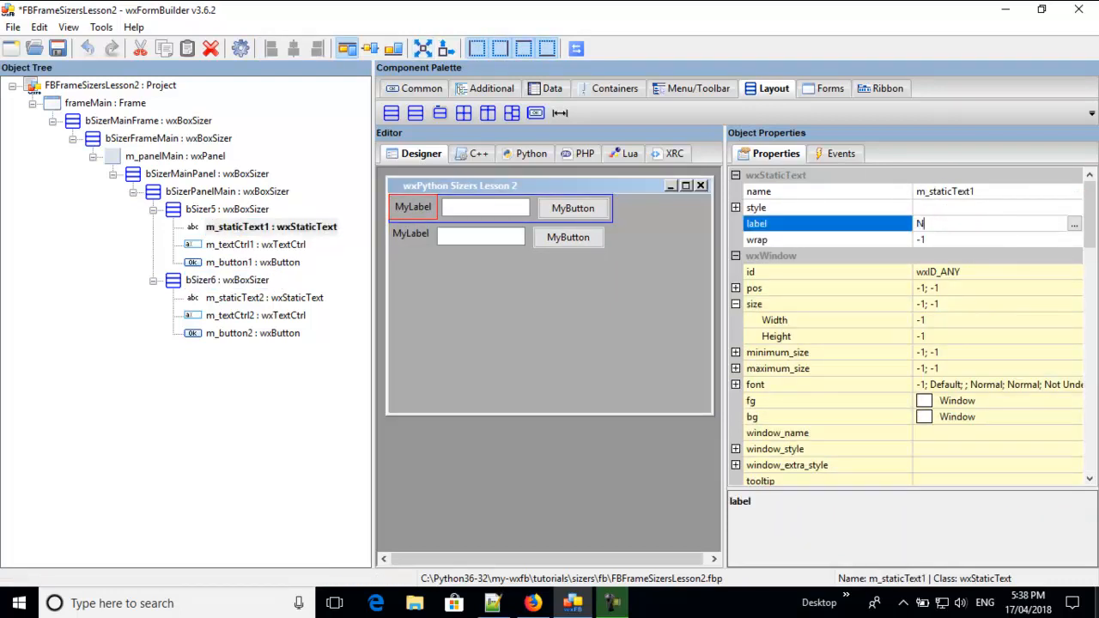
pyautogui.write('ame')
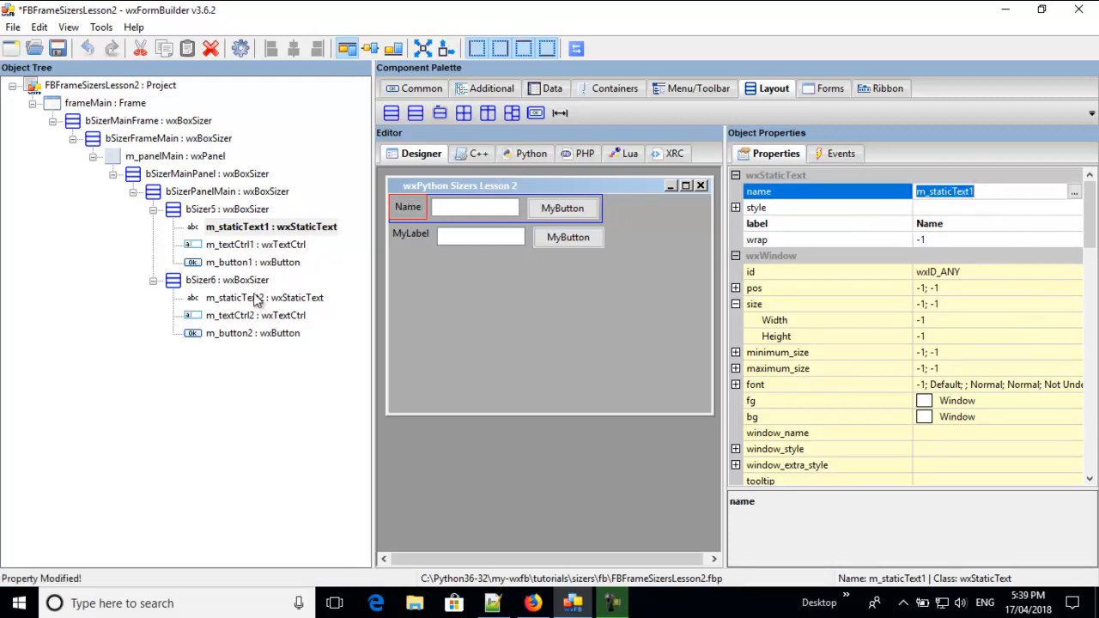
pyautogui.click(240, 297)
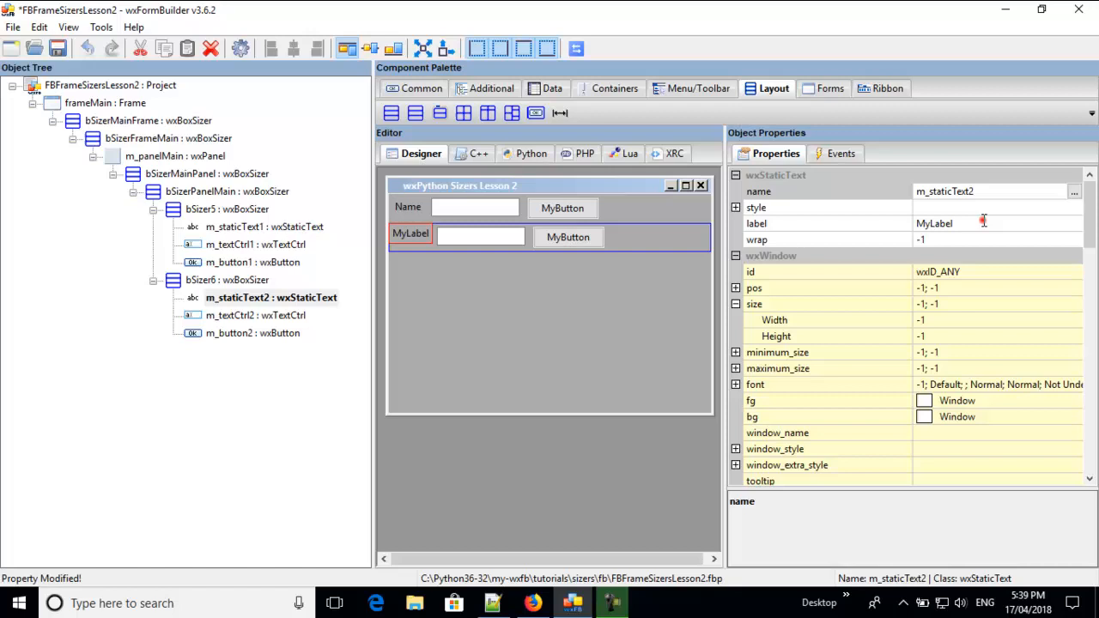
pyautogui.write('Address')
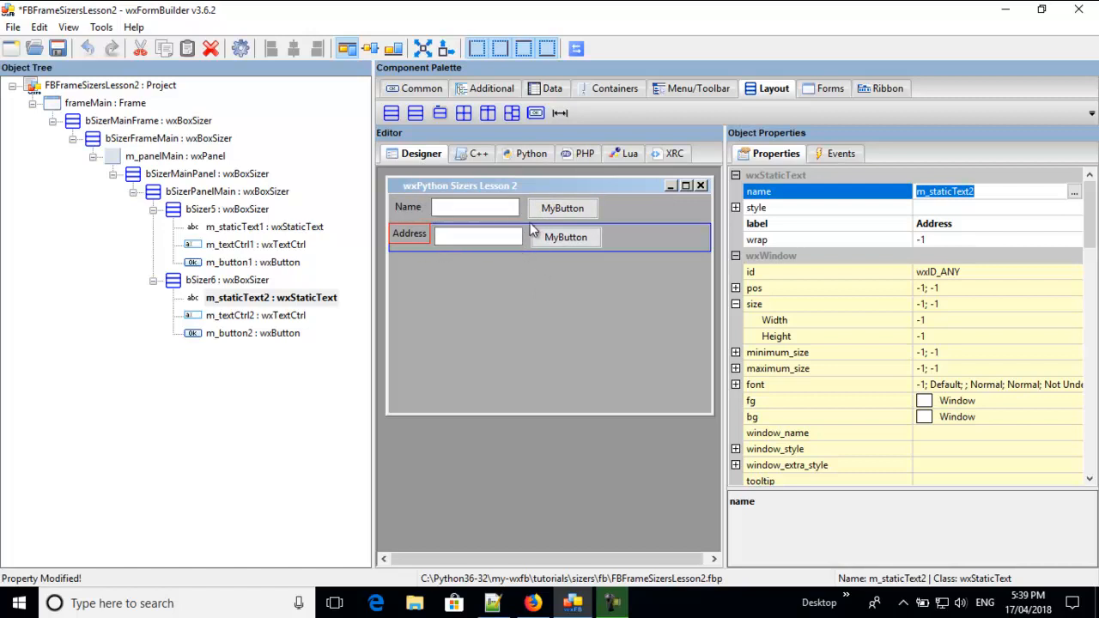
pyautogui.moveTo(565, 237)
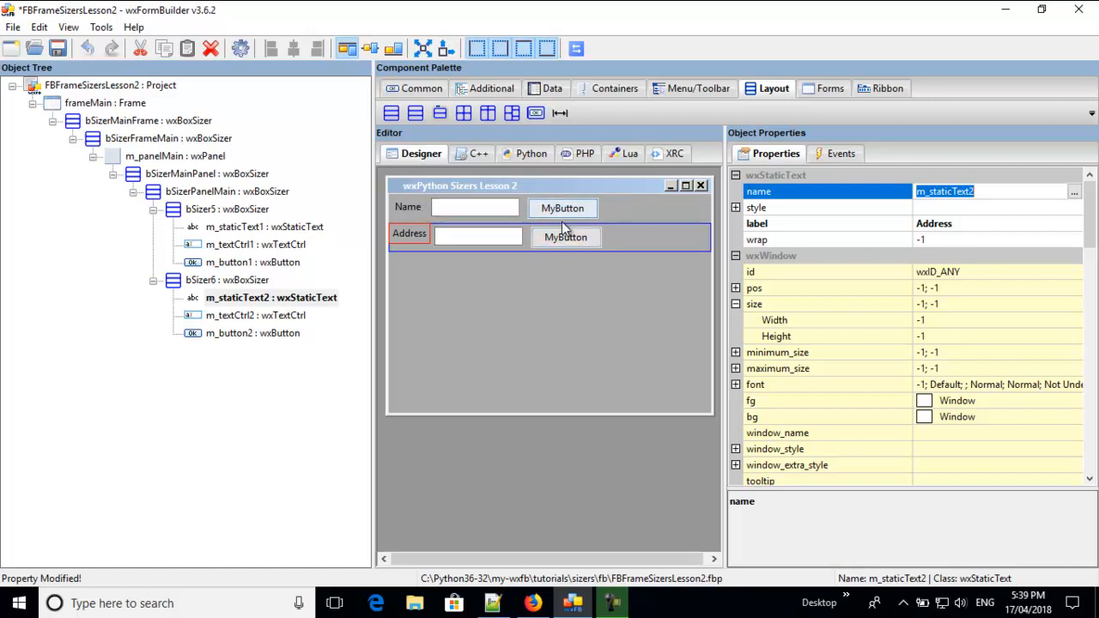
pyautogui.moveTo(680, 240)
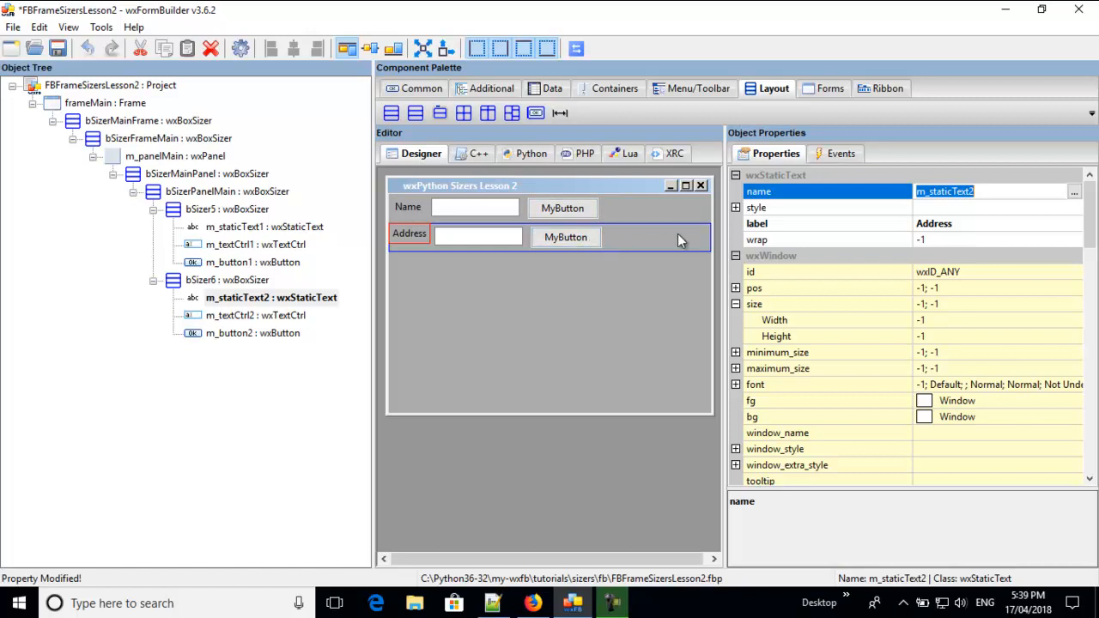
pyautogui.click(234, 209)
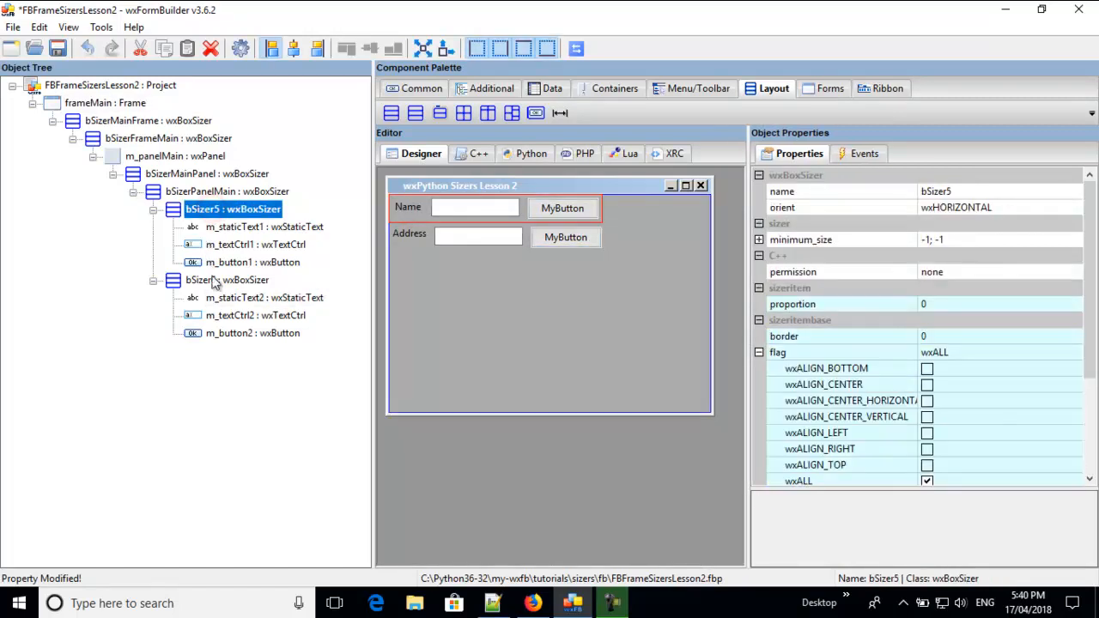
# Move the Name row's sizer bSizer5 into the new vertical sizer bSizer7
pyautogui.click(234, 280)
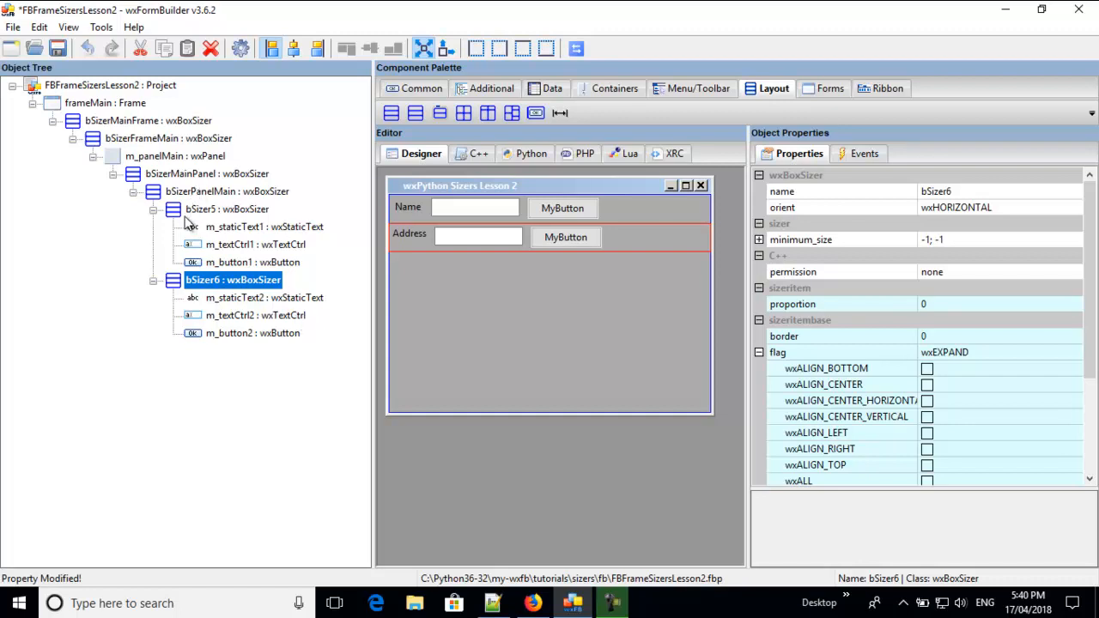
pyautogui.moveTo(185, 230)
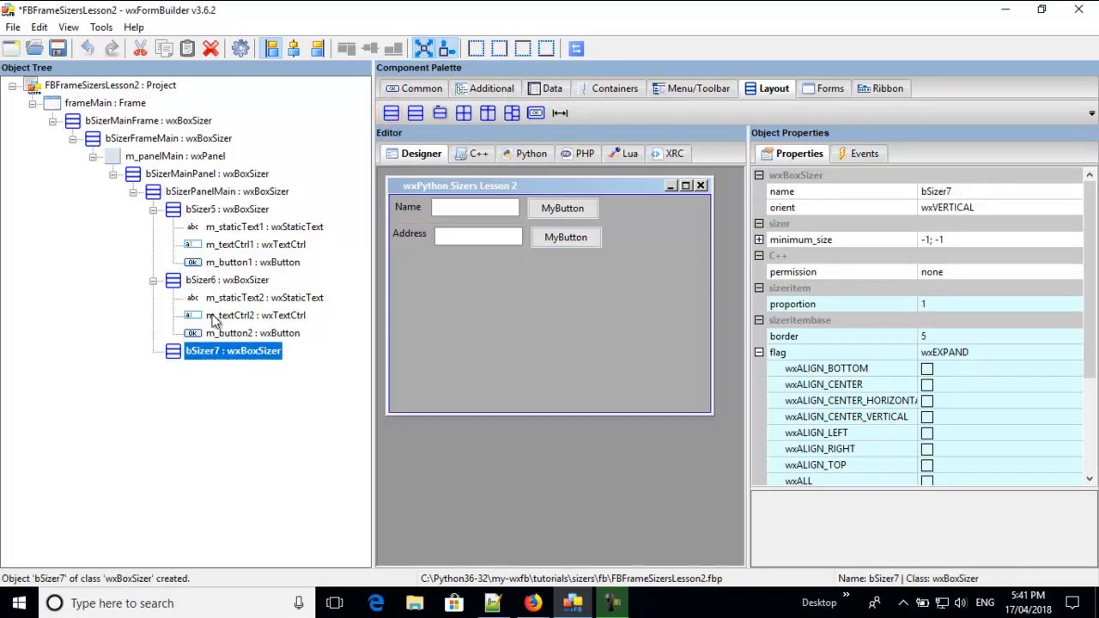
pyautogui.click(206, 173)
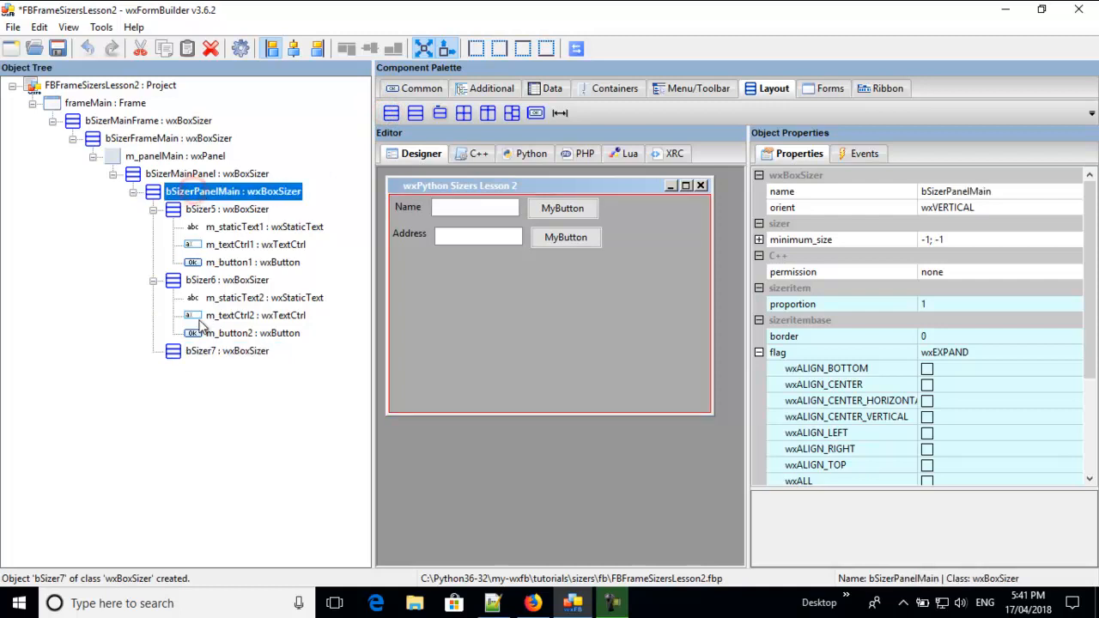
pyautogui.click(227, 351)
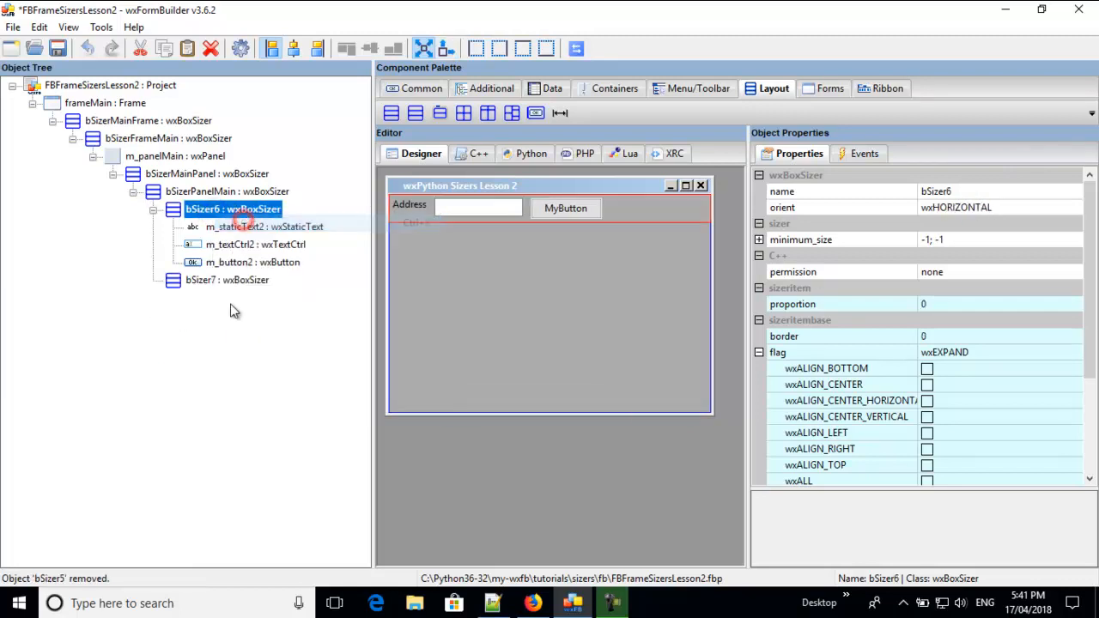
pyautogui.rightClick(203, 280)
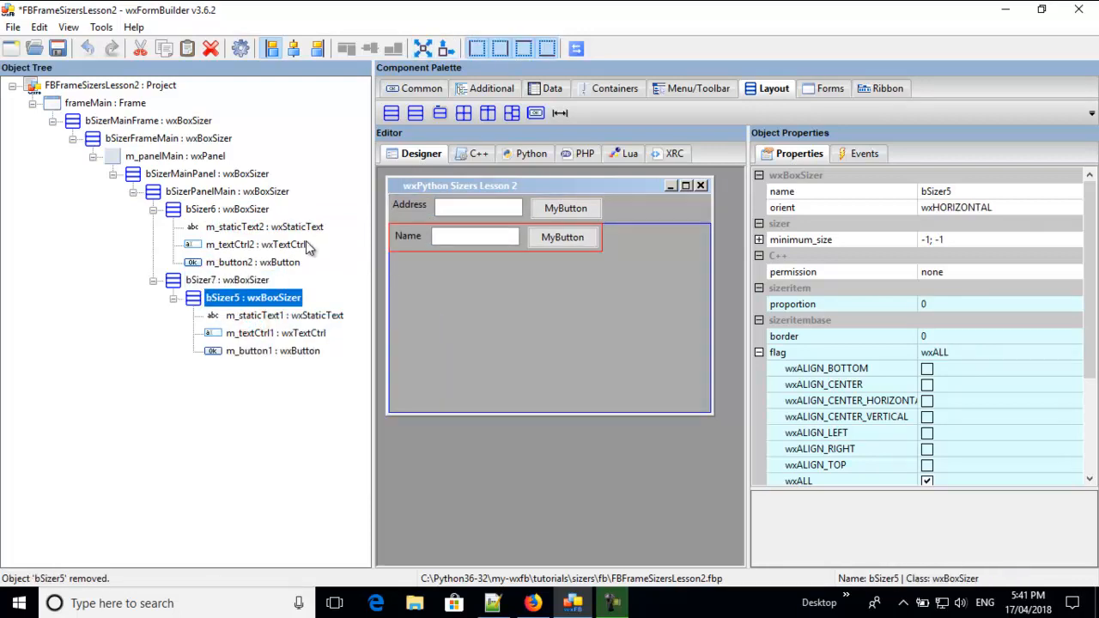
# Add vertical sizer bSizer8 to bSizerPanelMain and move the Address row bSizer6 into it
pyautogui.click(391, 113)
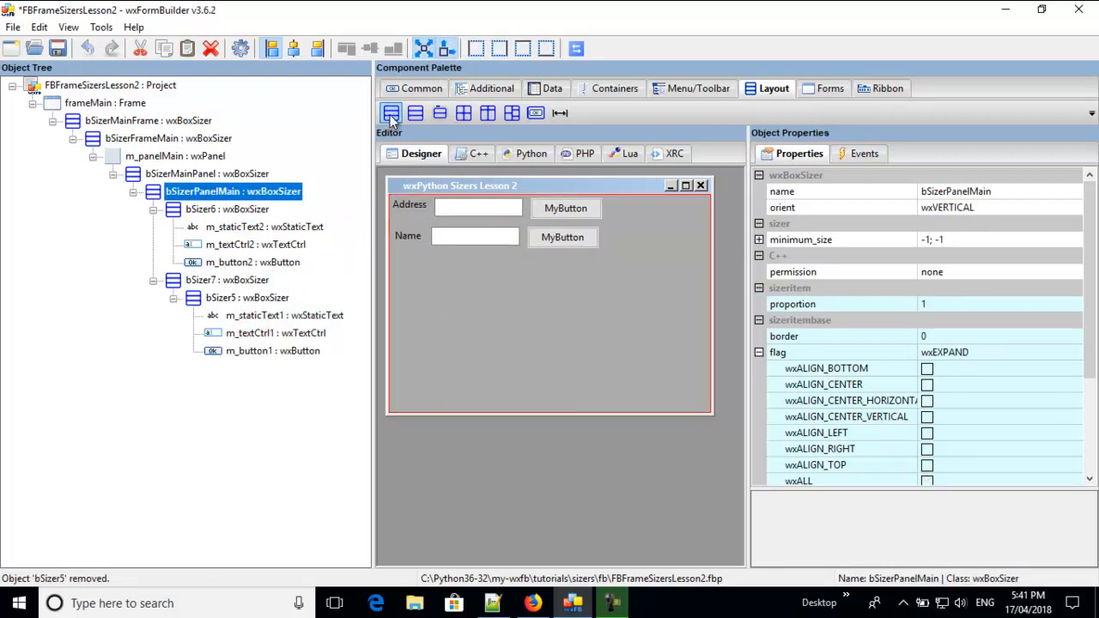
pyautogui.click(390, 114)
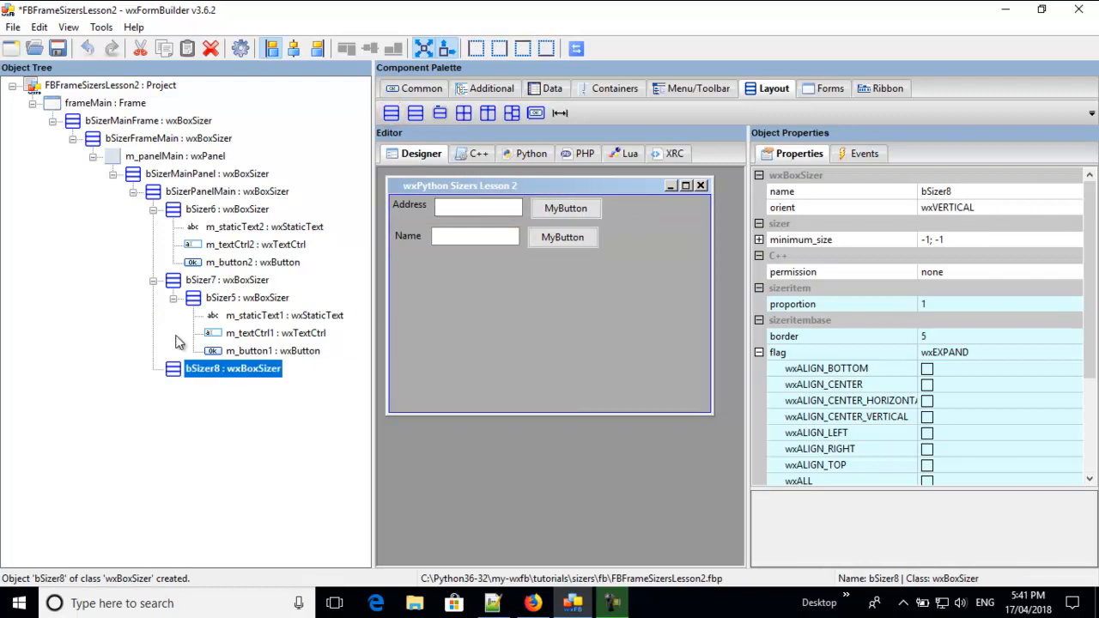
pyautogui.click(232, 210)
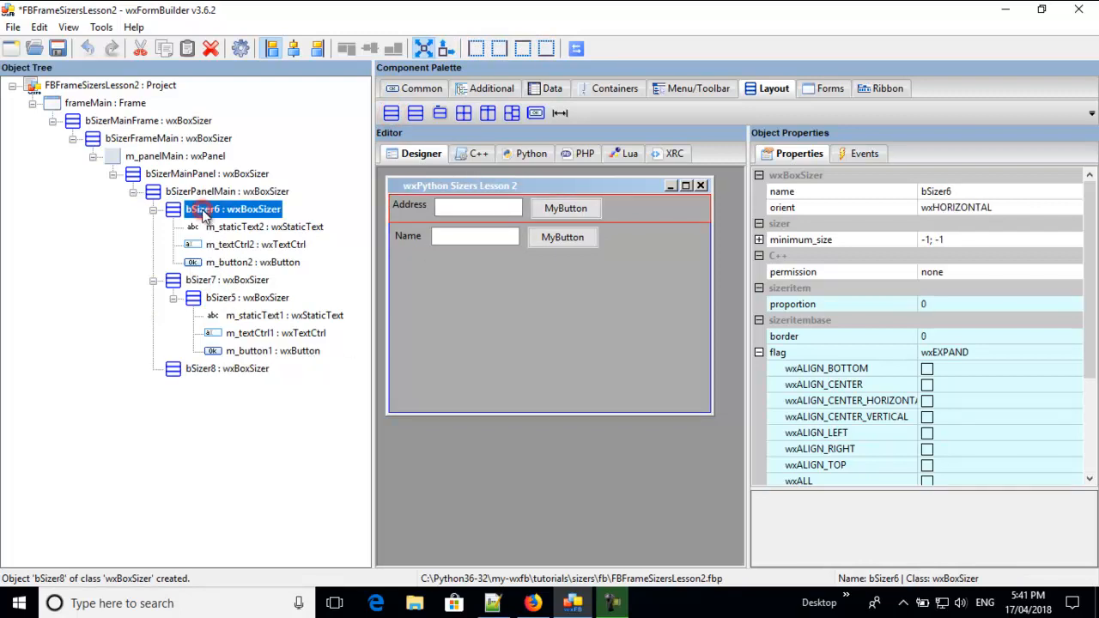
pyautogui.rightClick(234, 210)
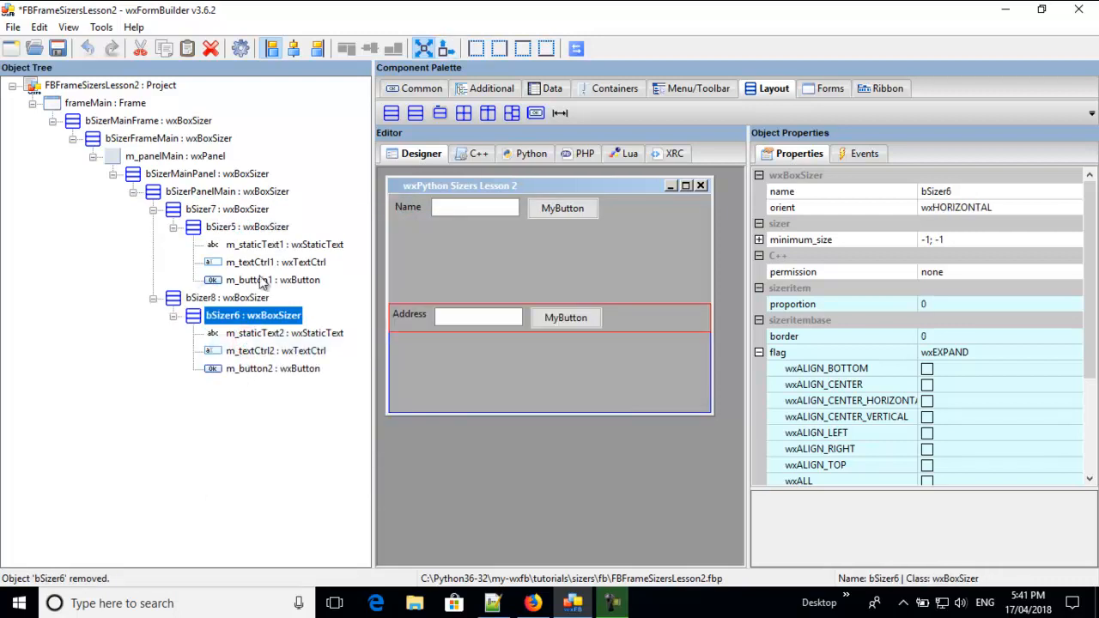
pyautogui.moveTo(283, 295)
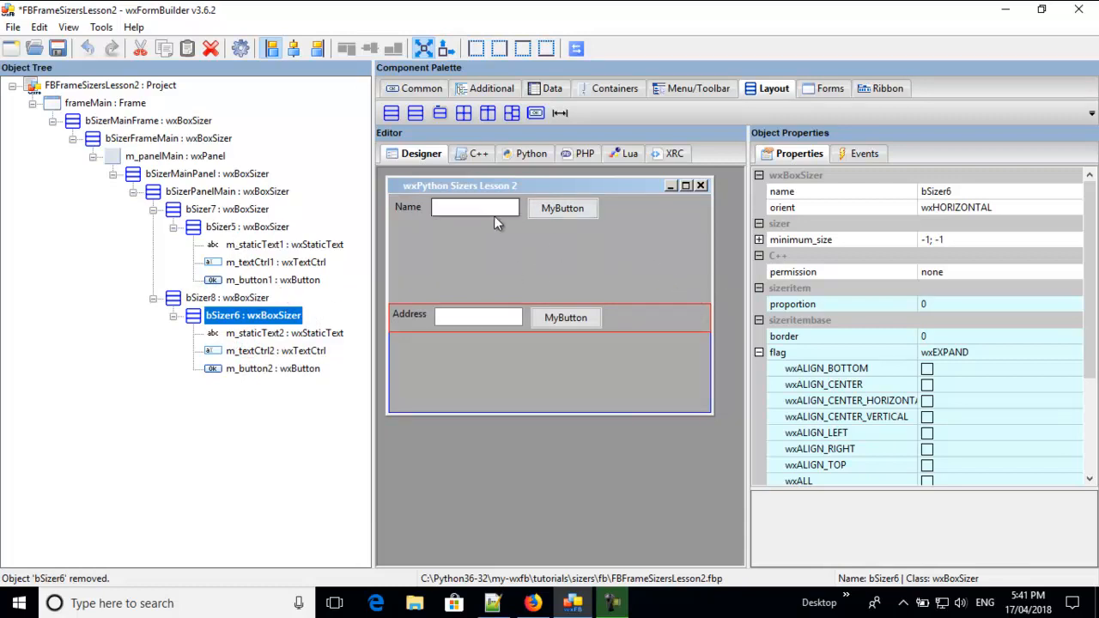
pyautogui.moveTo(617, 276)
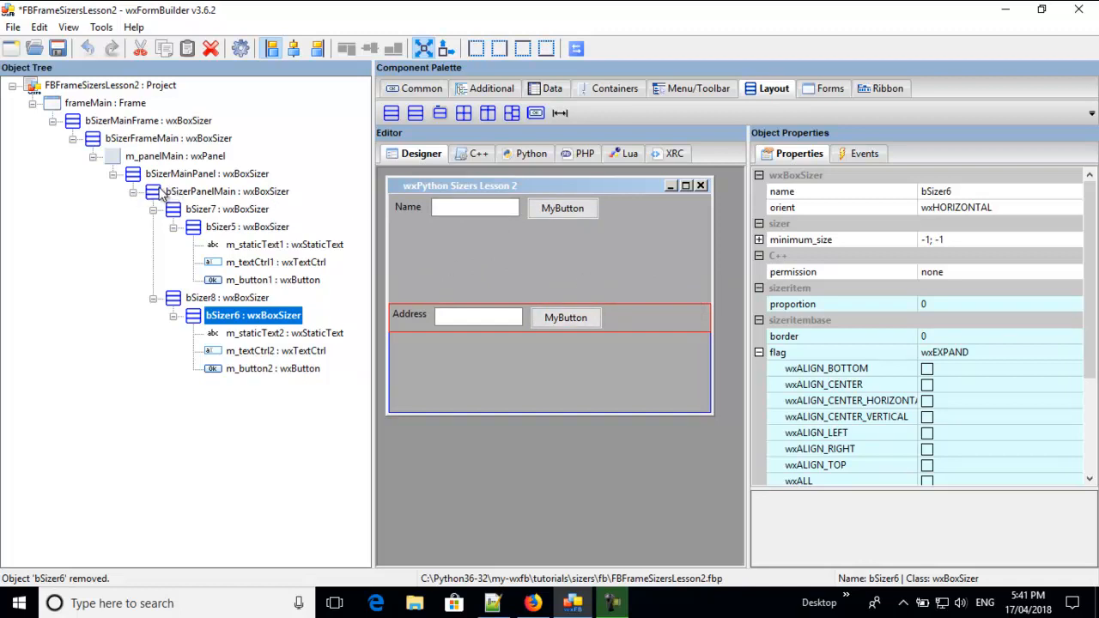
# Give bSizer7 proportion 0 and border 0 with its flags adjusted
pyautogui.click(234, 209)
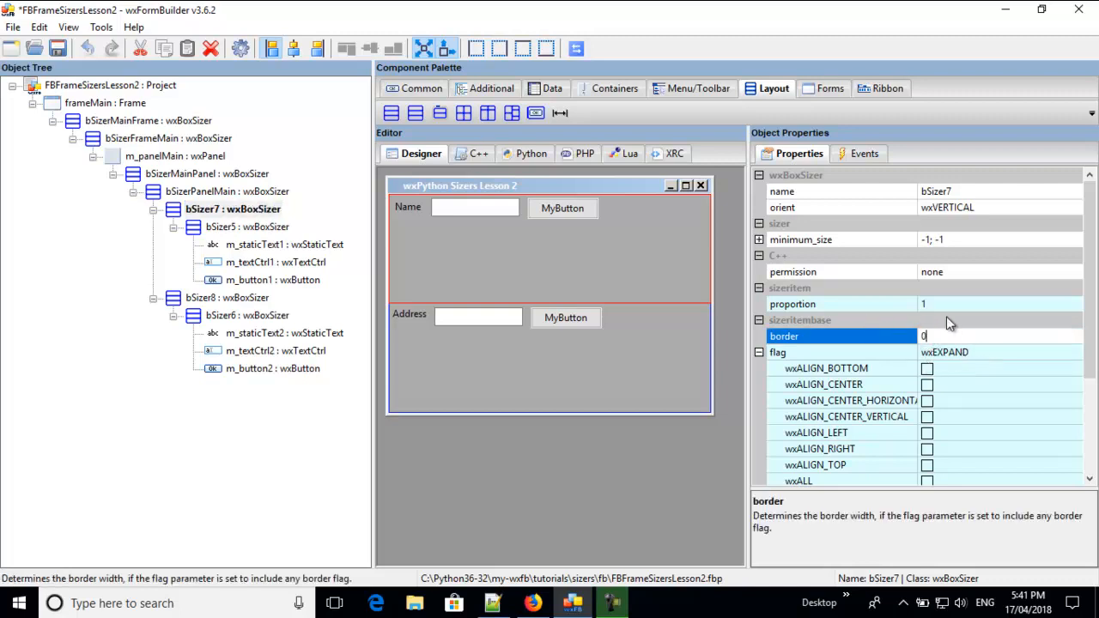
pyautogui.click(842, 304)
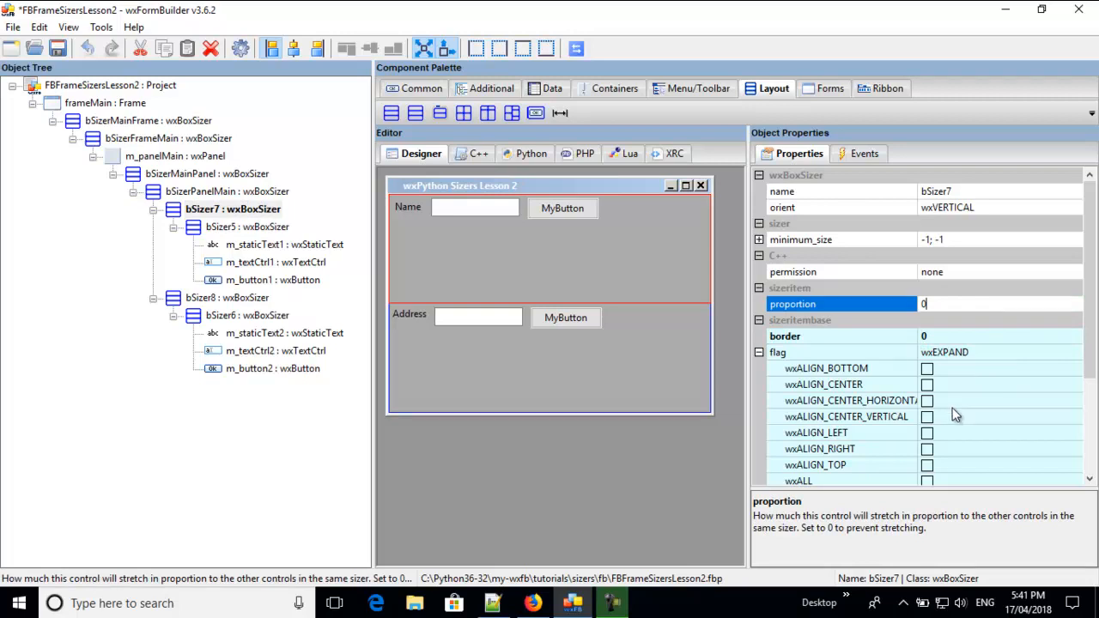
pyautogui.click(927, 385)
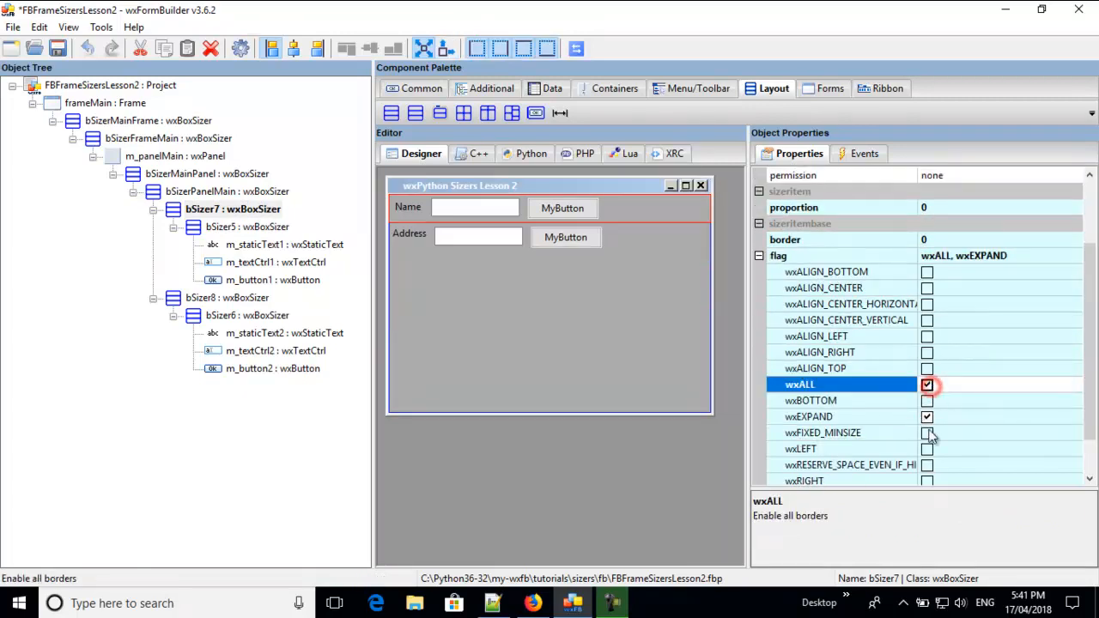
# Give bSizer8 proportion 0 and border 0 with its flags adjusted
pyautogui.click(927, 417)
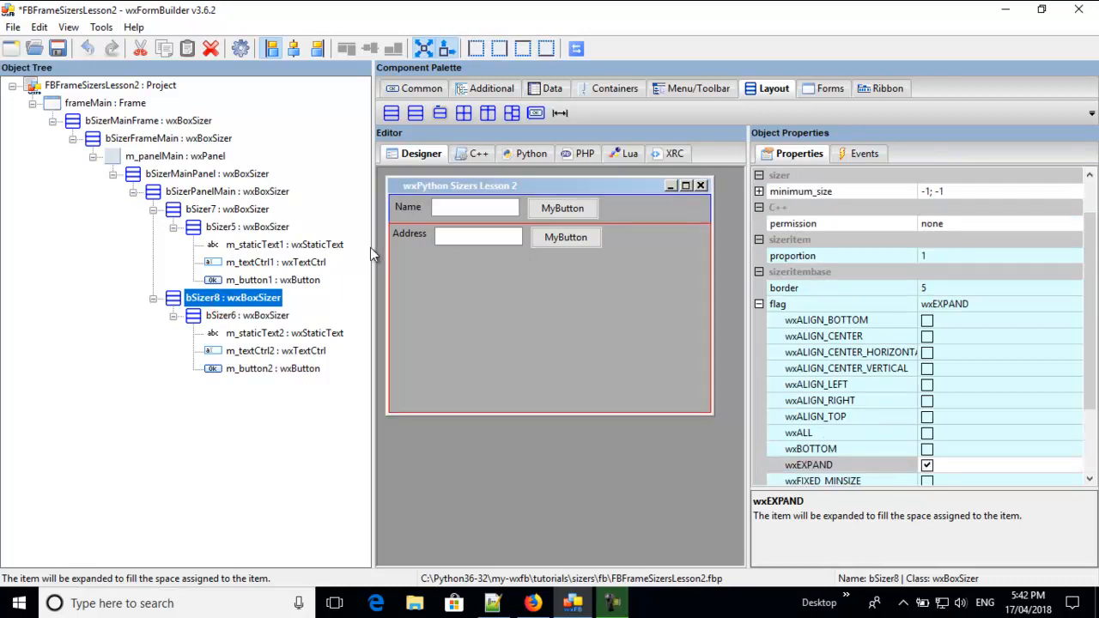
pyautogui.moveTo(730, 369)
pyautogui.write('0')
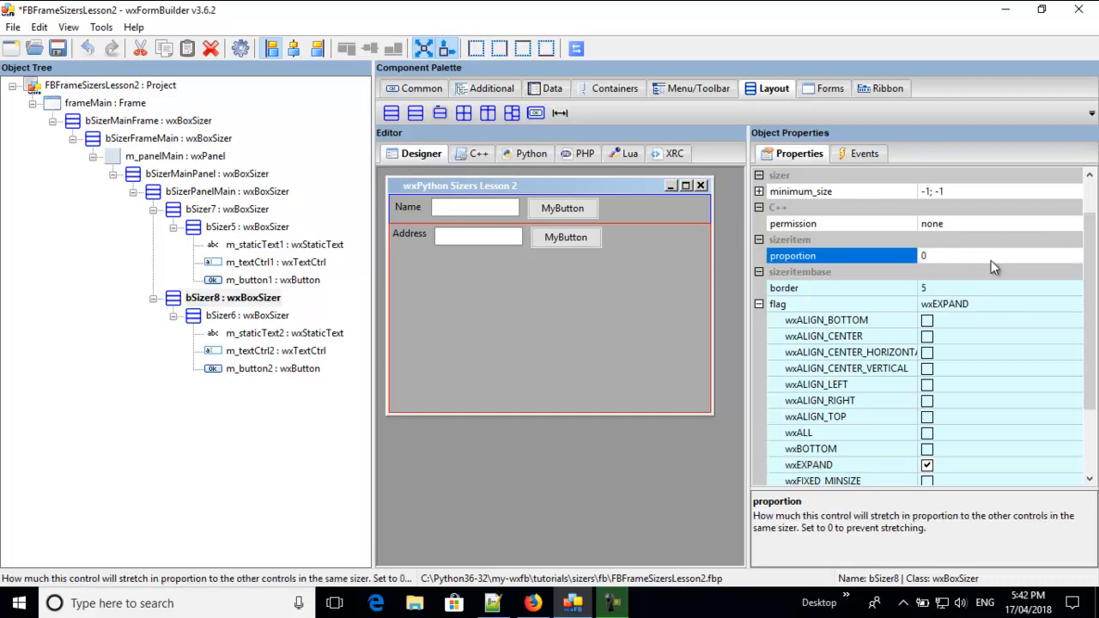
pyautogui.click(783, 288)
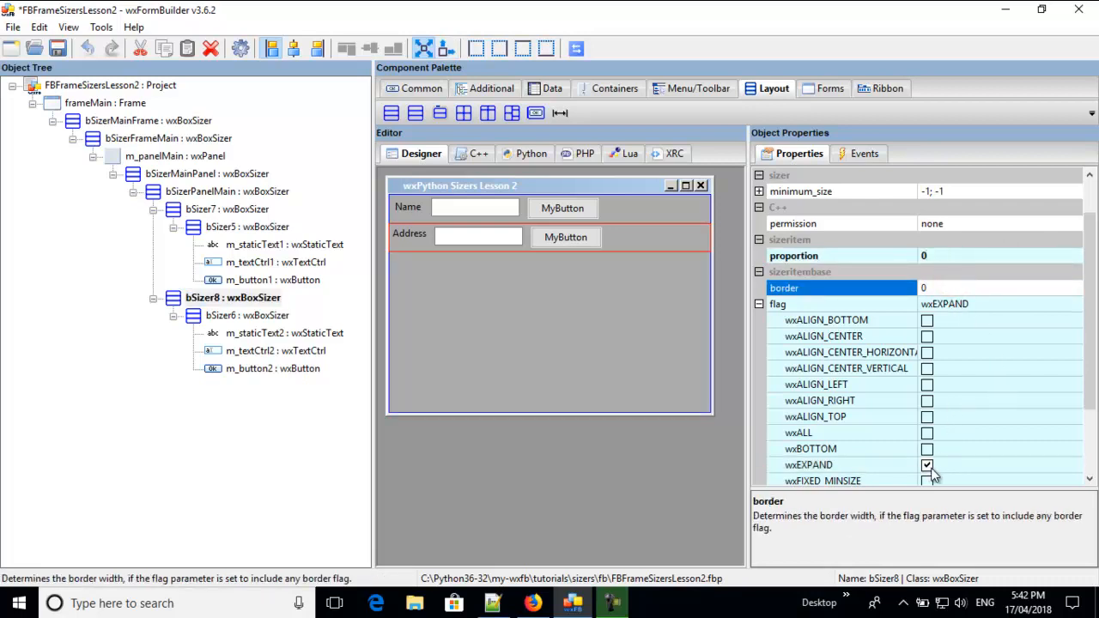
pyautogui.click(927, 433)
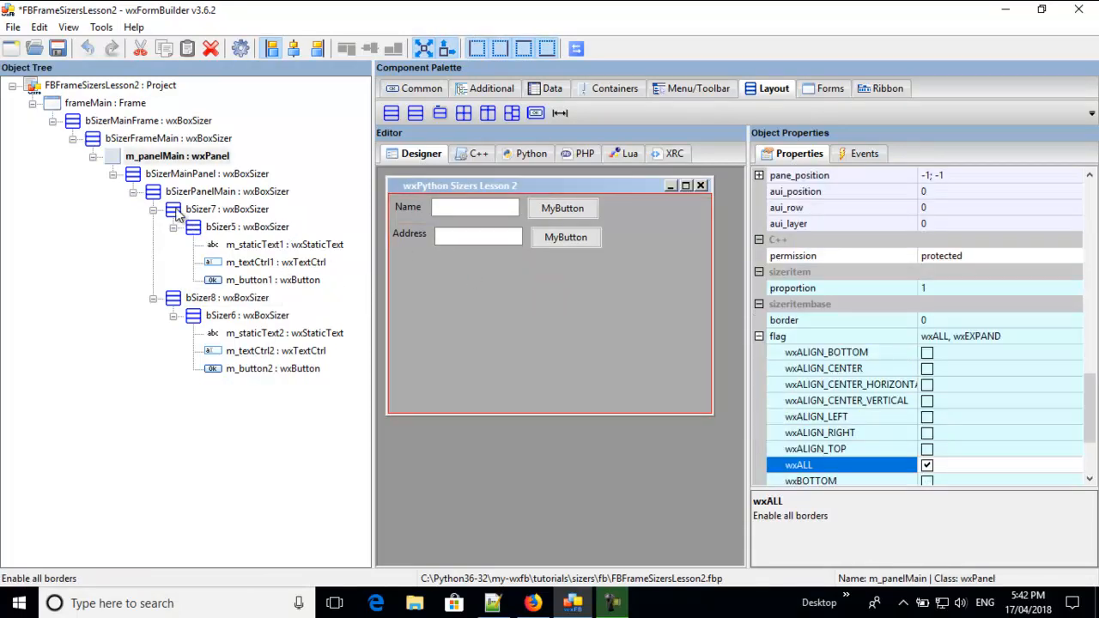
pyautogui.click(233, 190)
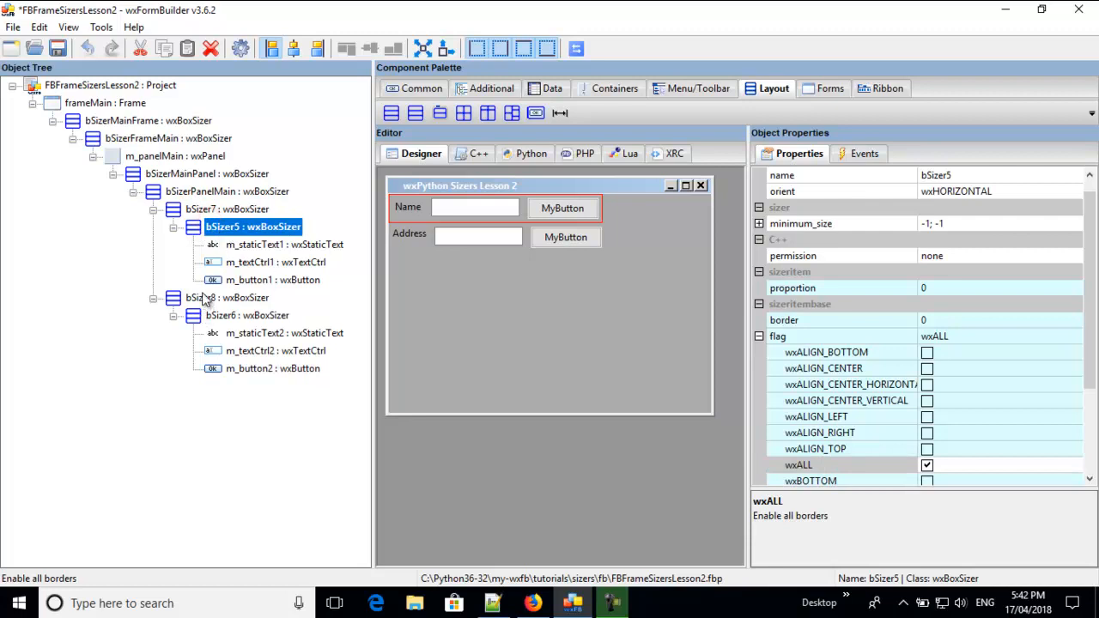
pyautogui.click(227, 297)
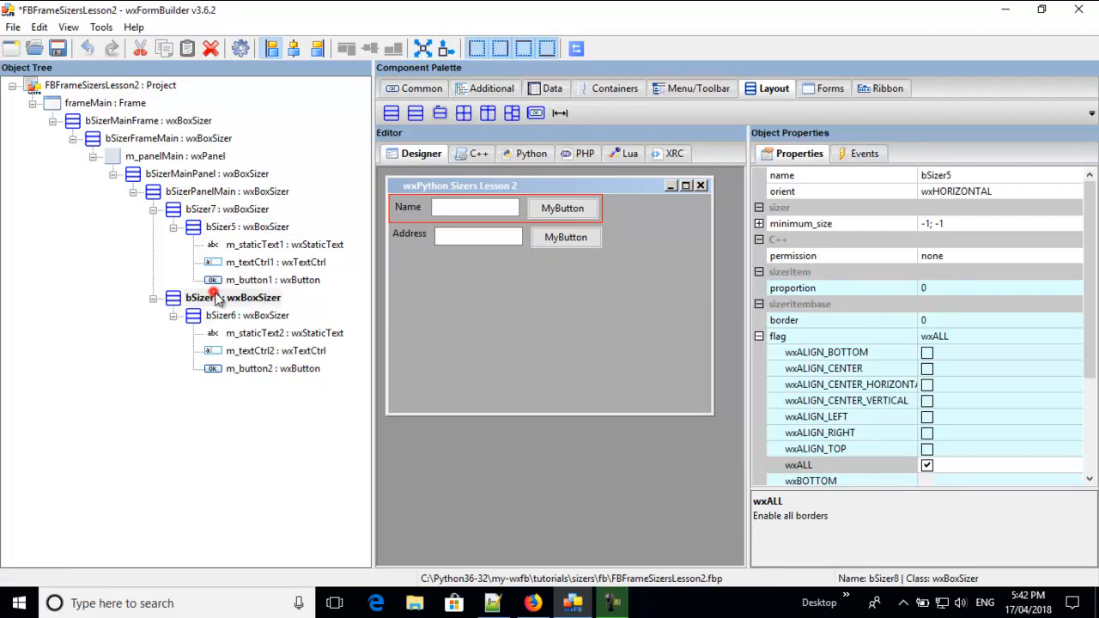
pyautogui.click(234, 297)
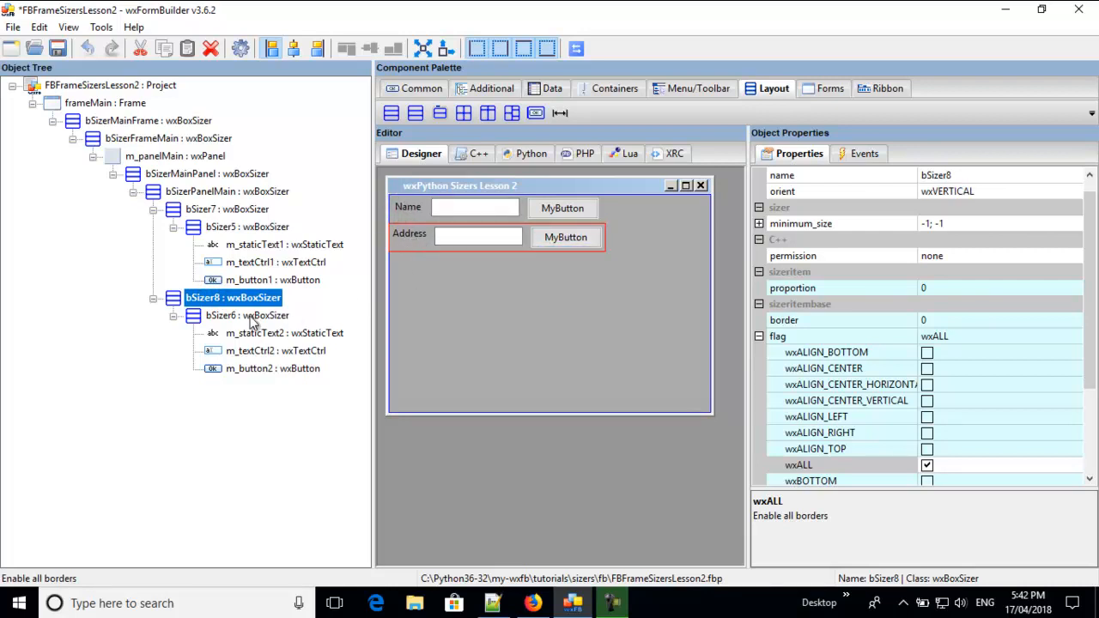
pyautogui.click(252, 316)
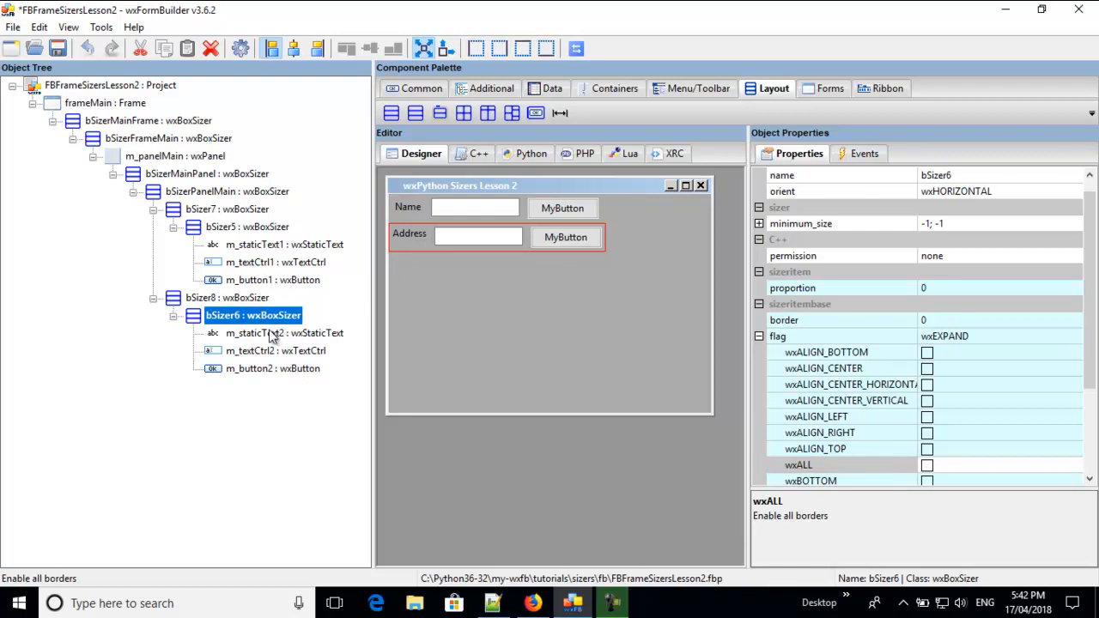
pyautogui.moveTo(453, 288)
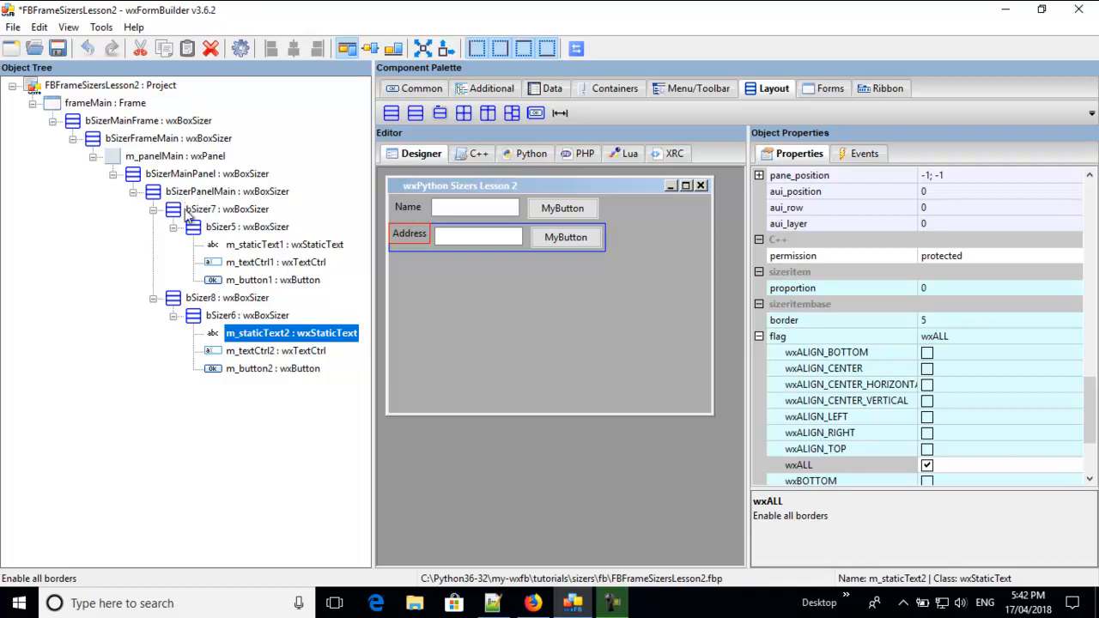
pyautogui.click(206, 191)
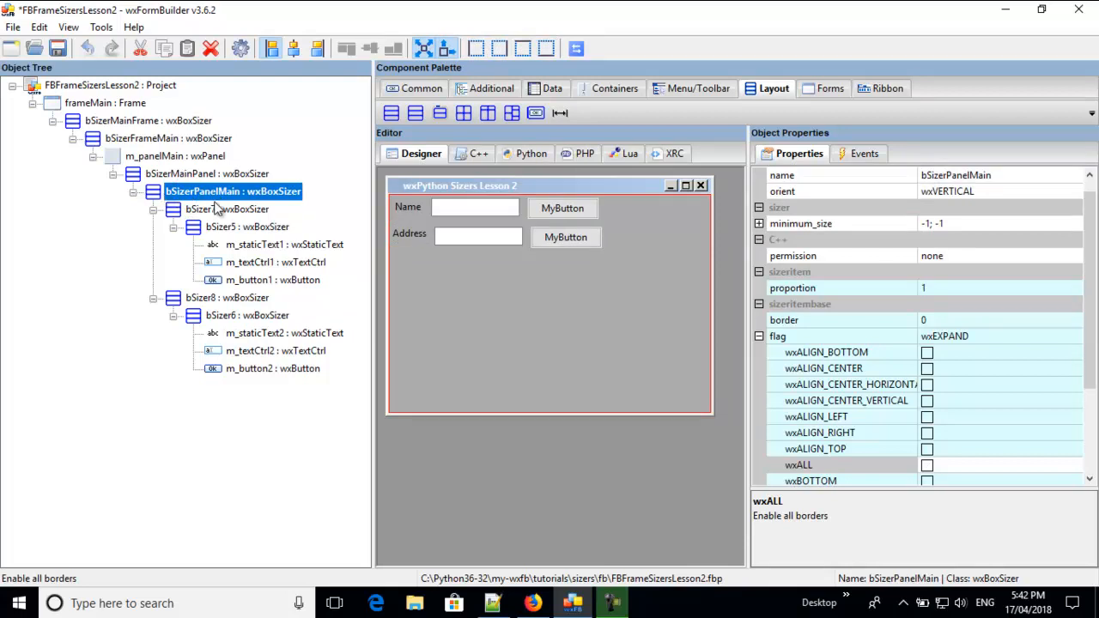
pyautogui.moveTo(214, 209)
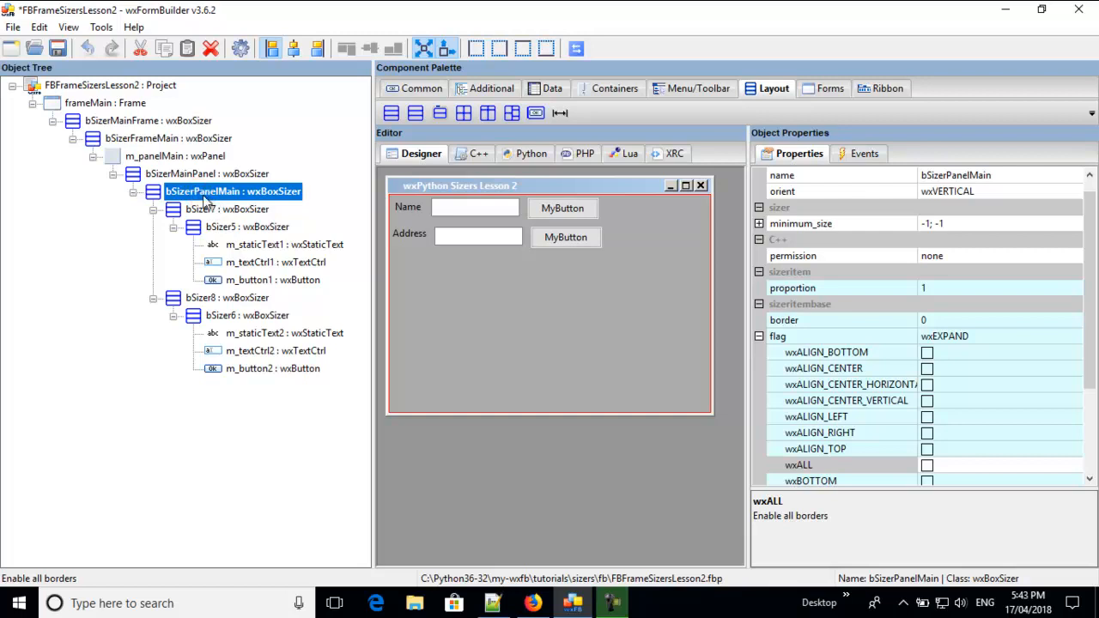
pyautogui.click(227, 209)
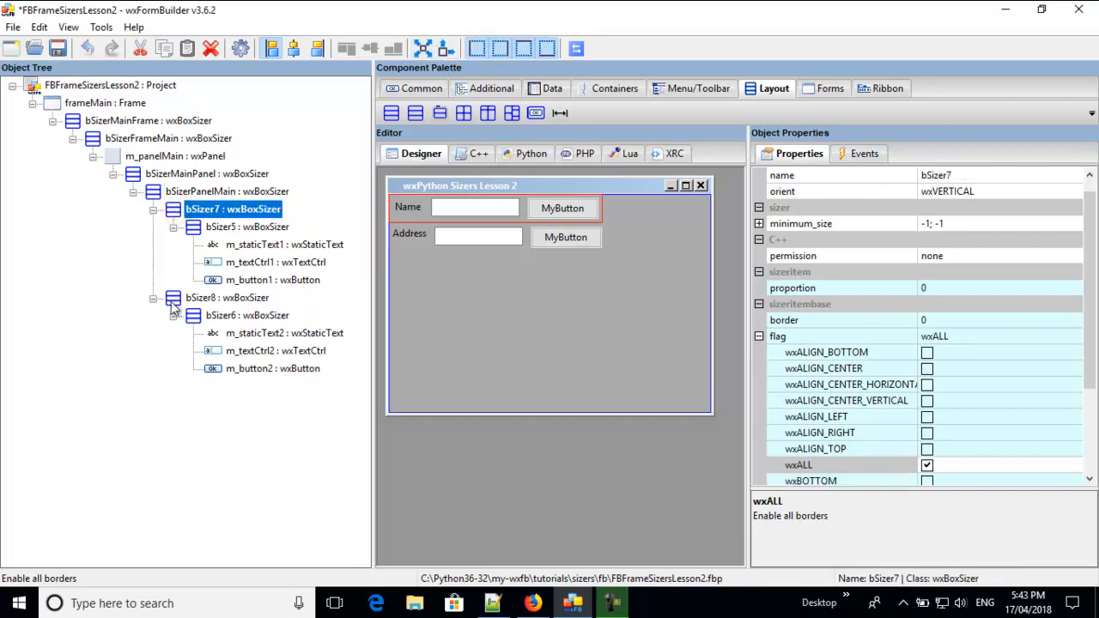
pyautogui.click(227, 297)
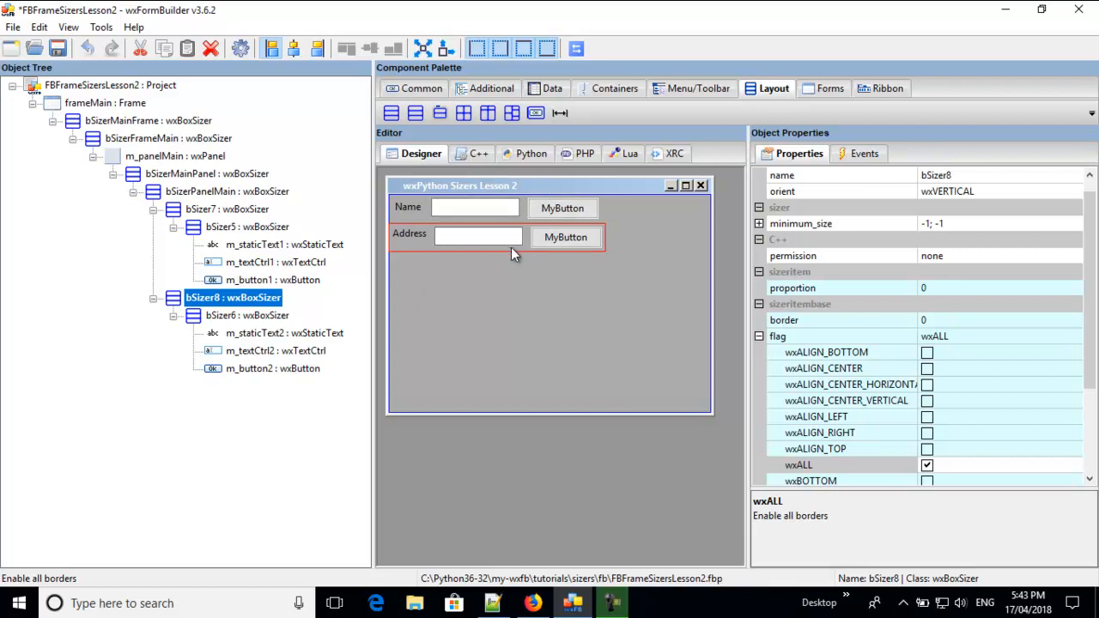
pyautogui.moveTo(708, 288)
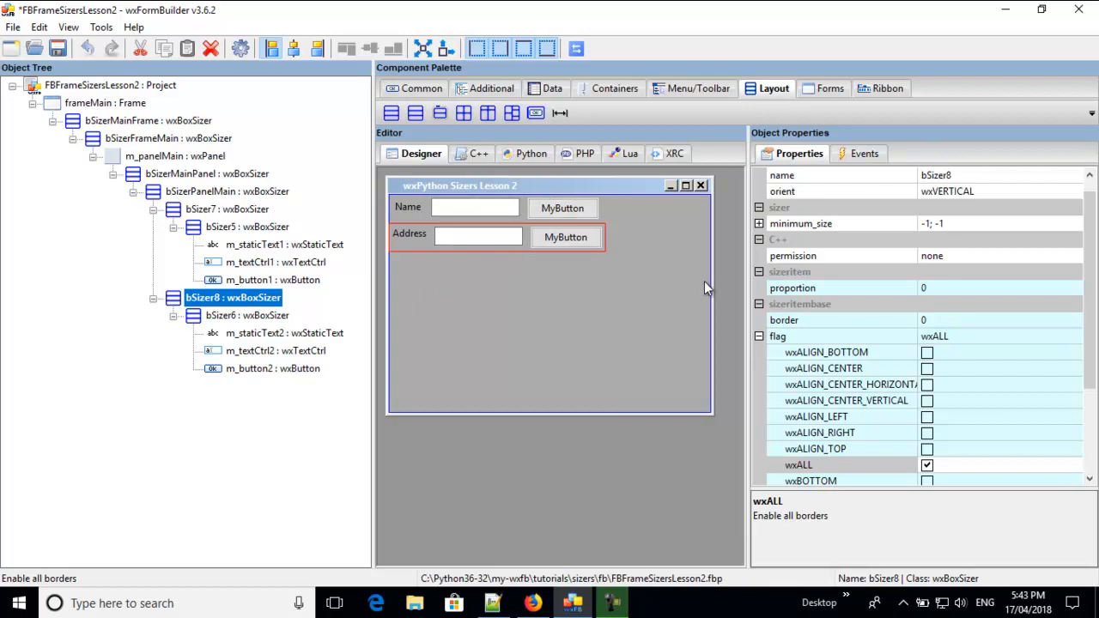
pyautogui.click(253, 316)
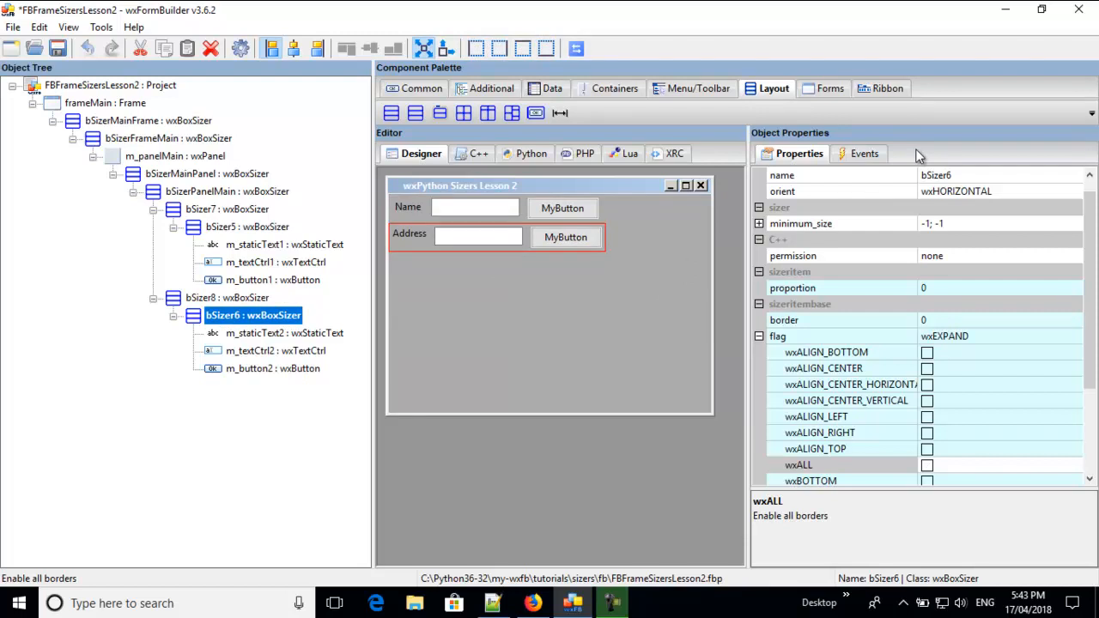